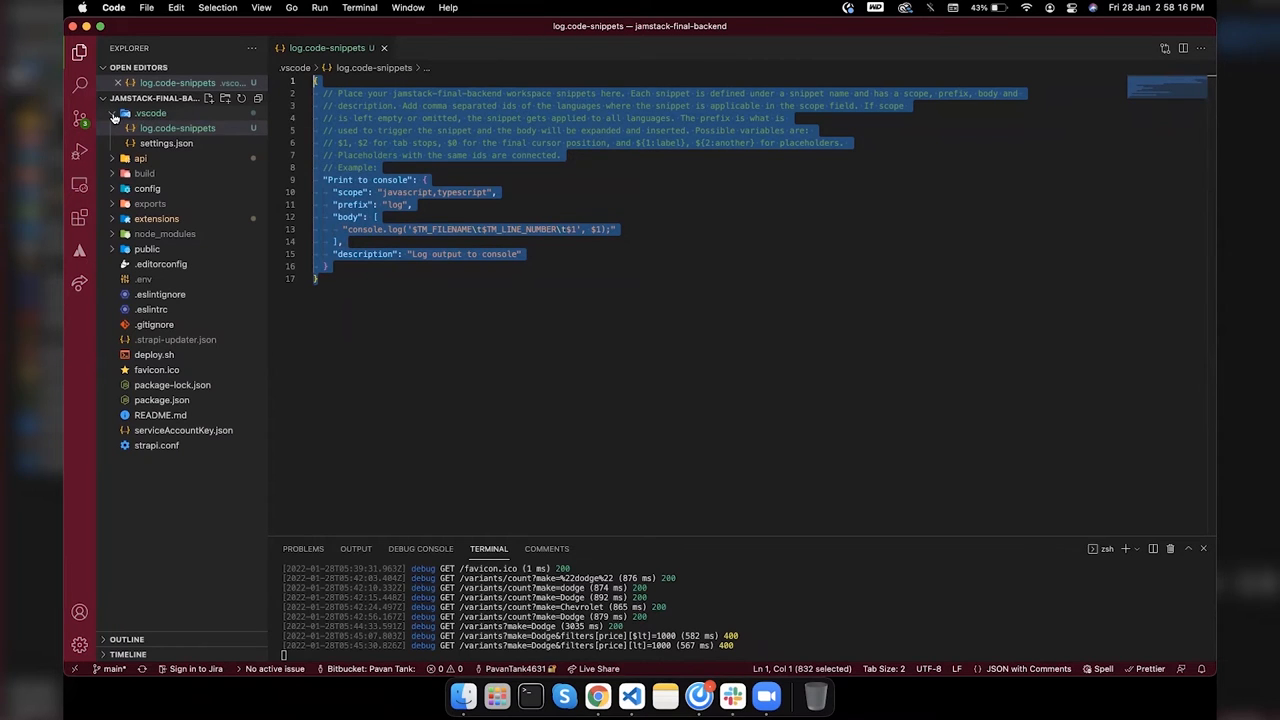
# Step: Inspect the .vscode log snippet, selecting its language scope and the console body
pyautogui.click(149, 113)
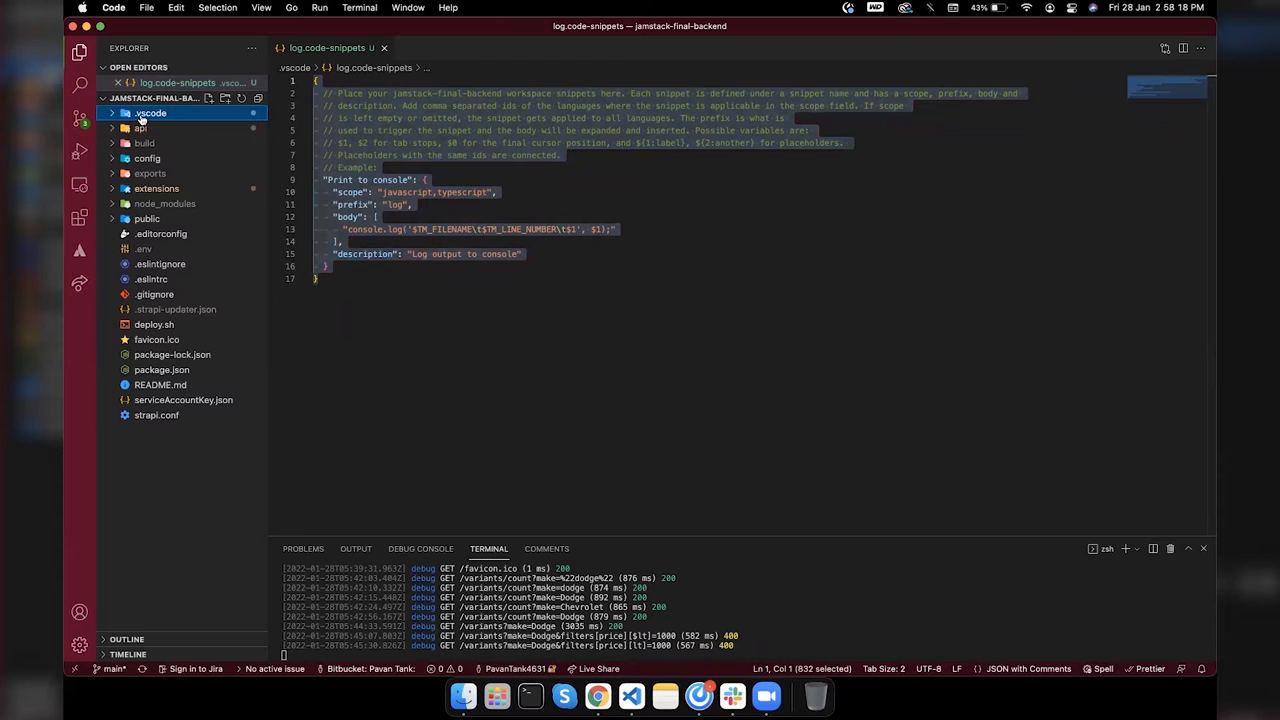
pyautogui.click(149, 113)
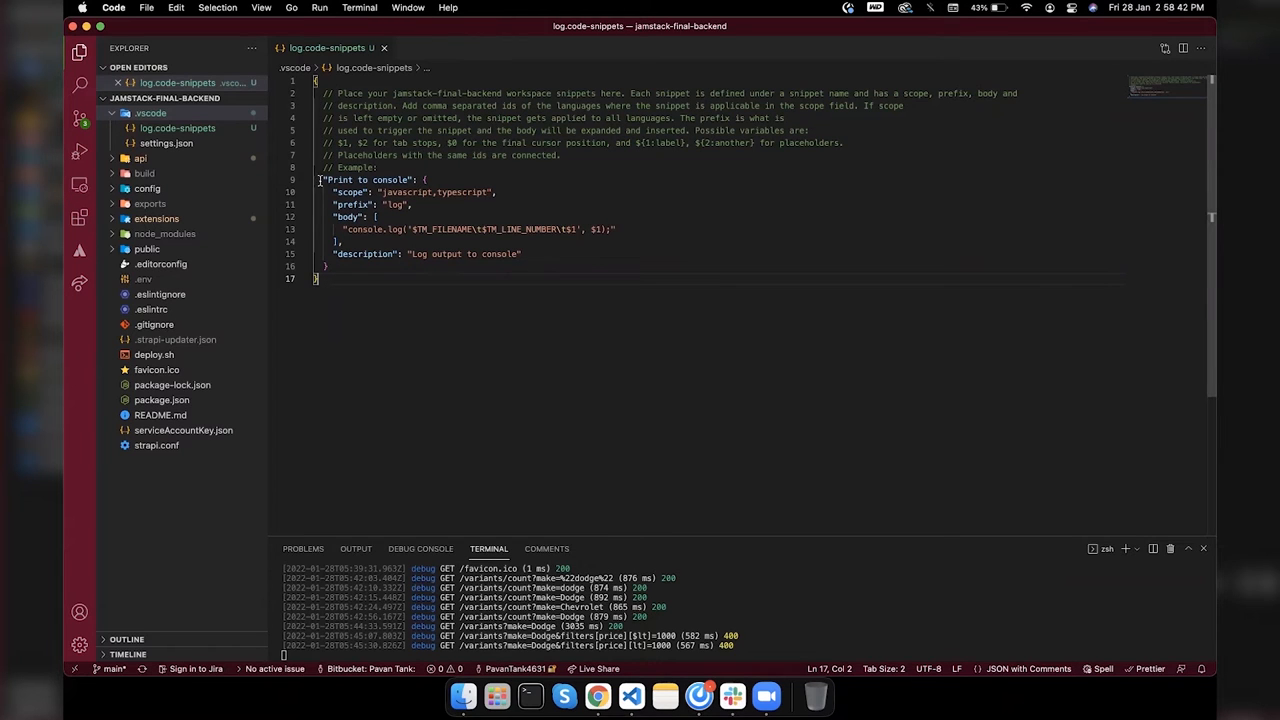
pyautogui.moveTo(322, 179); pyautogui.dragTo(327, 266)
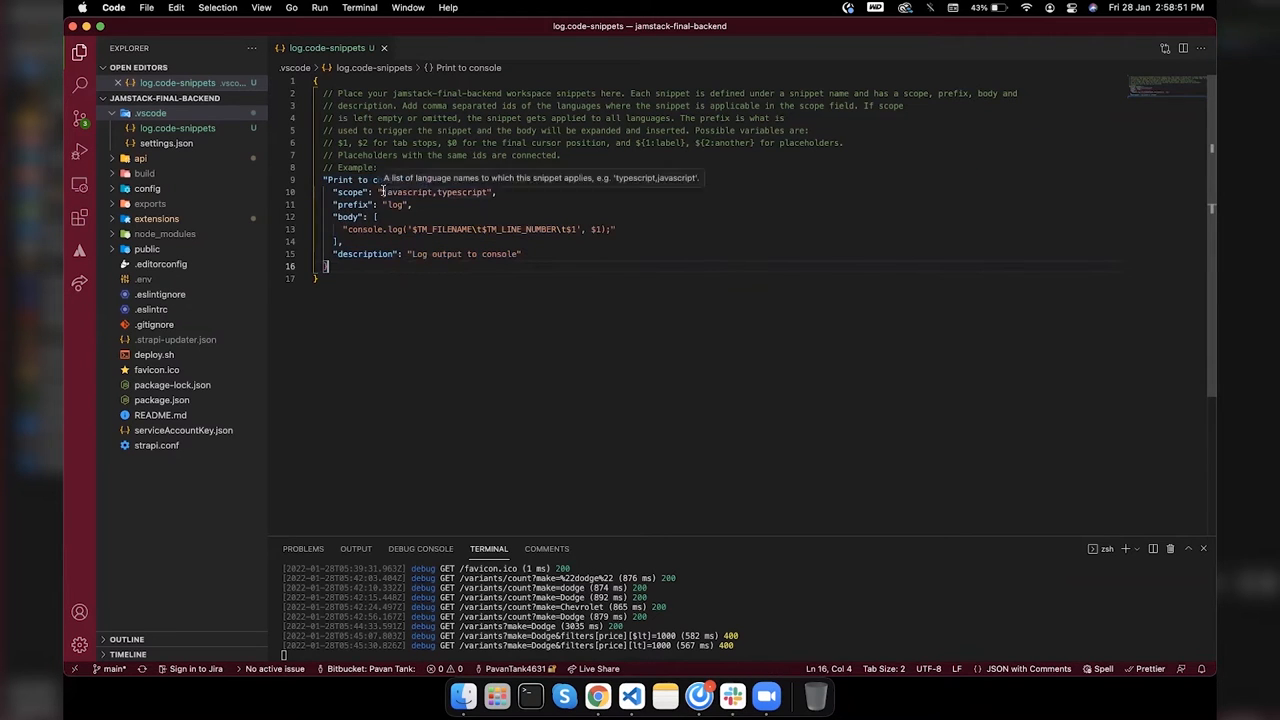
pyautogui.doubleClick(430, 192)
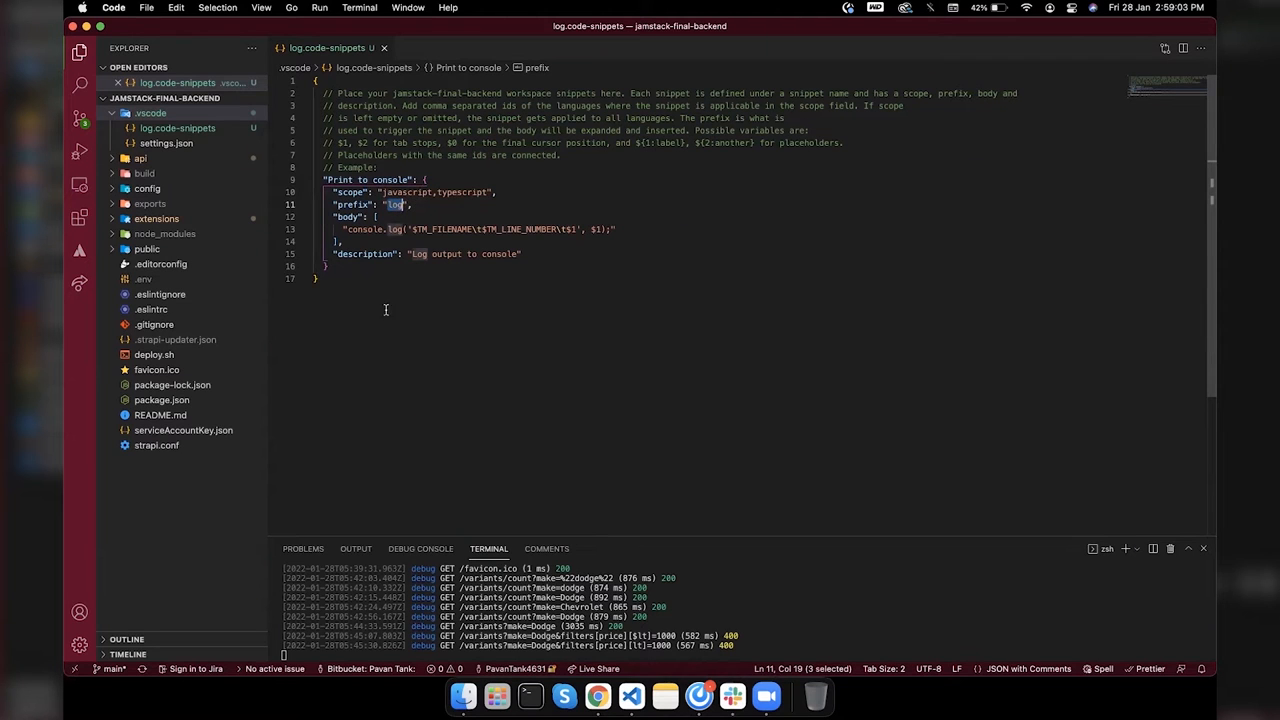
pyautogui.write('log')
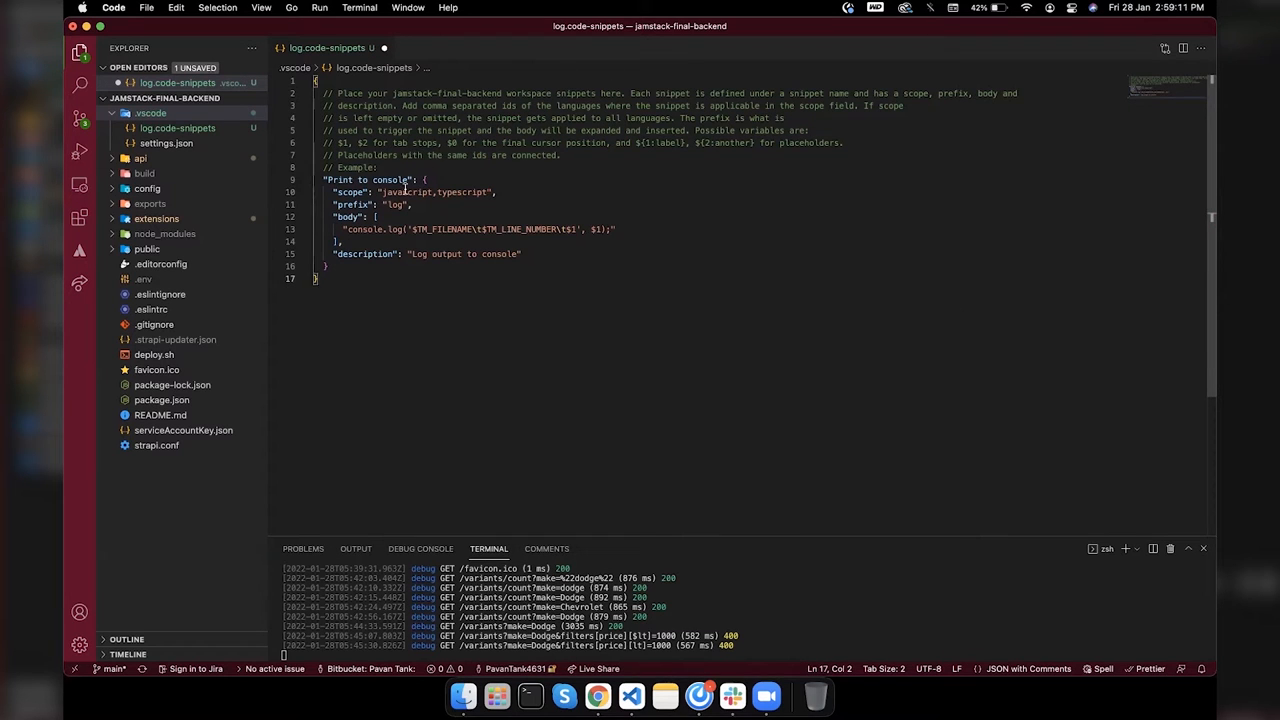
pyautogui.moveTo(423, 192)
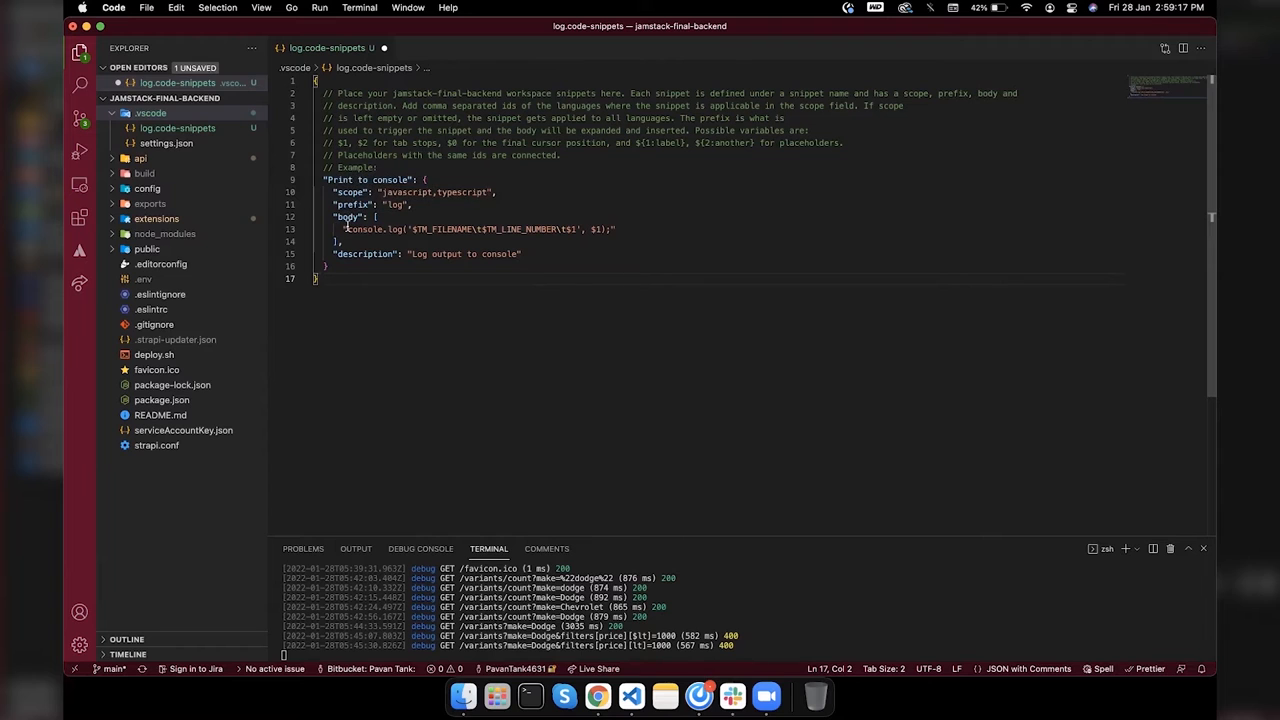
pyautogui.doubleClick(360, 229)
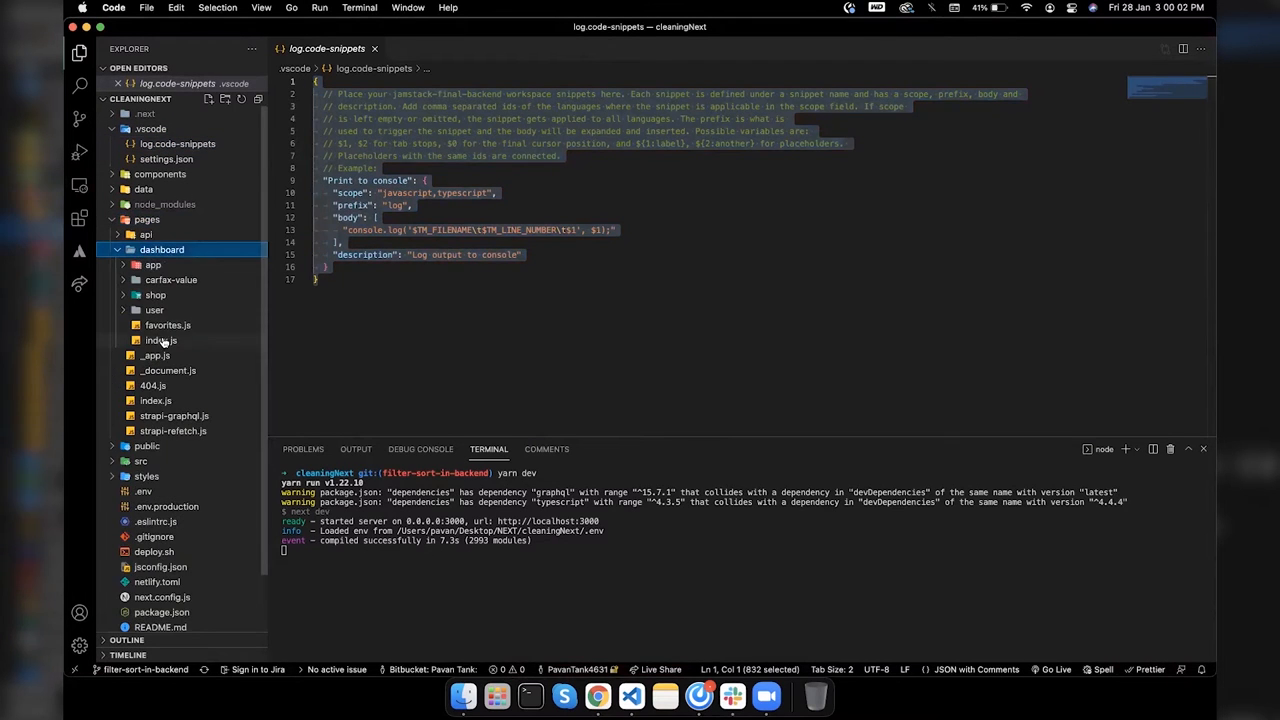
# Step: Open the shop page's index.js and try a console.log below renderPagination
pyautogui.click(154, 295)
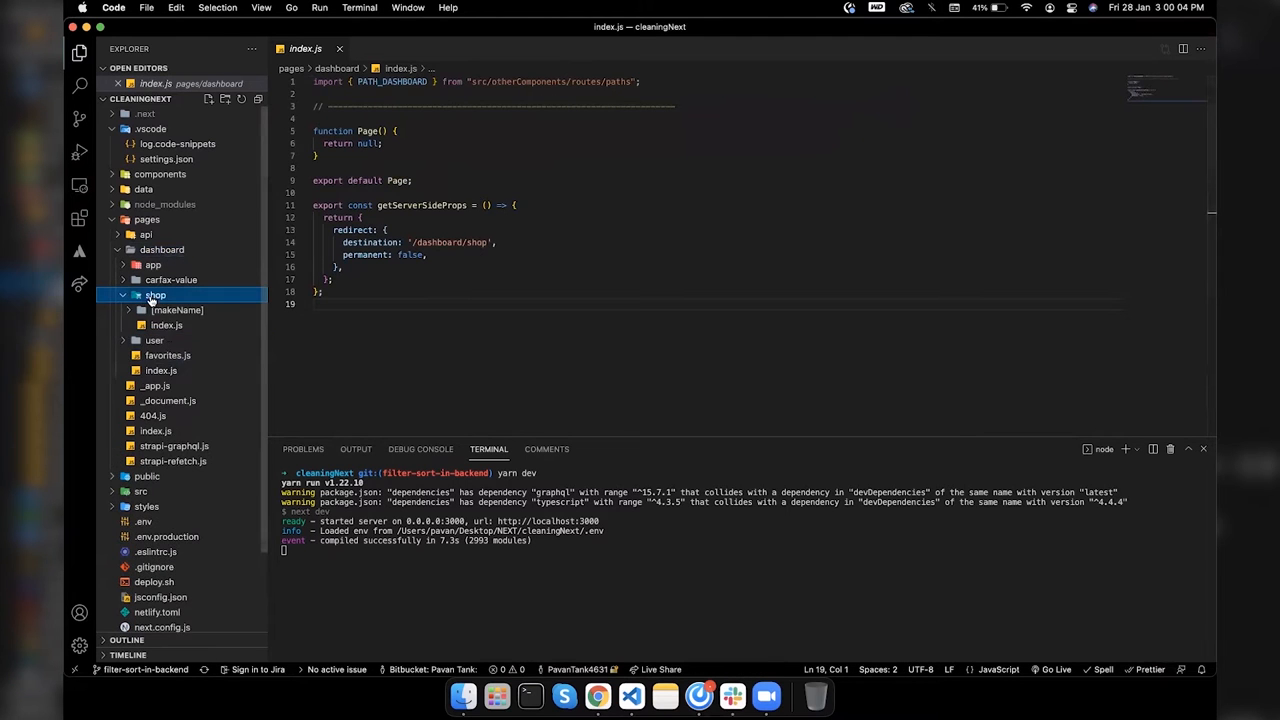
pyautogui.click(166, 325)
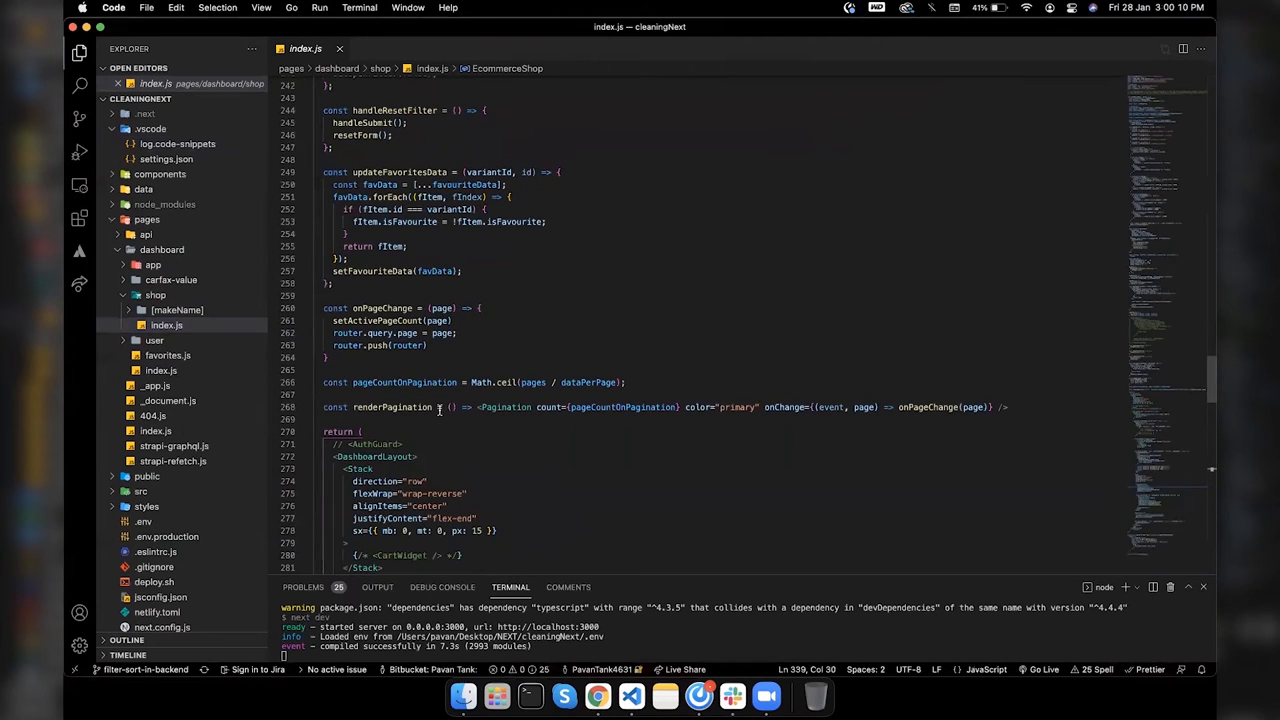
pyautogui.scroll(-3)
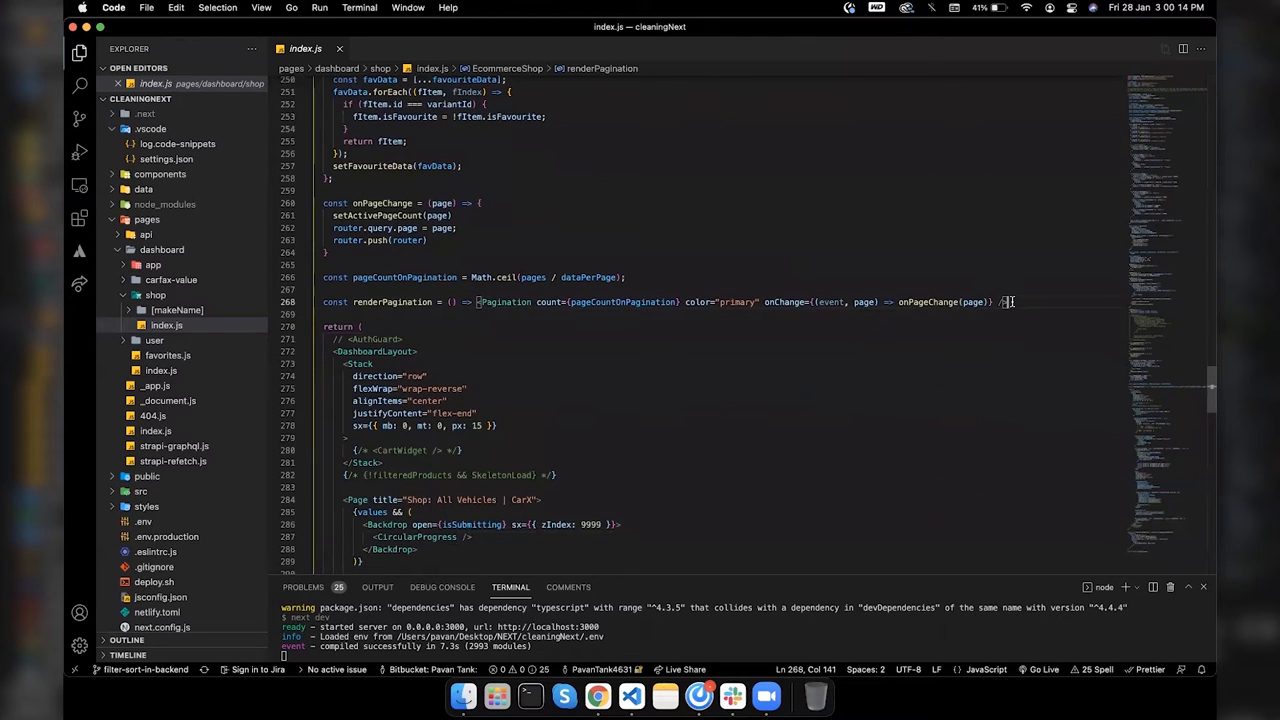
pyautogui.press('enter')
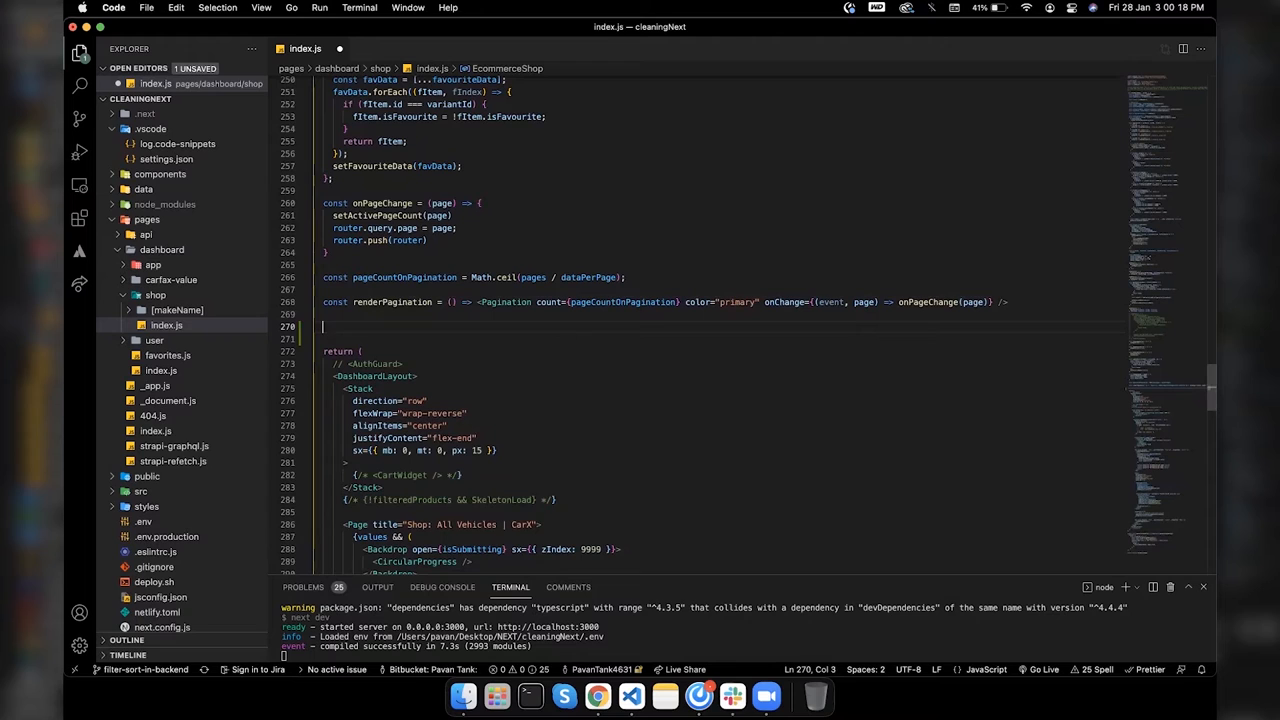
pyautogui.write('console.')
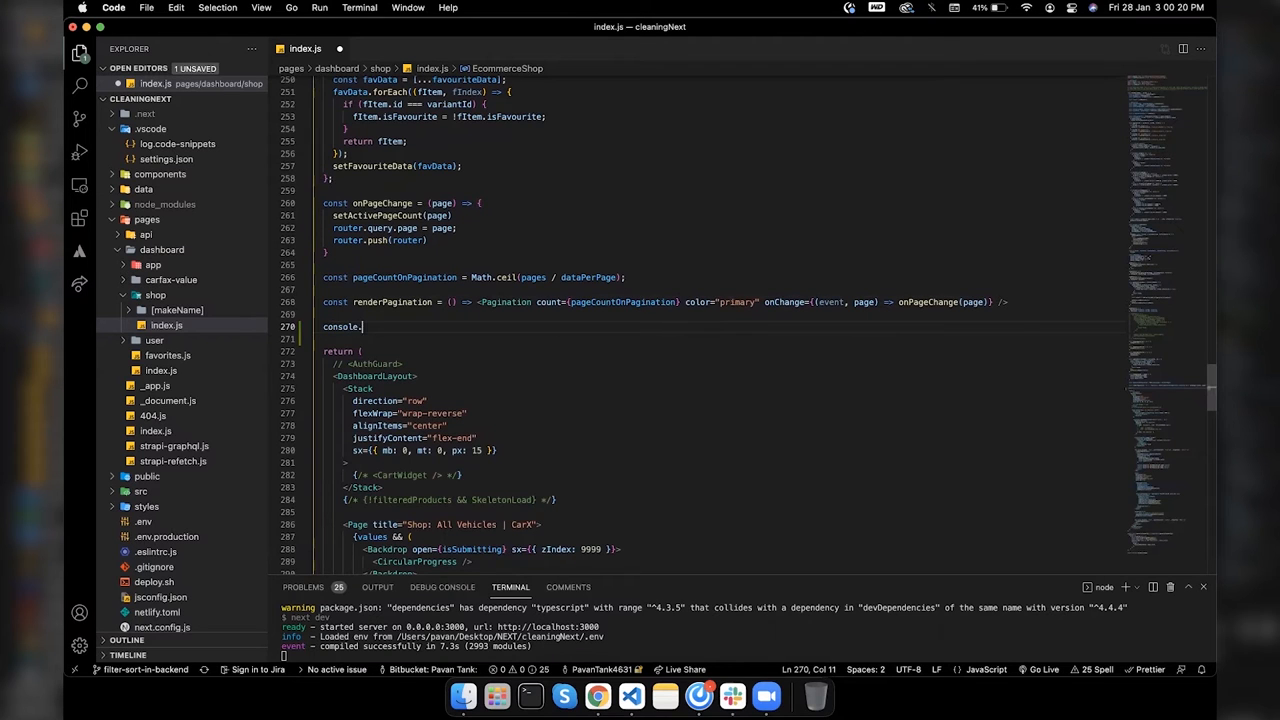
pyautogui.write("log('d")
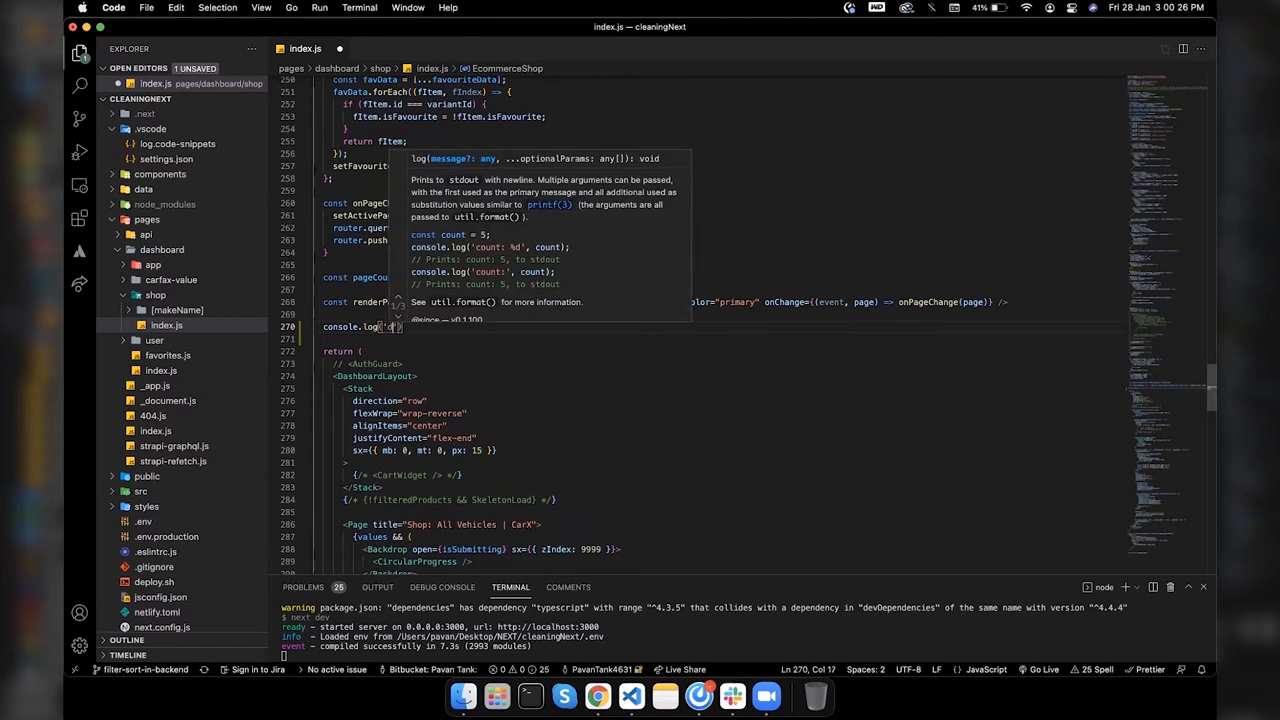
pyautogui.write('demo ====>')
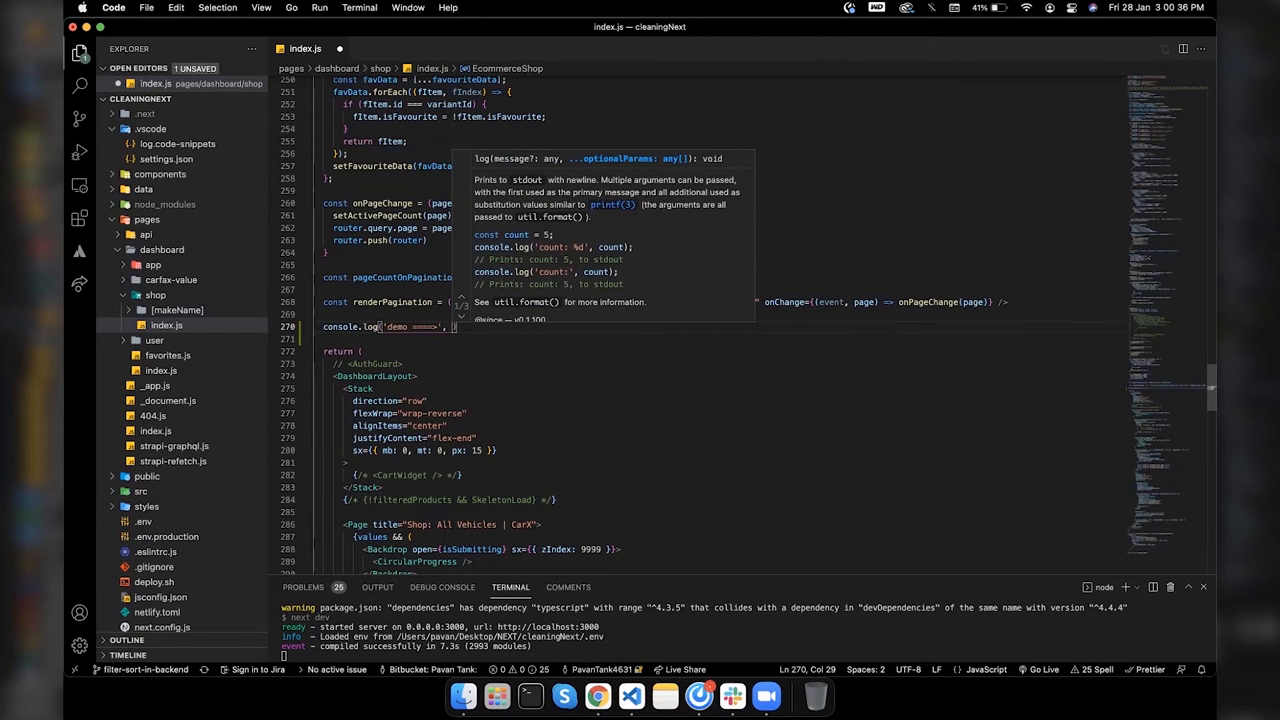
pyautogui.write('value')
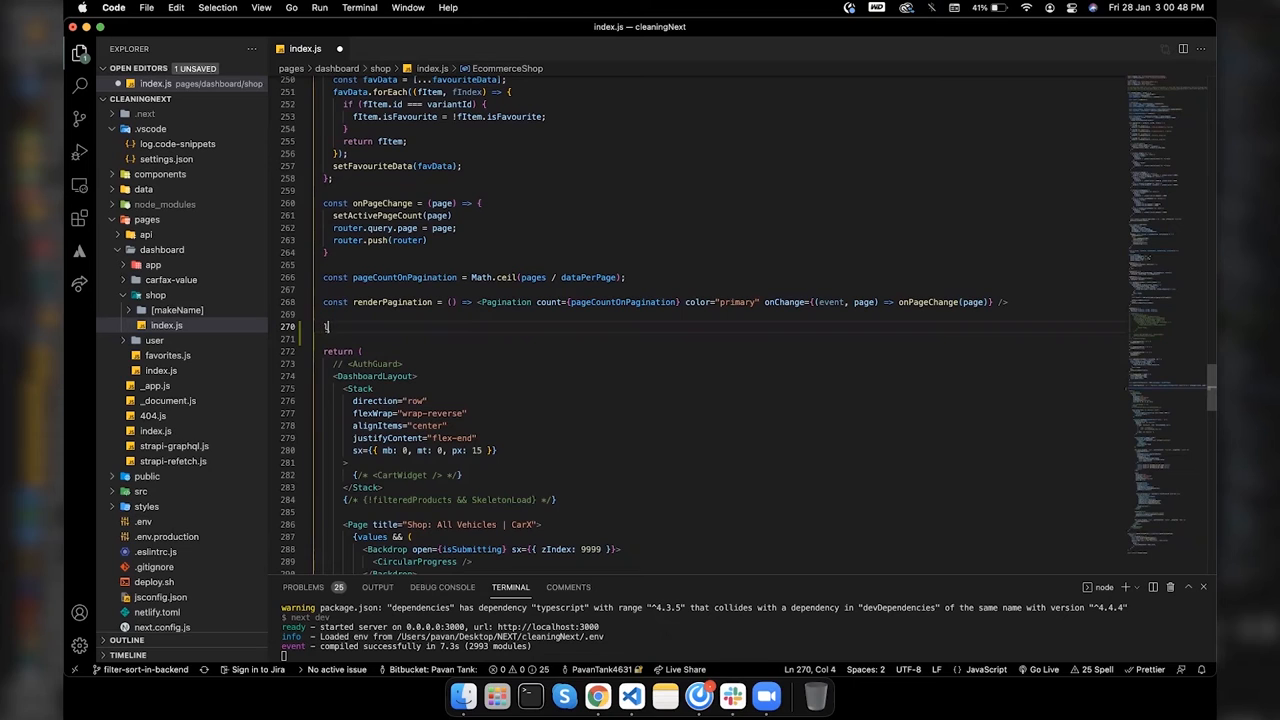
pyautogui.write('log')
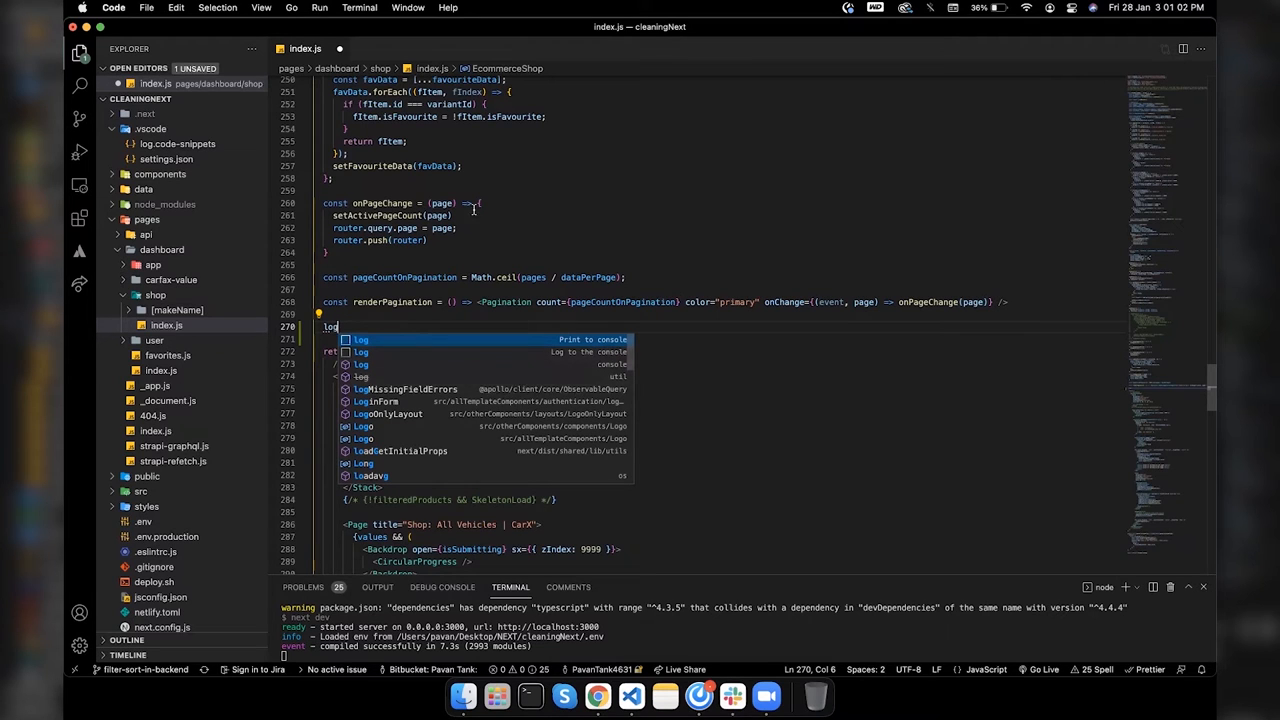
# Step: Insert the 'Print to console' snippet at line 270 logging pageCountOnPagination
pyautogui.click(177, 159)
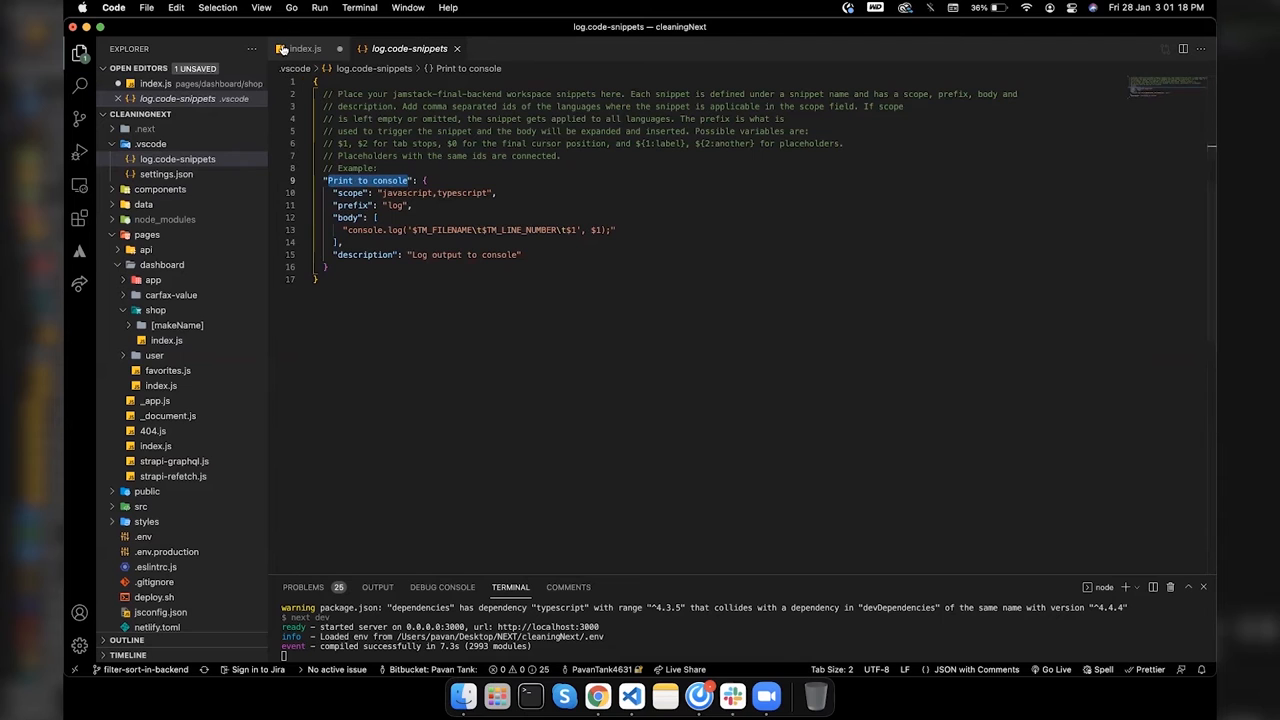
pyautogui.click(305, 48)
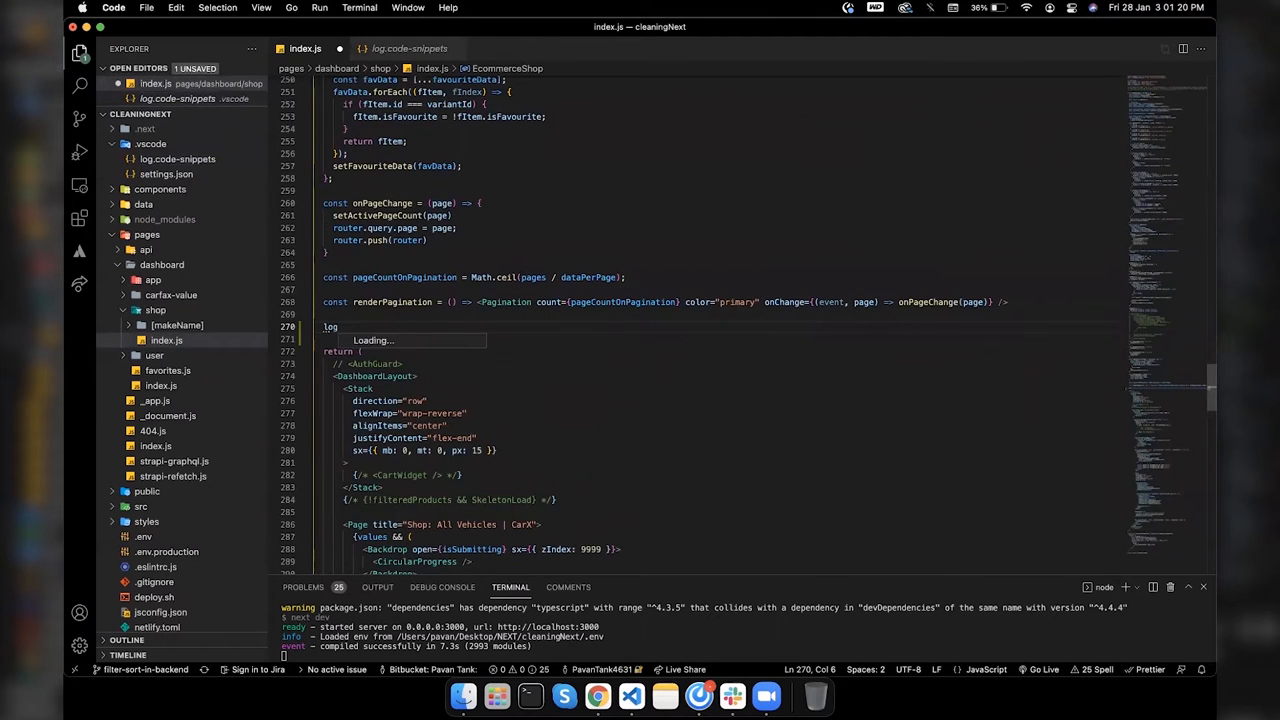
pyautogui.write('log')
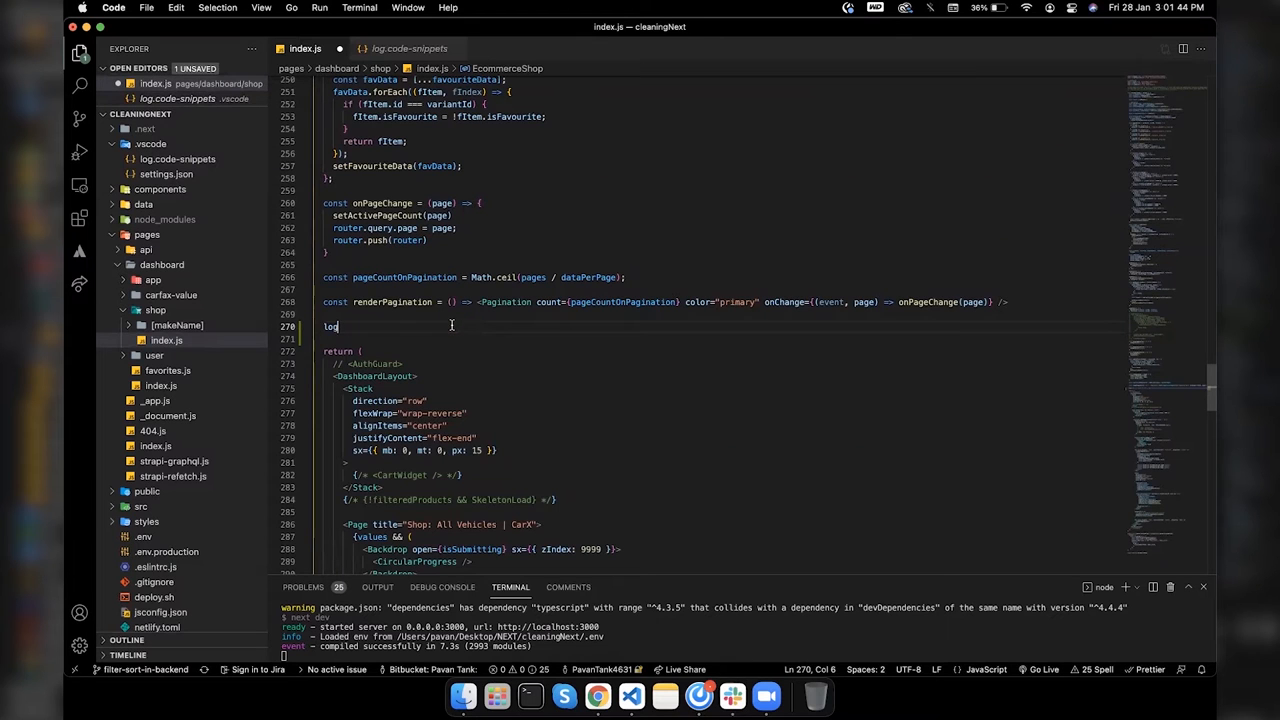
pyautogui.write('log')
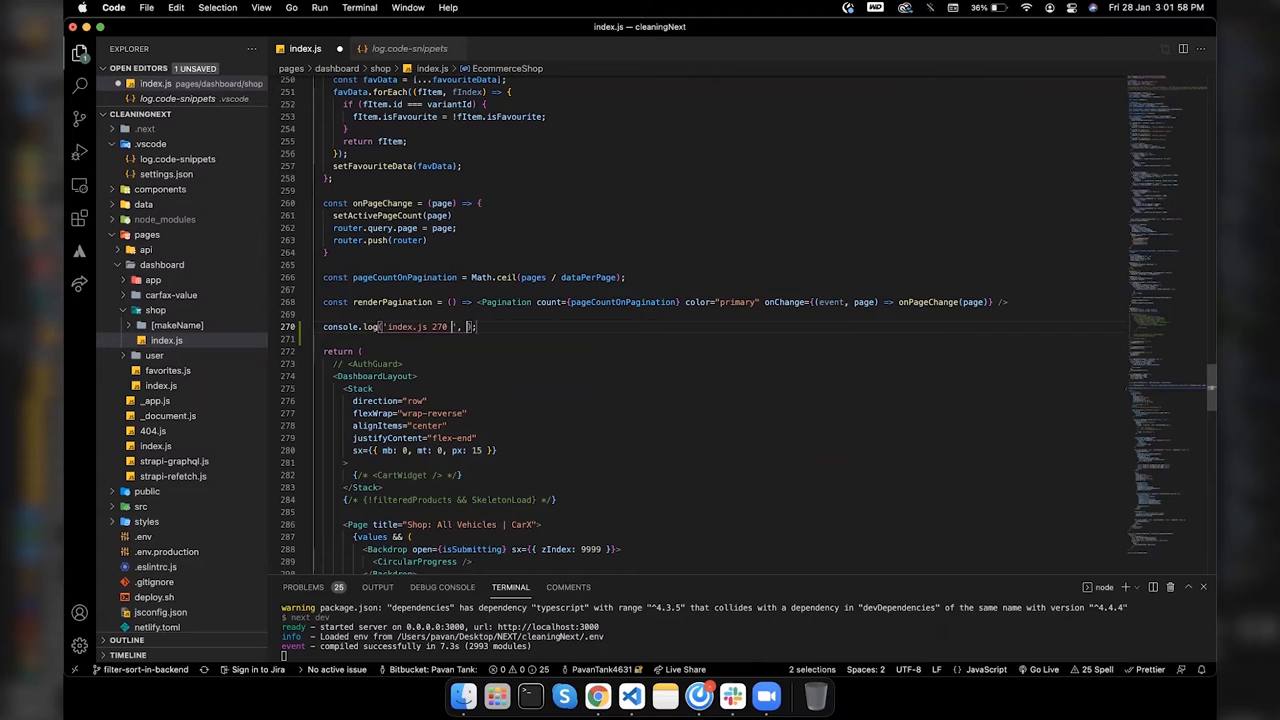
pyautogui.write('pageCountOnPagination')
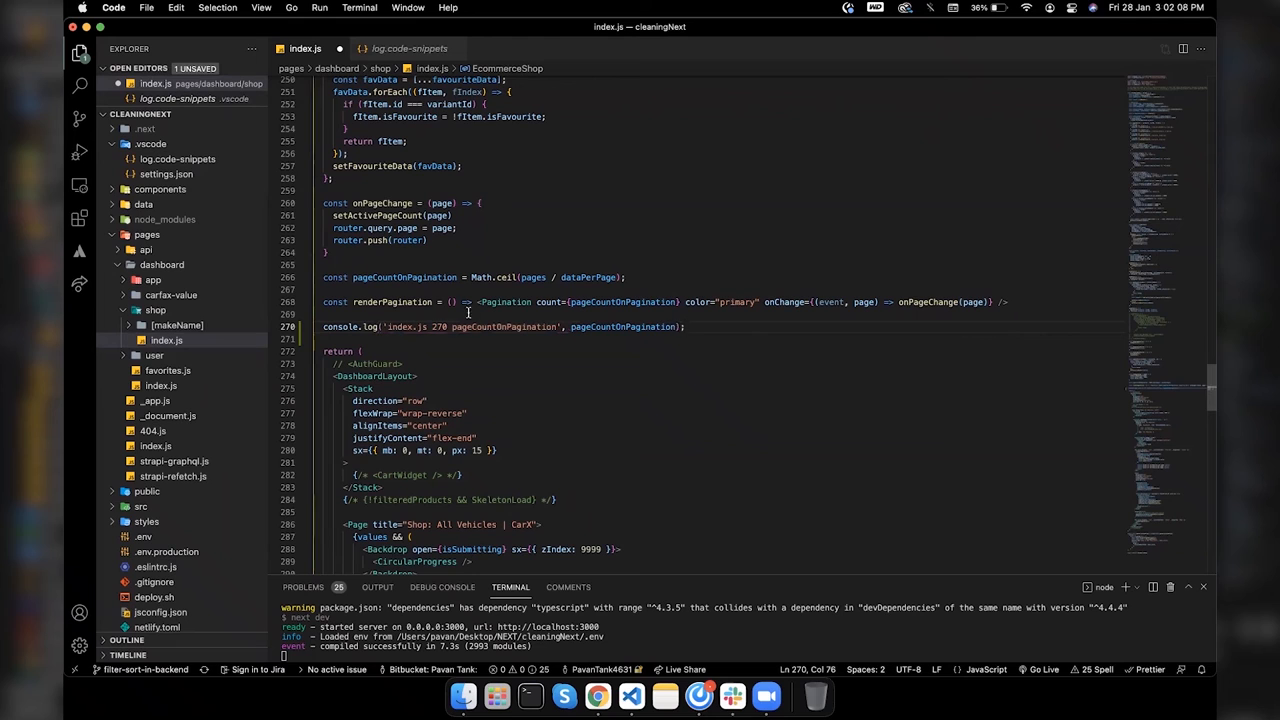
pyautogui.doubleClick(403, 277)
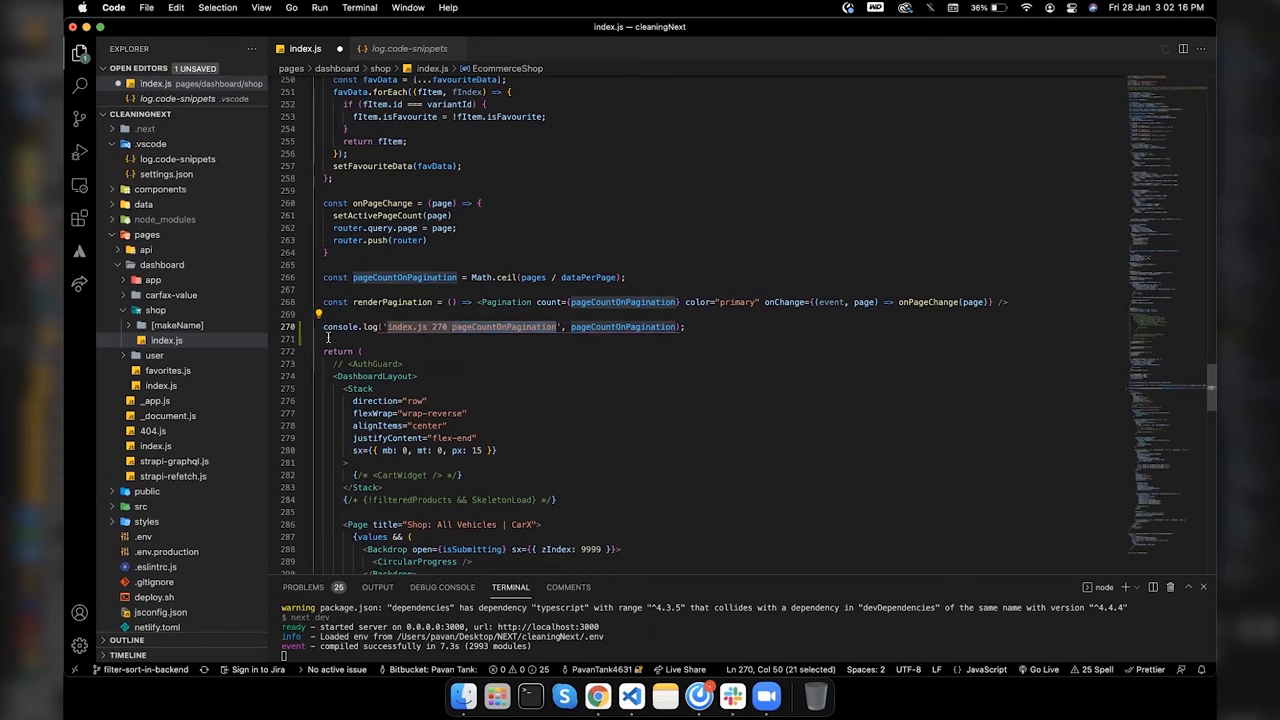
pyautogui.tripleClick(500, 326)
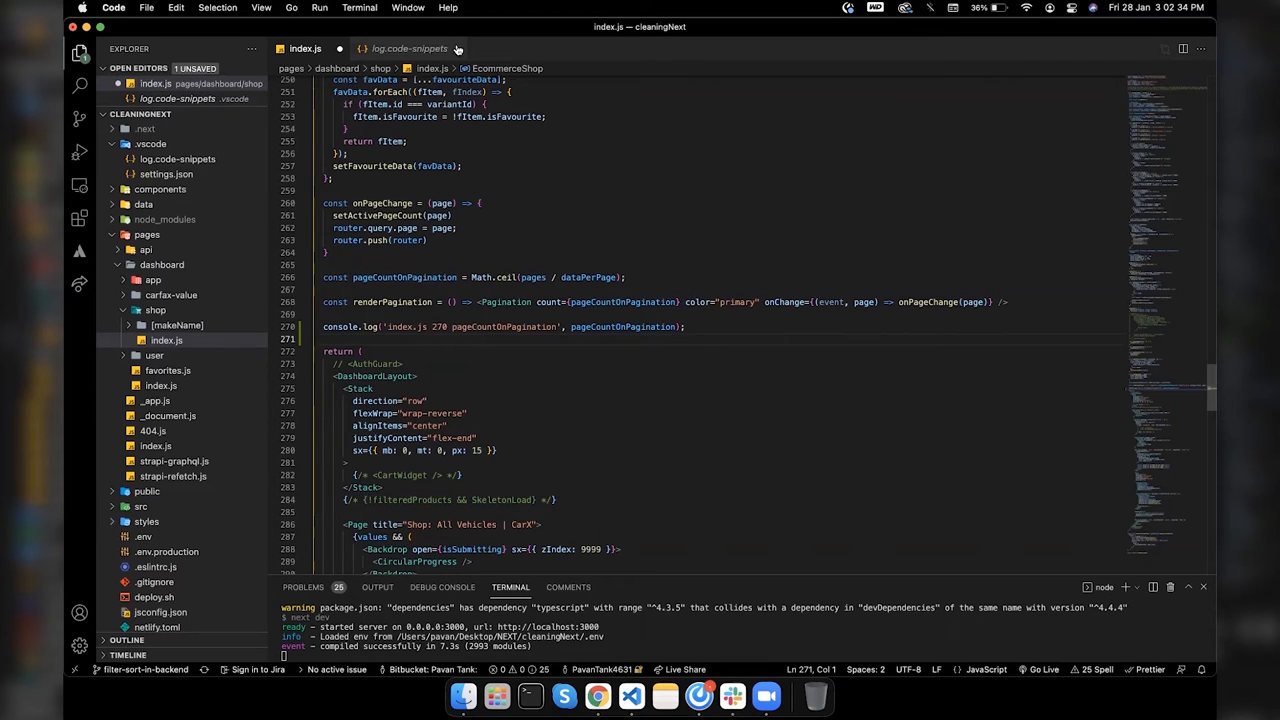
pyautogui.moveTo(408, 48)
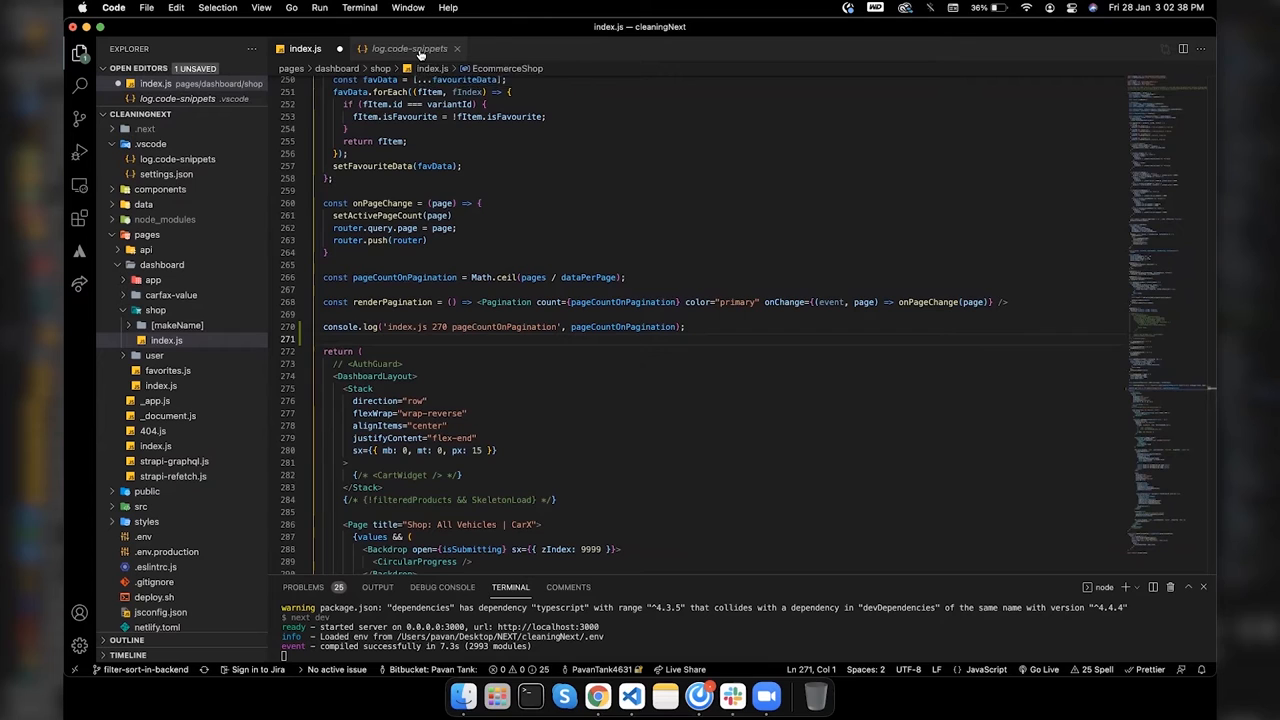
# Step: Edit the snippet body around $TM_FILENAME and its separator in log.code-snippets
pyautogui.click(408, 48)
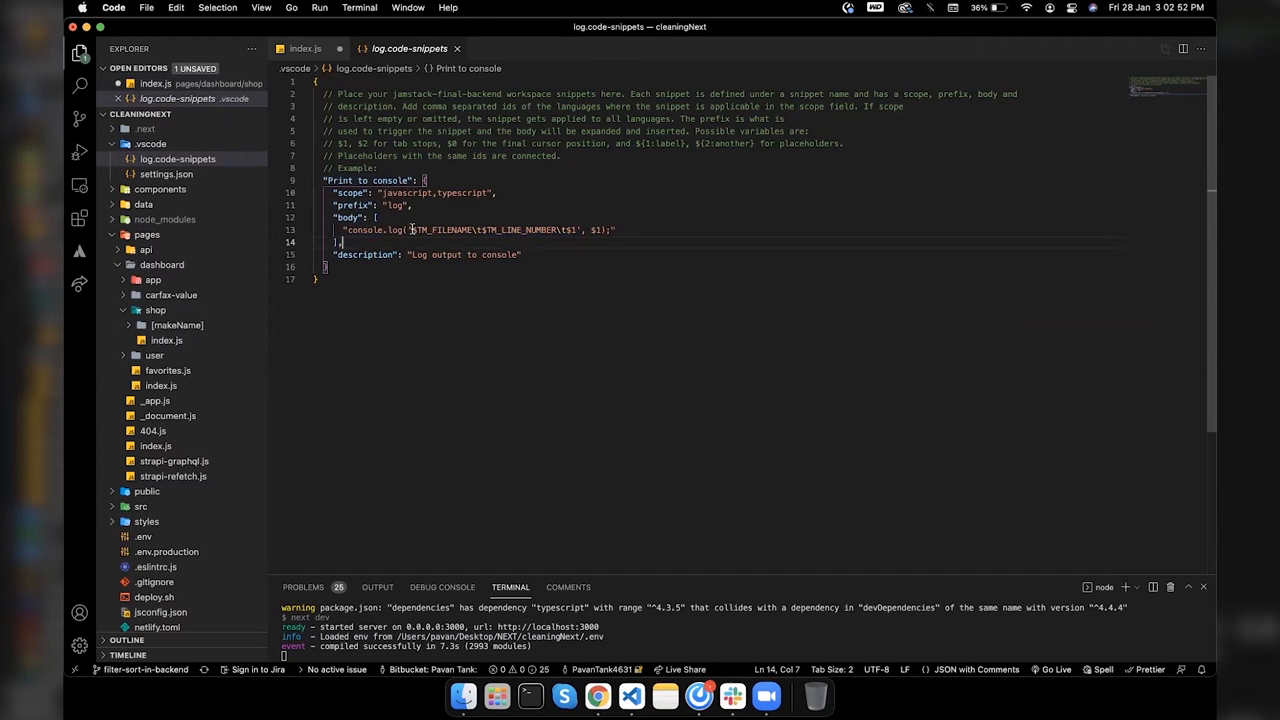
pyautogui.doubleClick(440, 230)
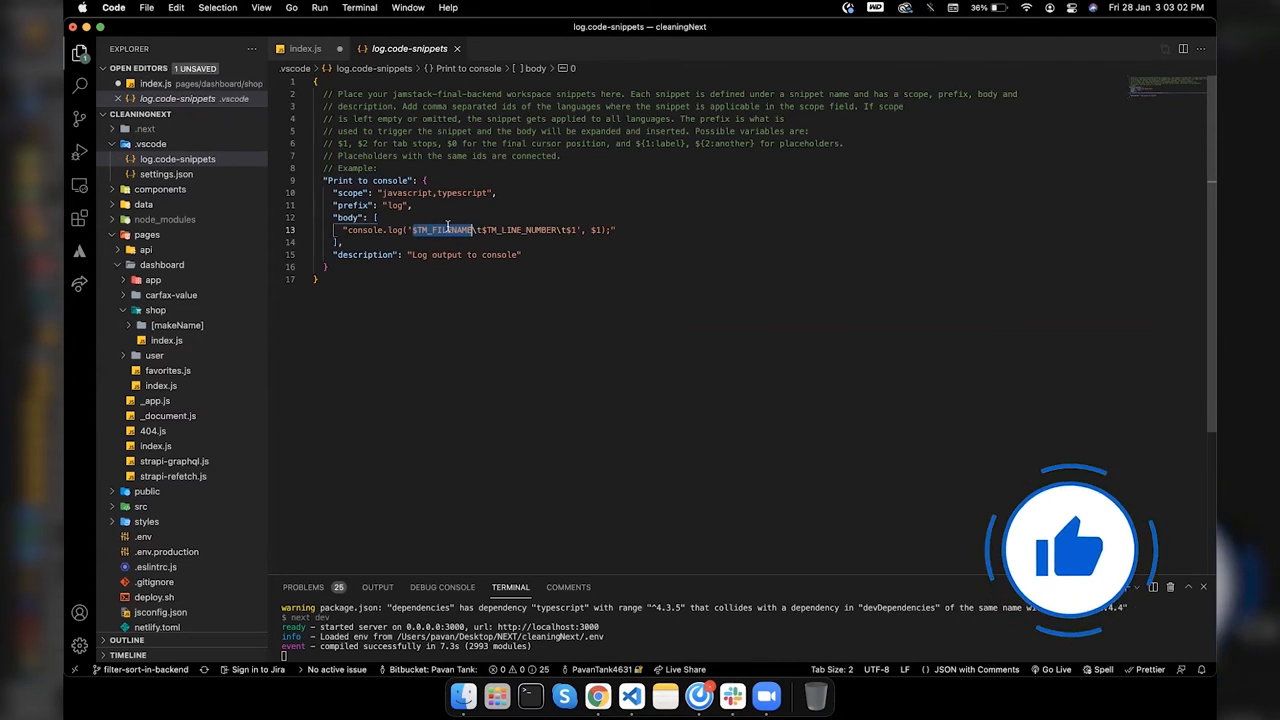
pyautogui.click(470, 230)
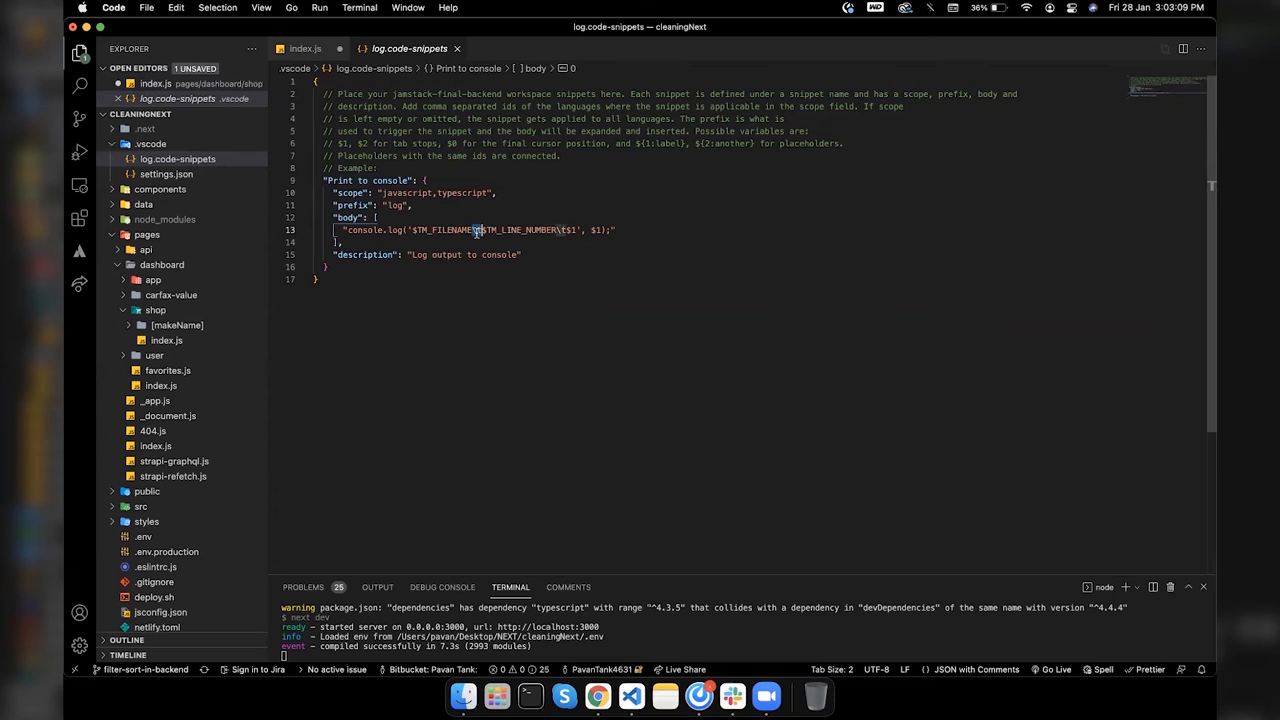
pyautogui.click(305, 48)
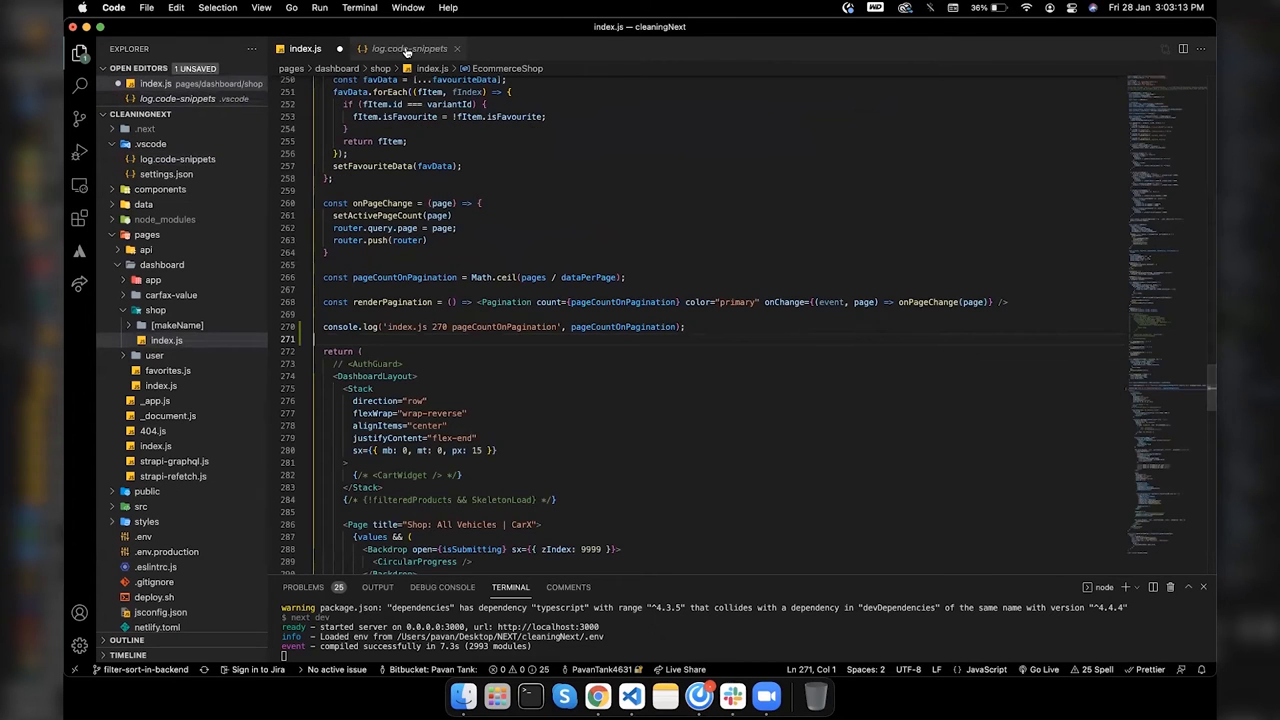
pyautogui.click(407, 48)
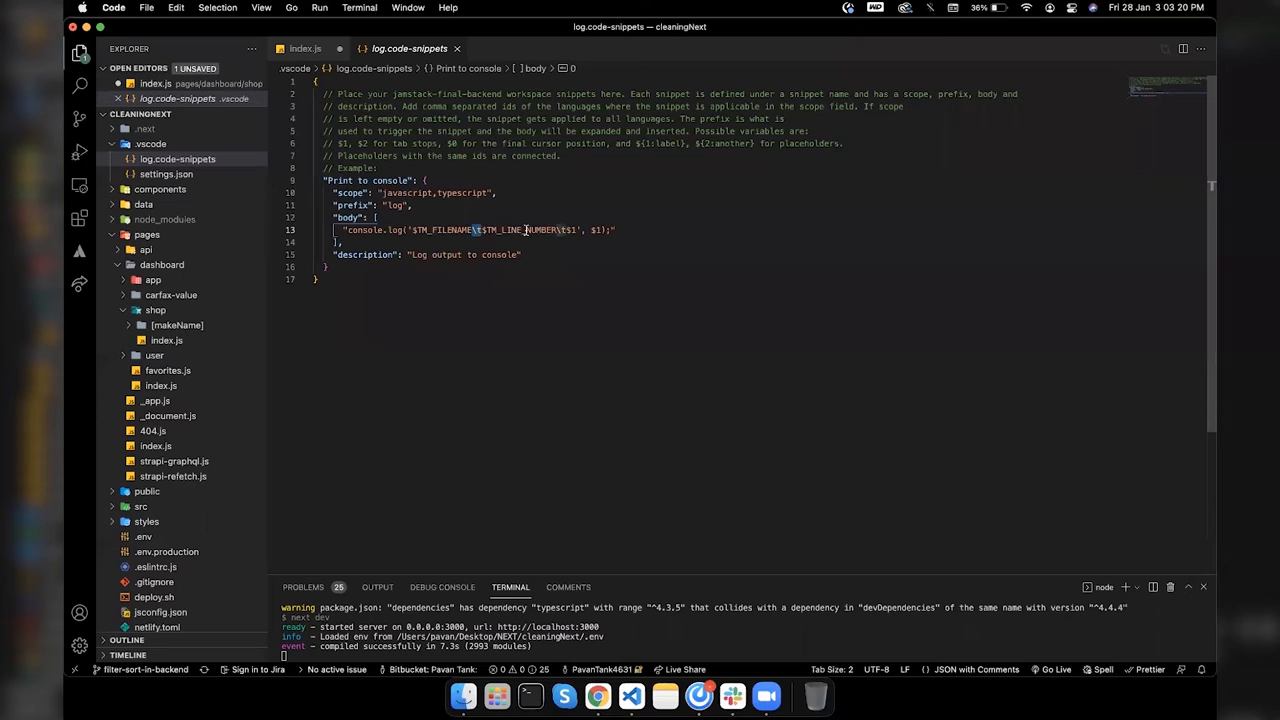
pyautogui.doubleClick(518, 230)
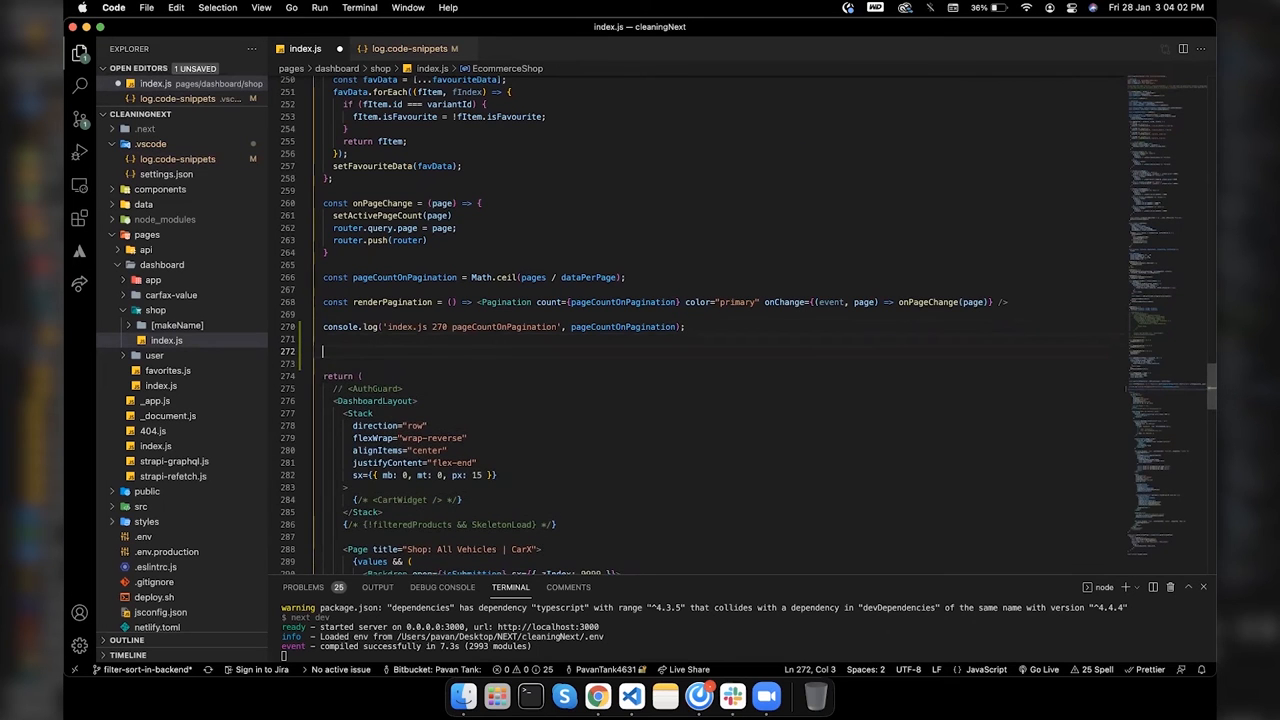
# Step: Add a log snippet at line 272 with the typed 'page' removed, then return to the snippets
pyautogui.write('log')
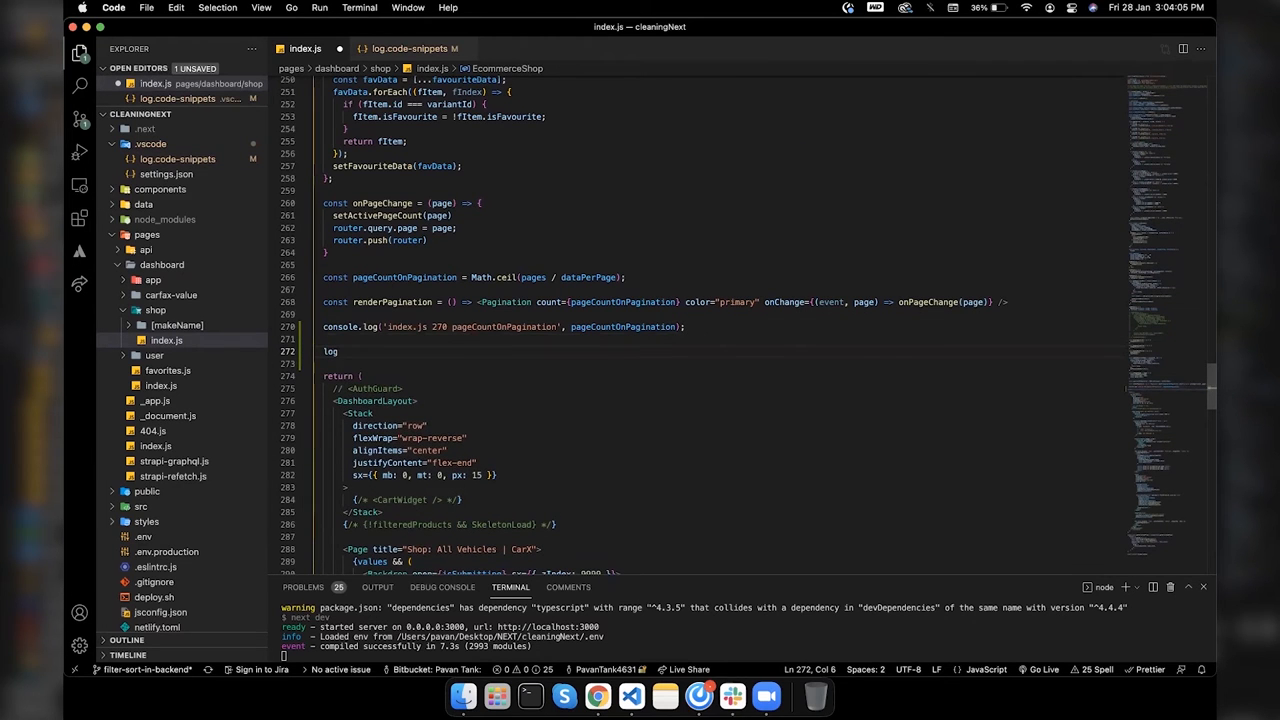
pyautogui.write('log')
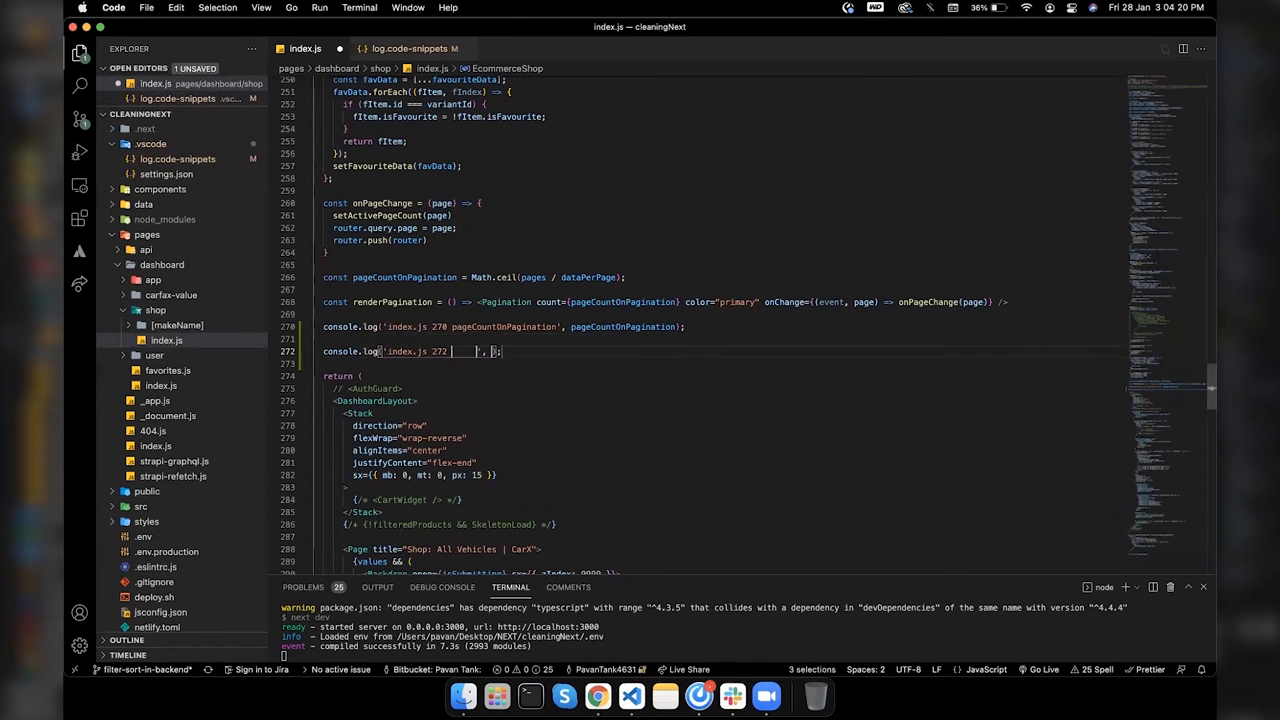
pyautogui.write('pageCountOnPagin')
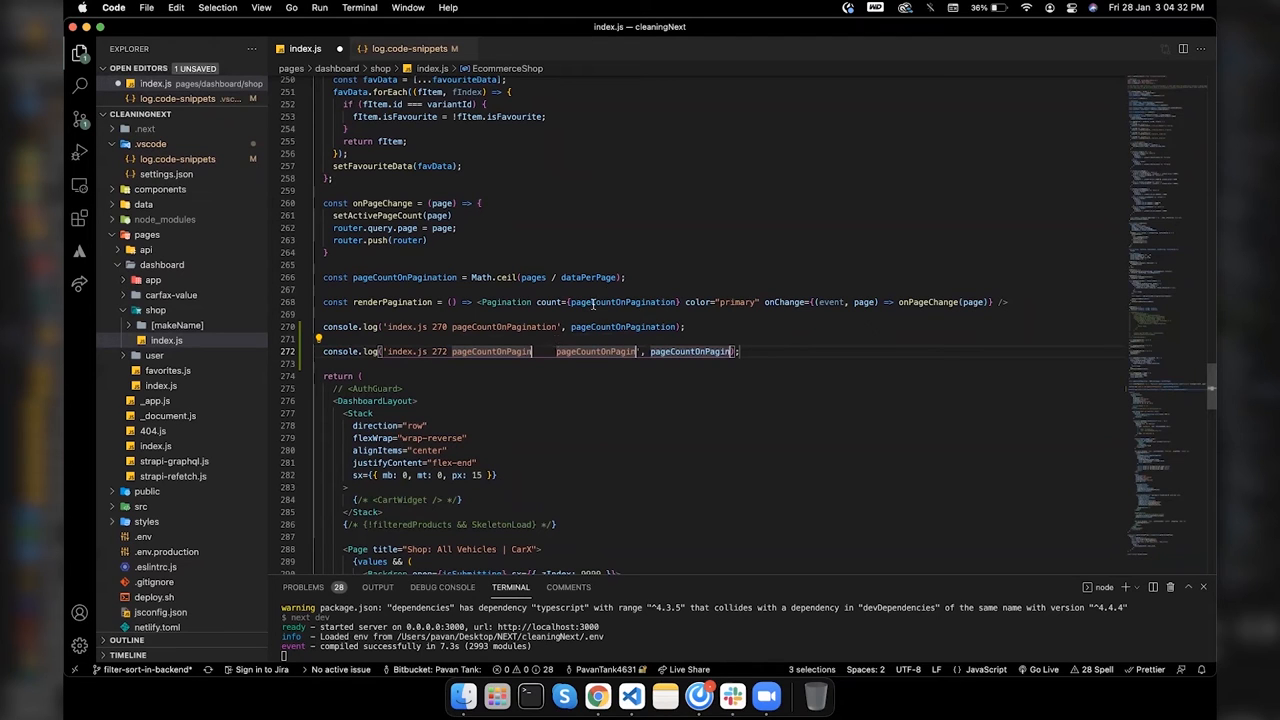
pyautogui.press('Delete')
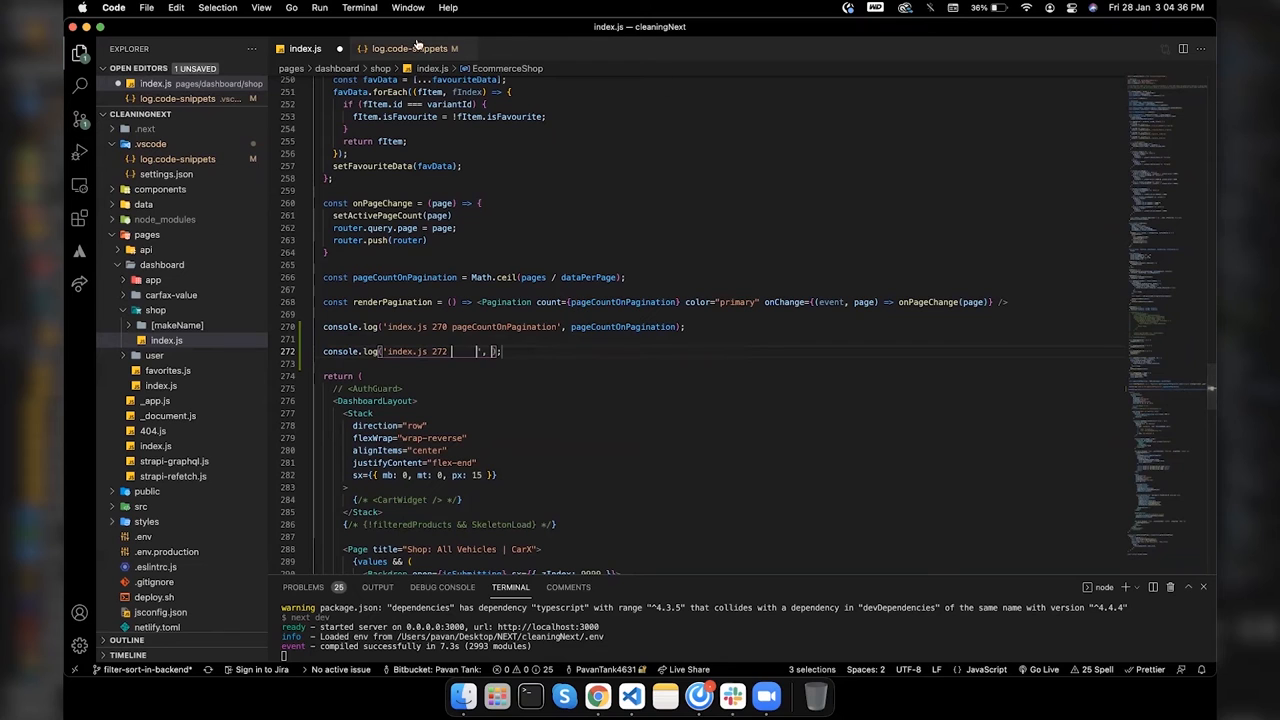
pyautogui.click(405, 48)
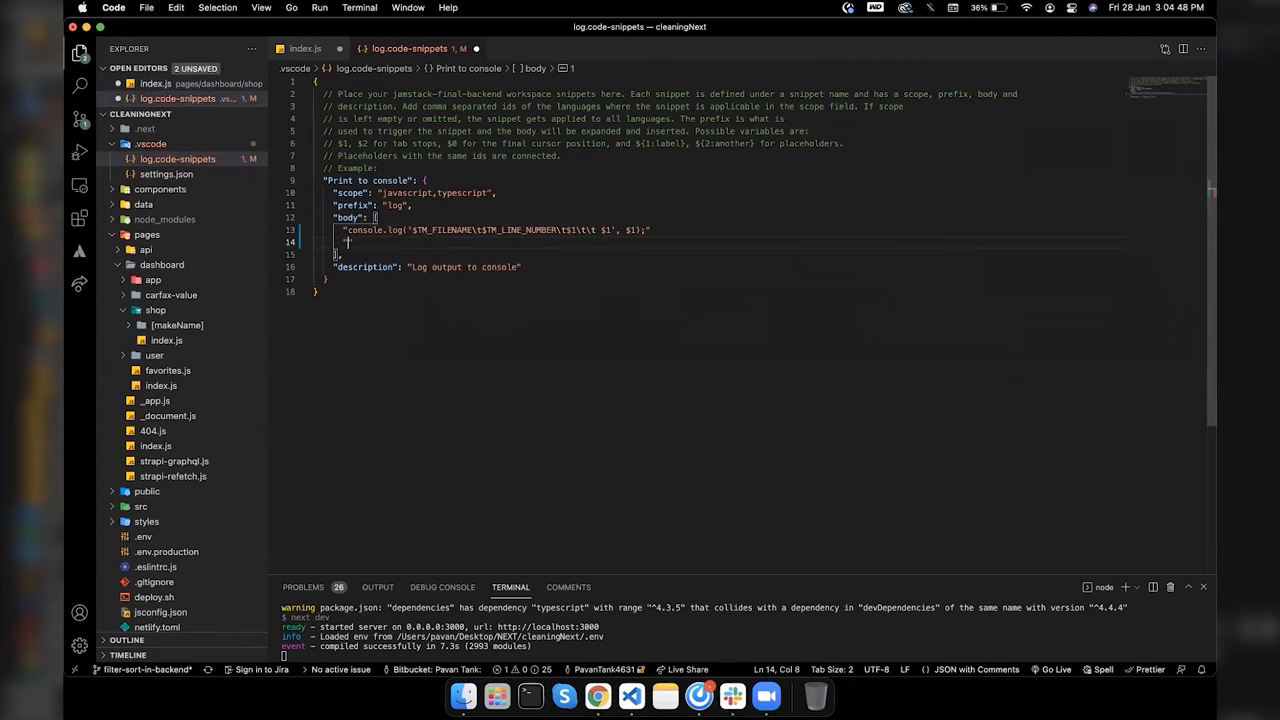
# Step: Delete the extra $2 body line and save log.code-snippets as one line
pyautogui.write('"')
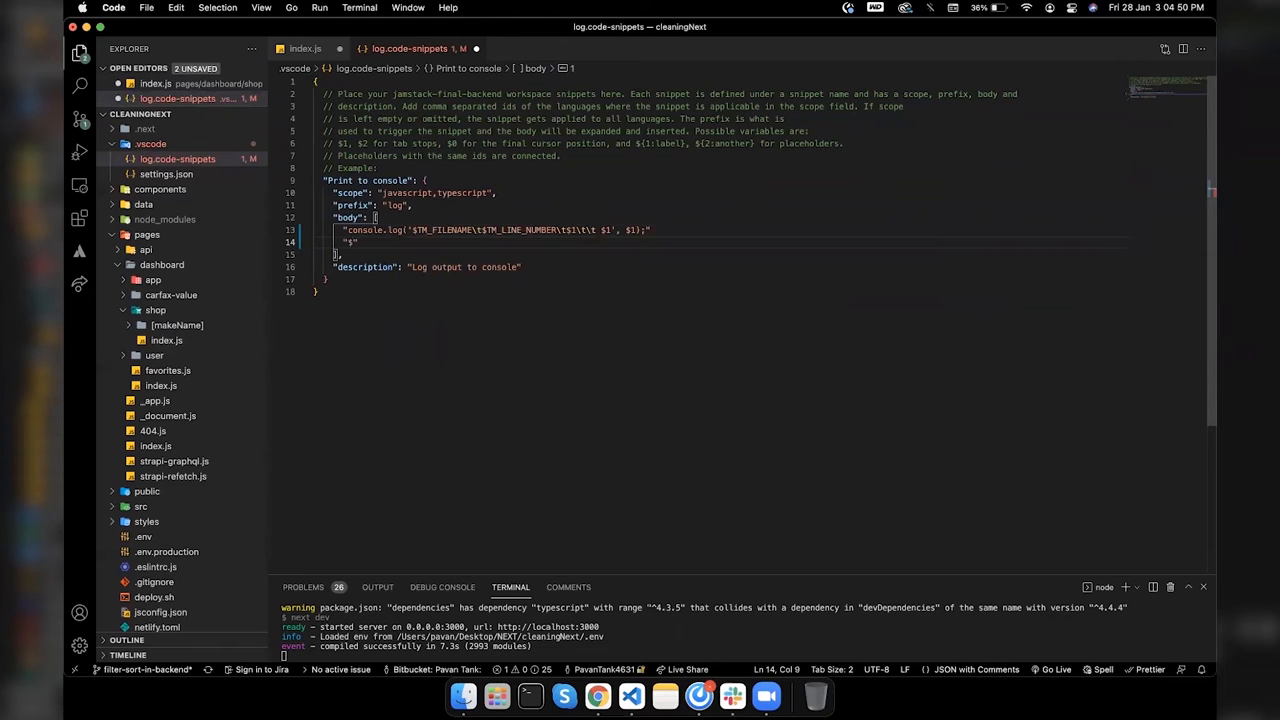
pyautogui.write('4')
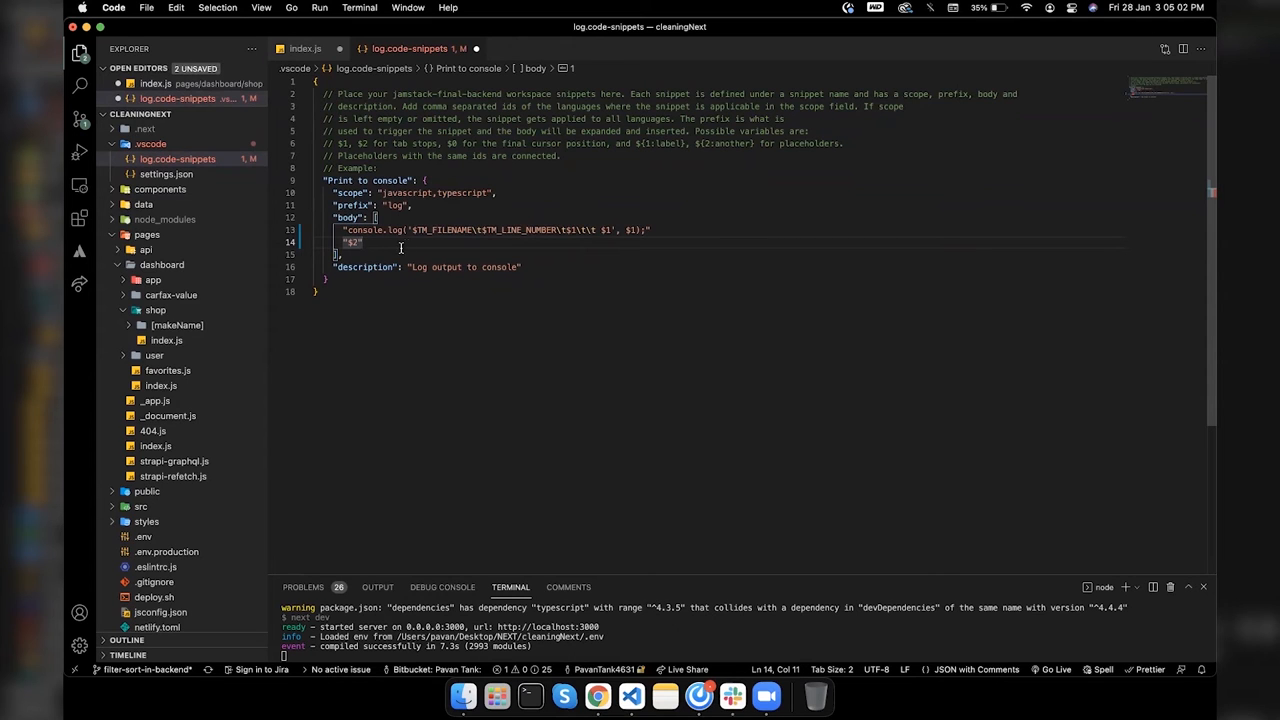
pyautogui.moveTo(675, 272)
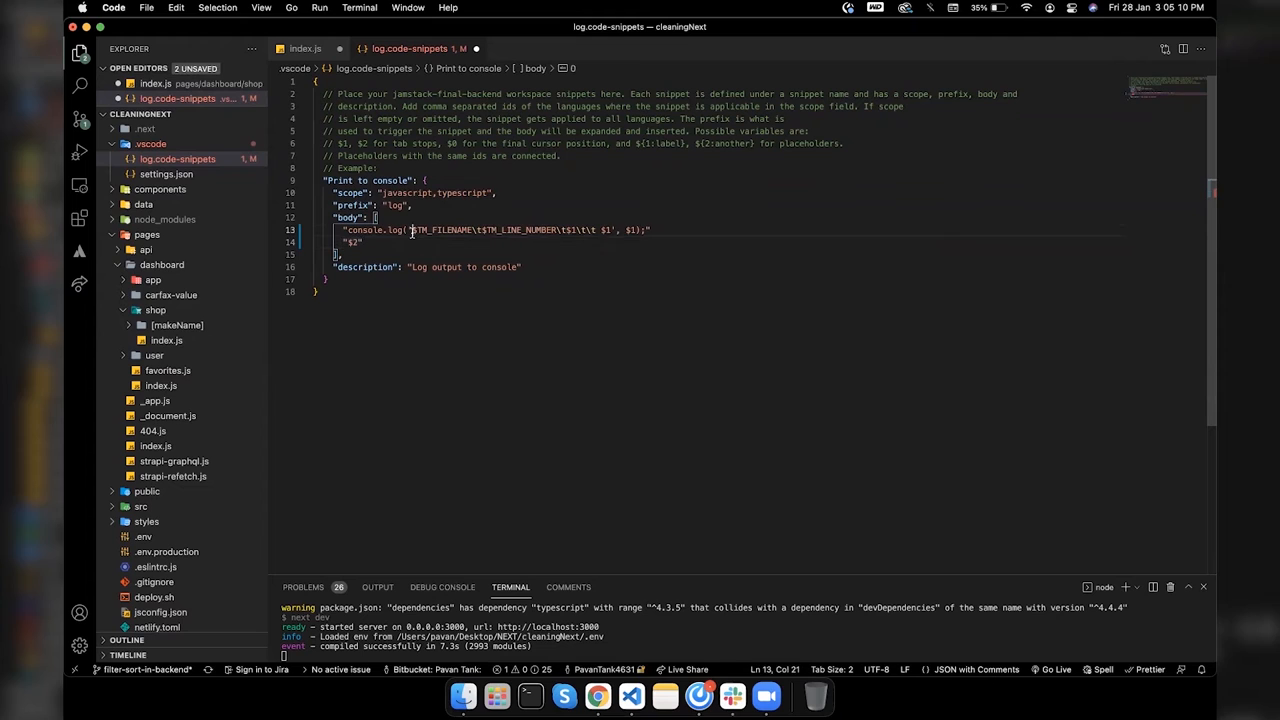
pyautogui.moveTo(410, 230); pyautogui.dragTo(600, 230)
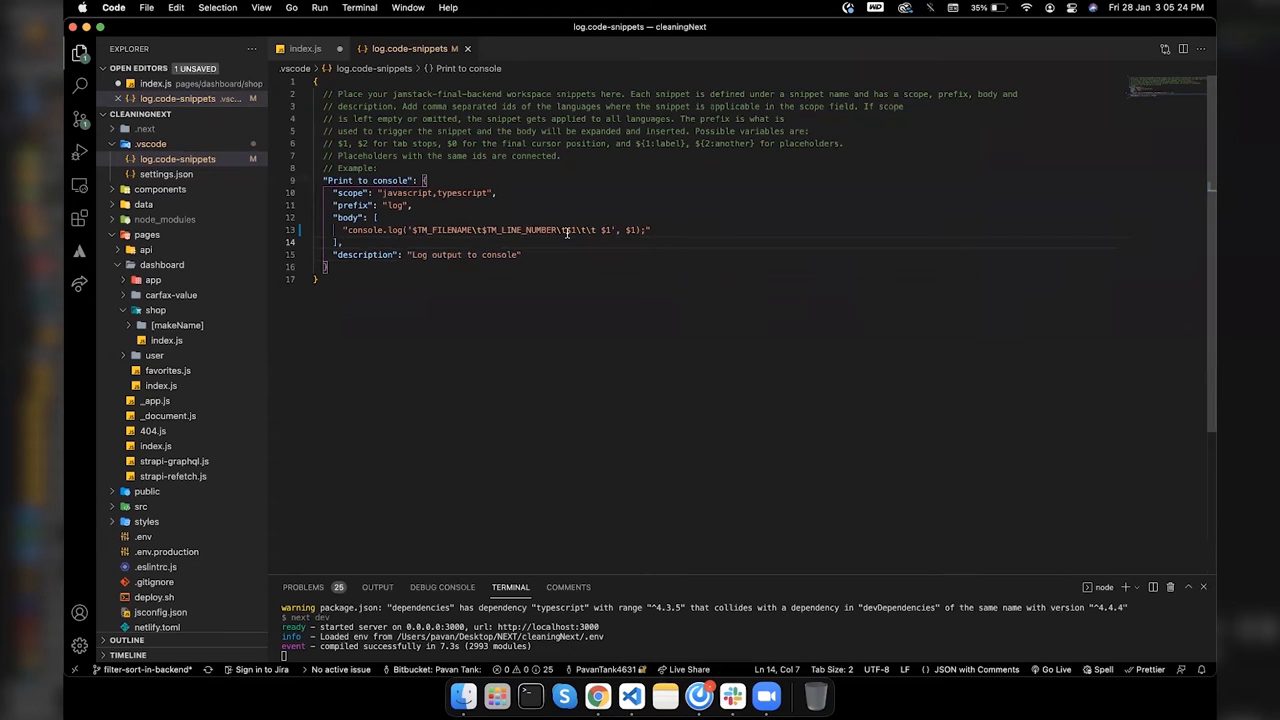
pyautogui.click(305, 48)
pyautogui.write("console.log('index.js 272      ', );")
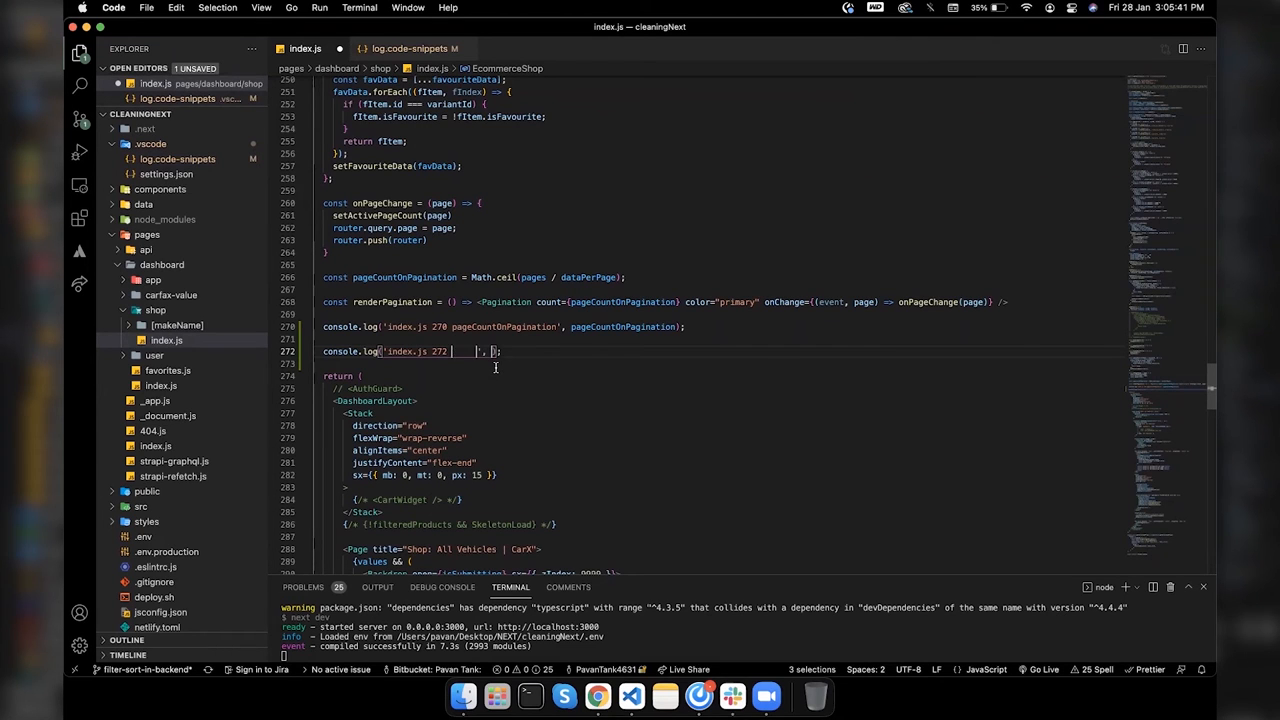
# Step: Scroll through index.js before moving to the jamstack-final-backend window
pyautogui.scroll(-3)
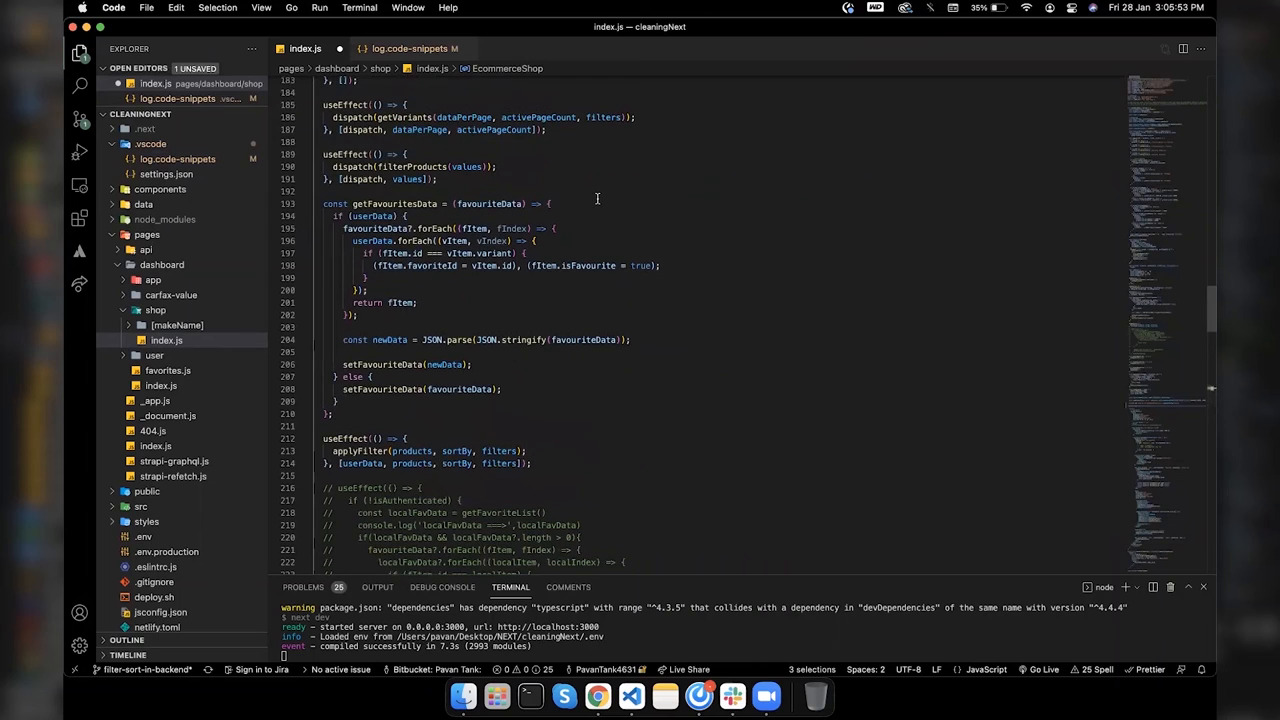
pyautogui.scroll(3)
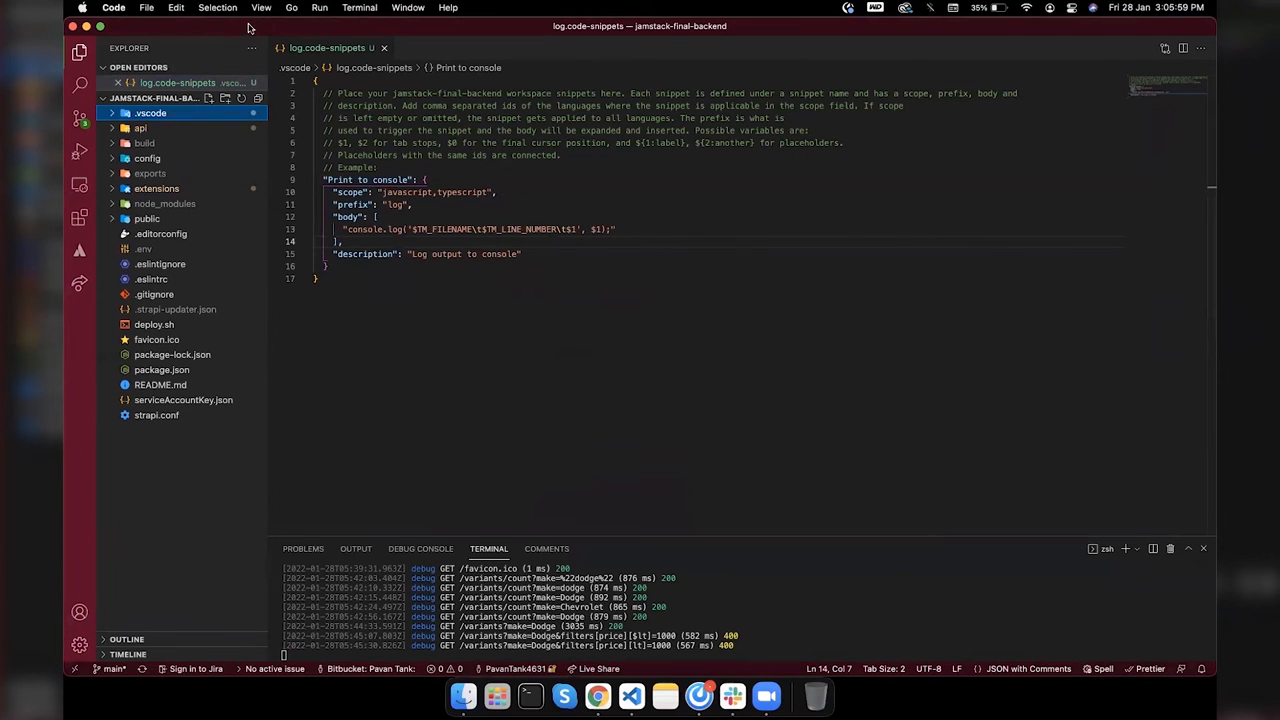
# Step: Quick-open api/firebase/controllers/firebase.js by searching 'firebase' with Cmd+P
pyautogui.press('cmd+p')
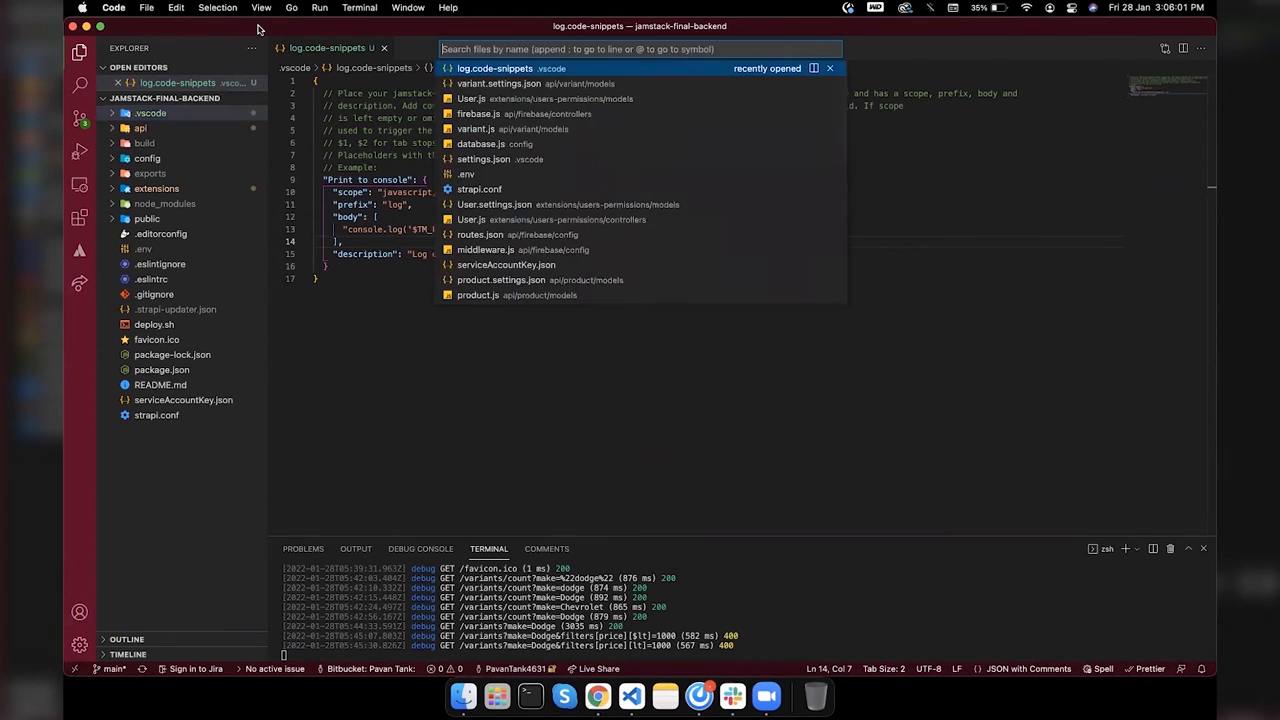
pyautogui.write('√')
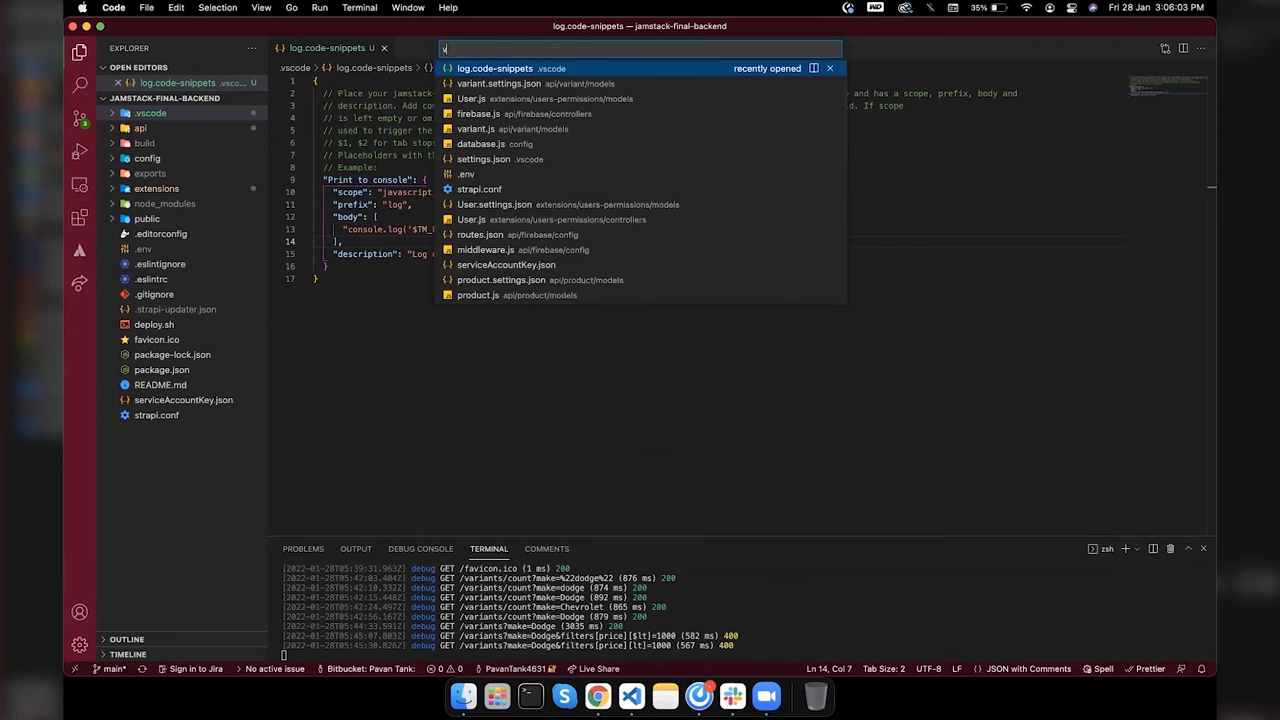
pyautogui.write('ar')
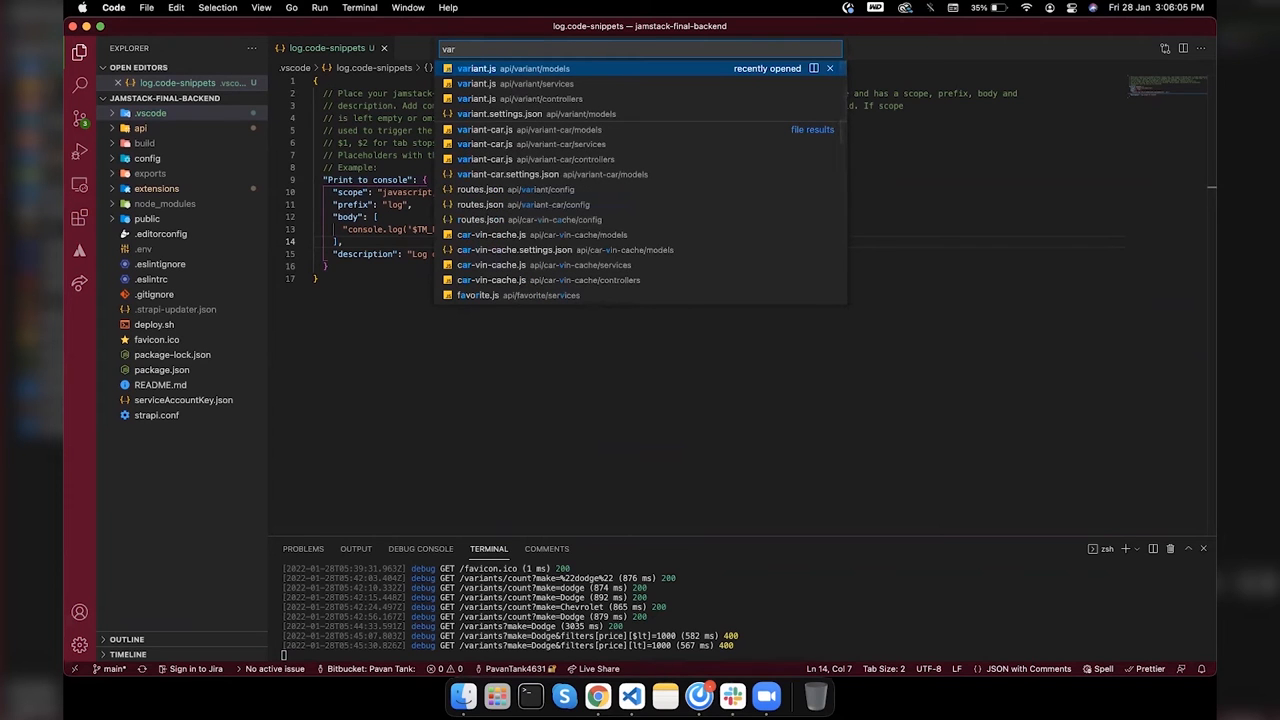
pyautogui.write('firebasew')
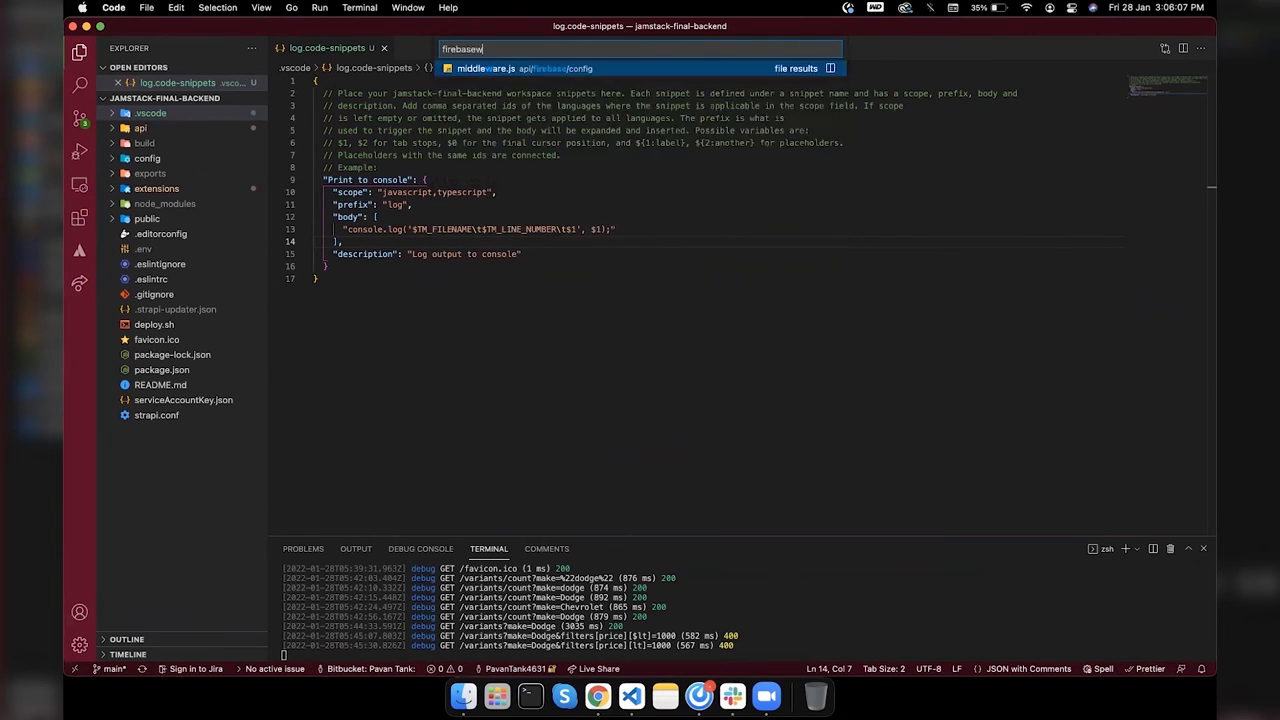
pyautogui.click(522, 68)
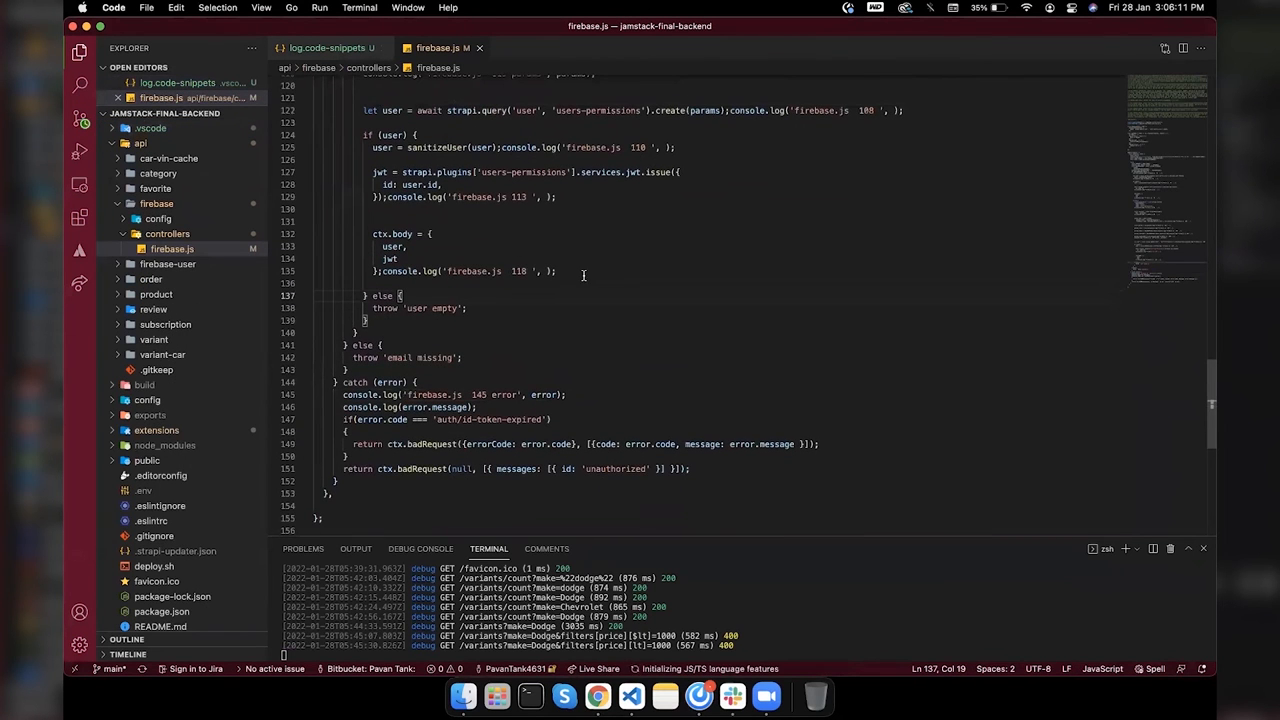
# Step: Remove every console.log('firebase.js …') call from firebase.js and save
pyautogui.scroll(-3)
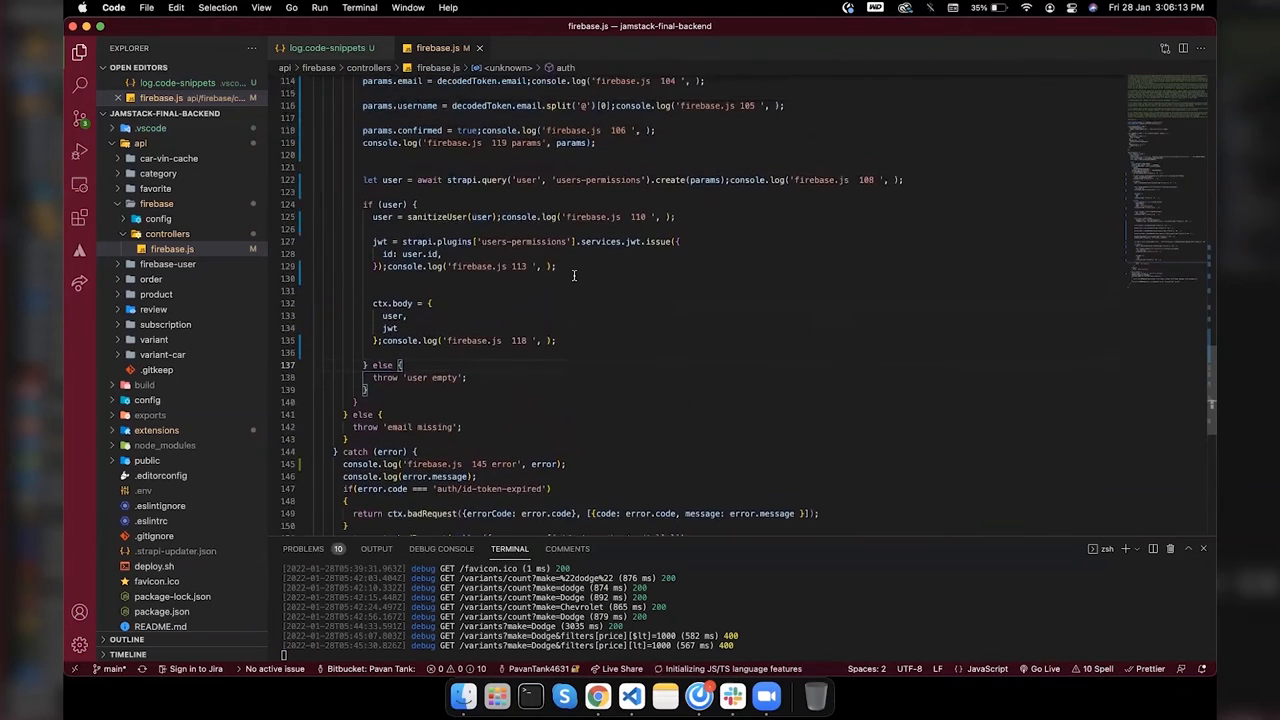
pyautogui.scroll(3)
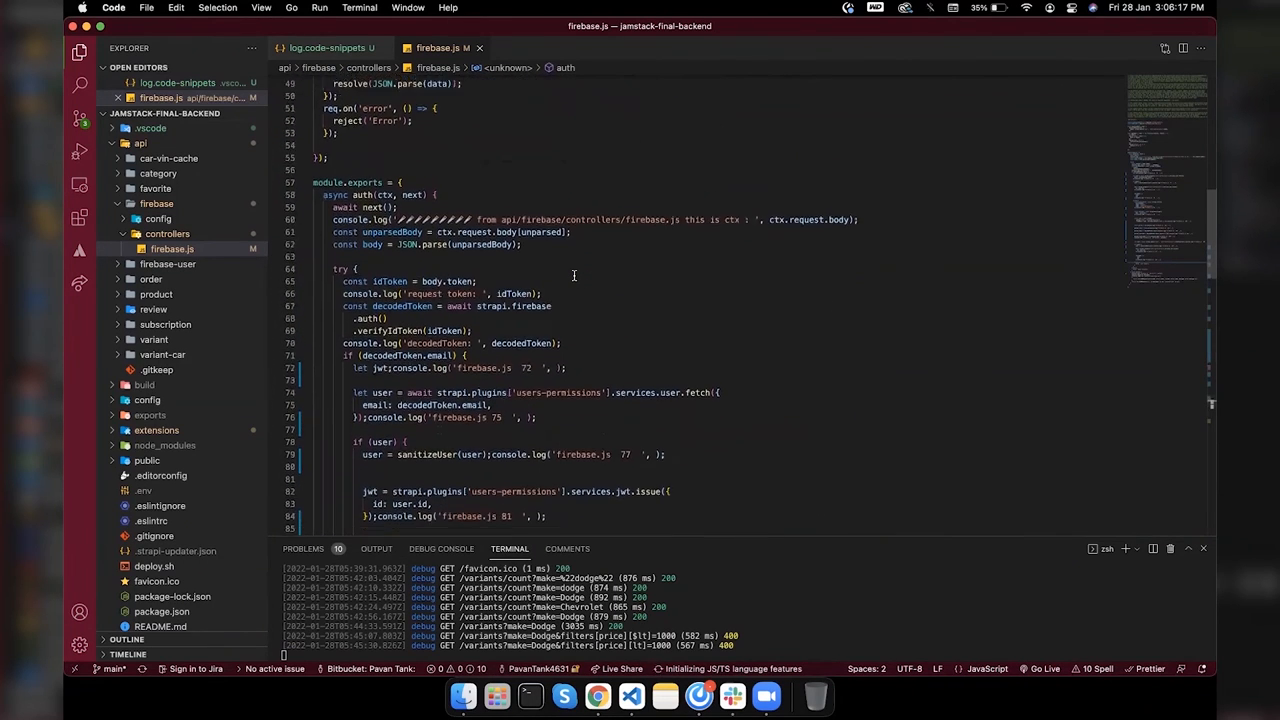
pyautogui.scroll(-3)
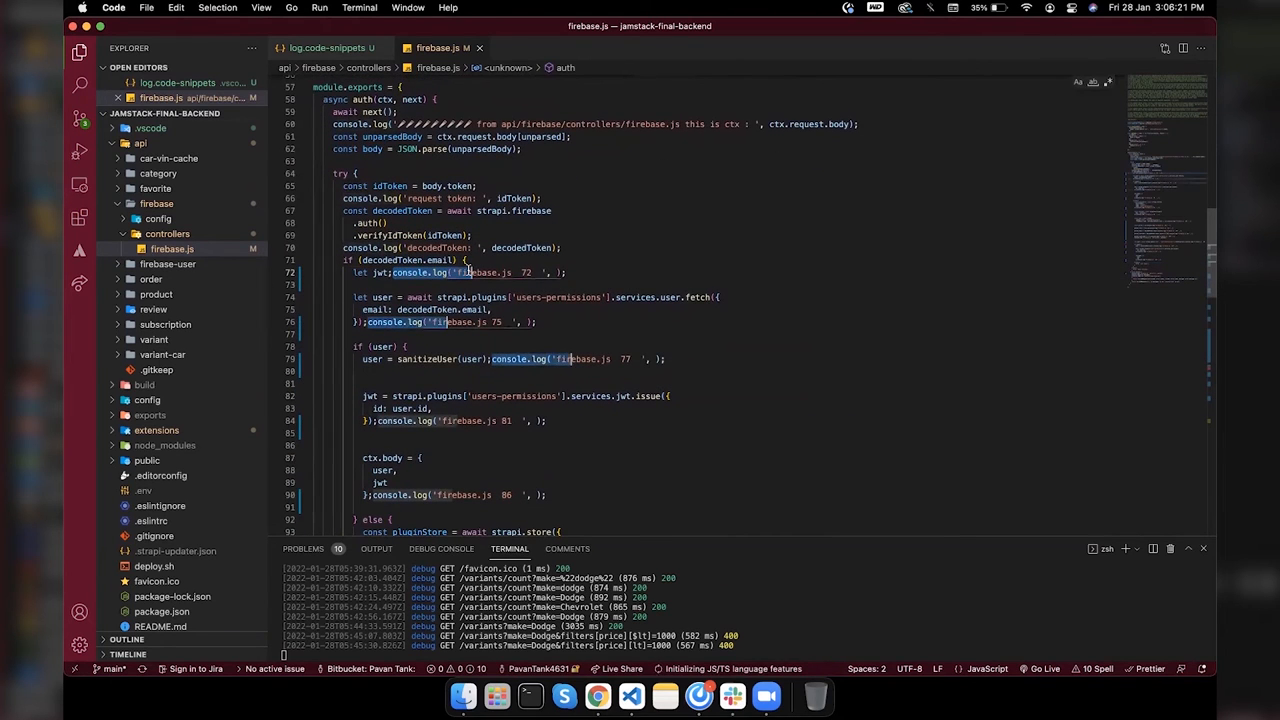
pyautogui.scroll(-3)
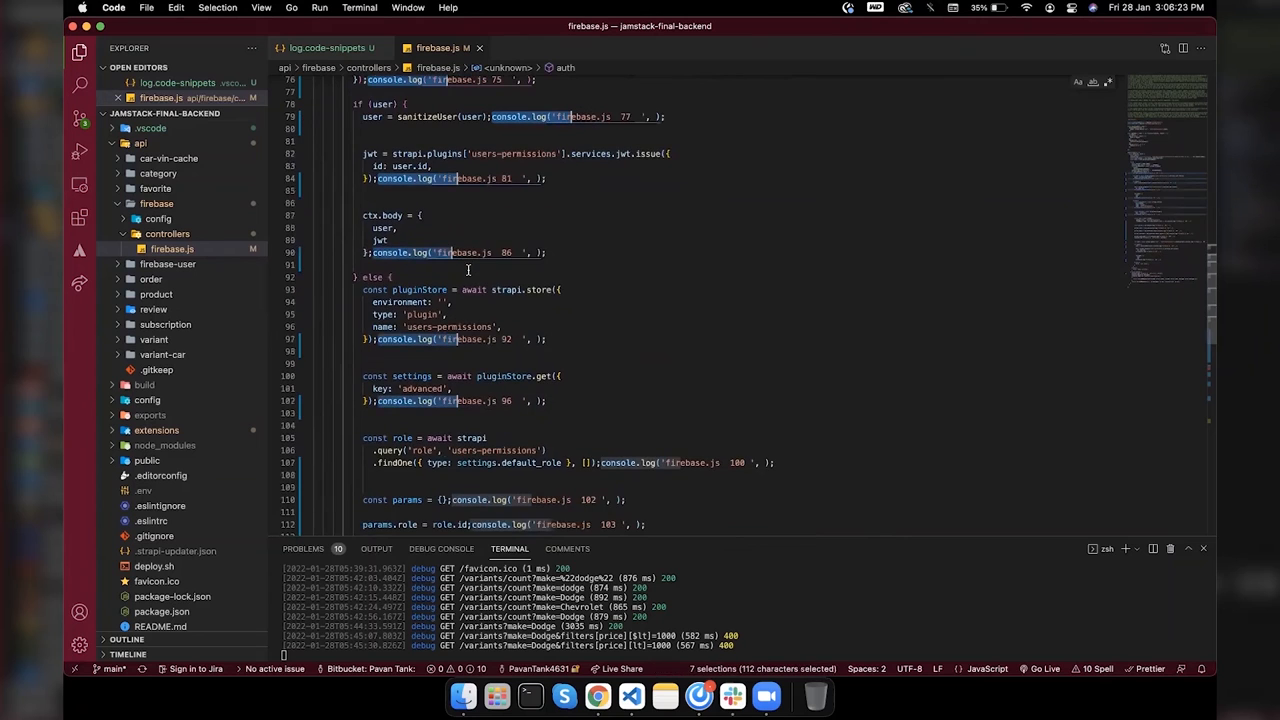
pyautogui.scroll(-3)
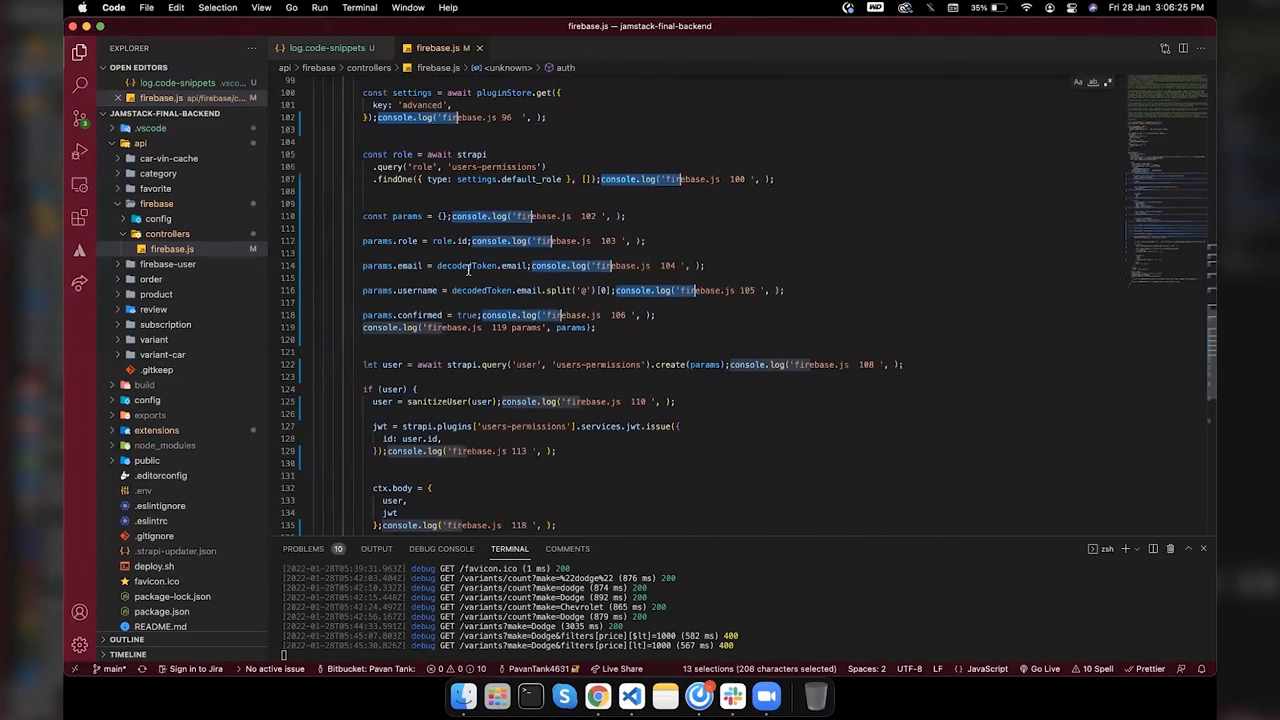
pyautogui.scroll(-3)
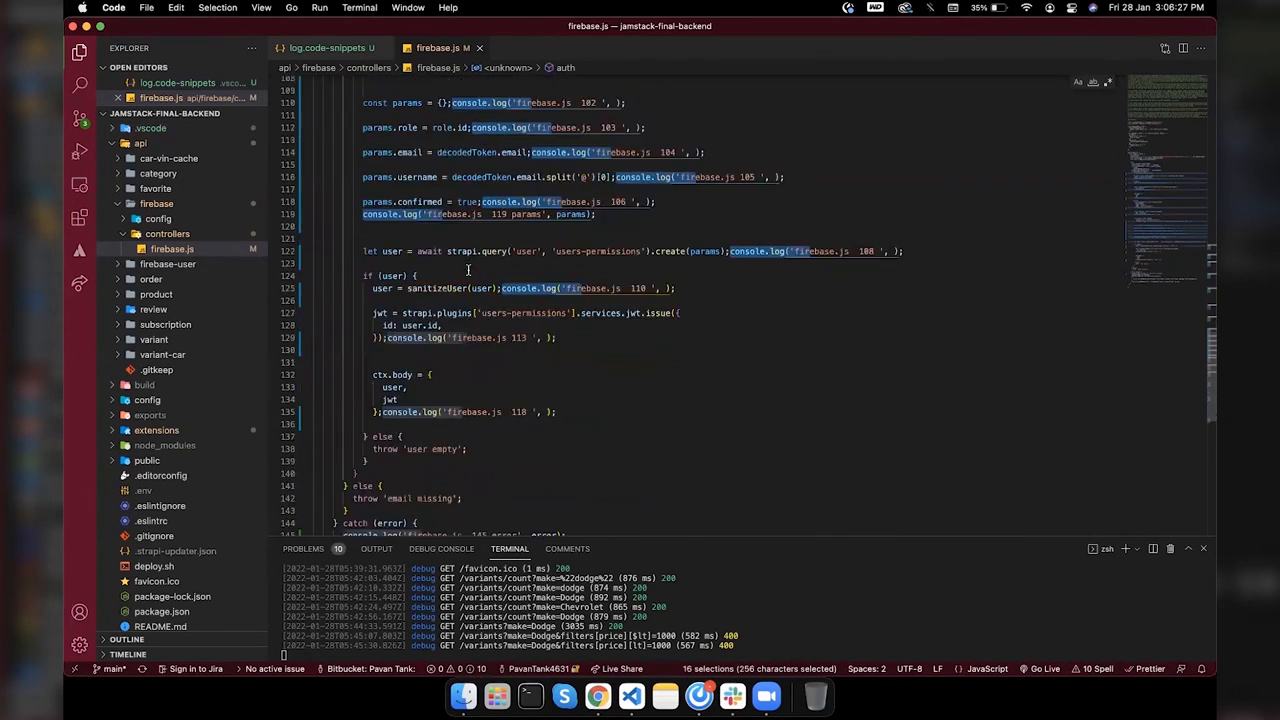
pyautogui.scroll(-3)
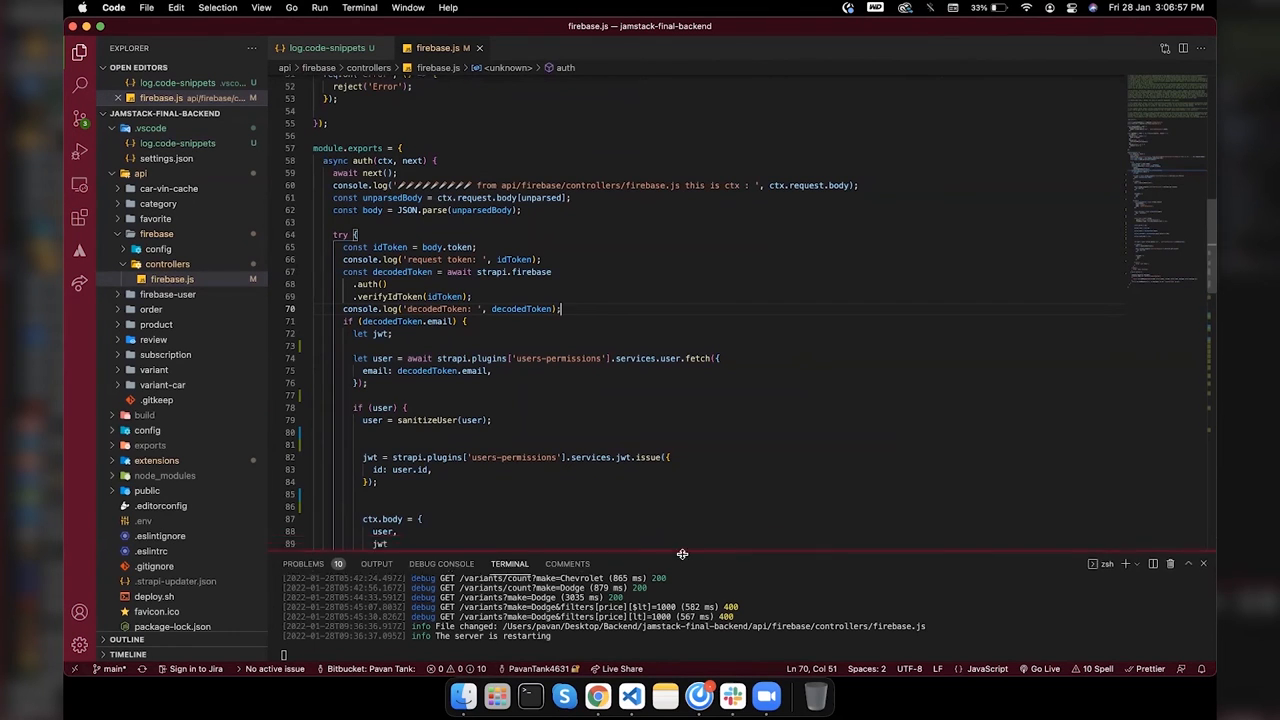
pyautogui.scroll(-3)
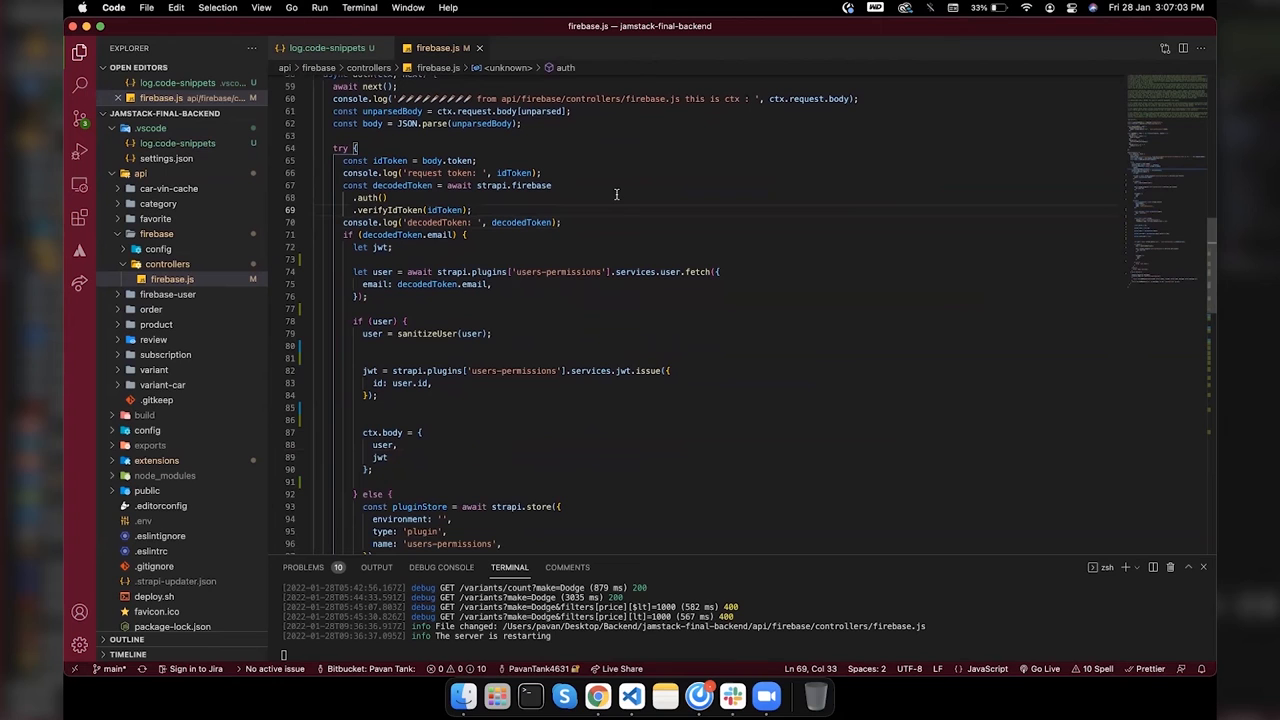
pyautogui.moveTo(458, 291)
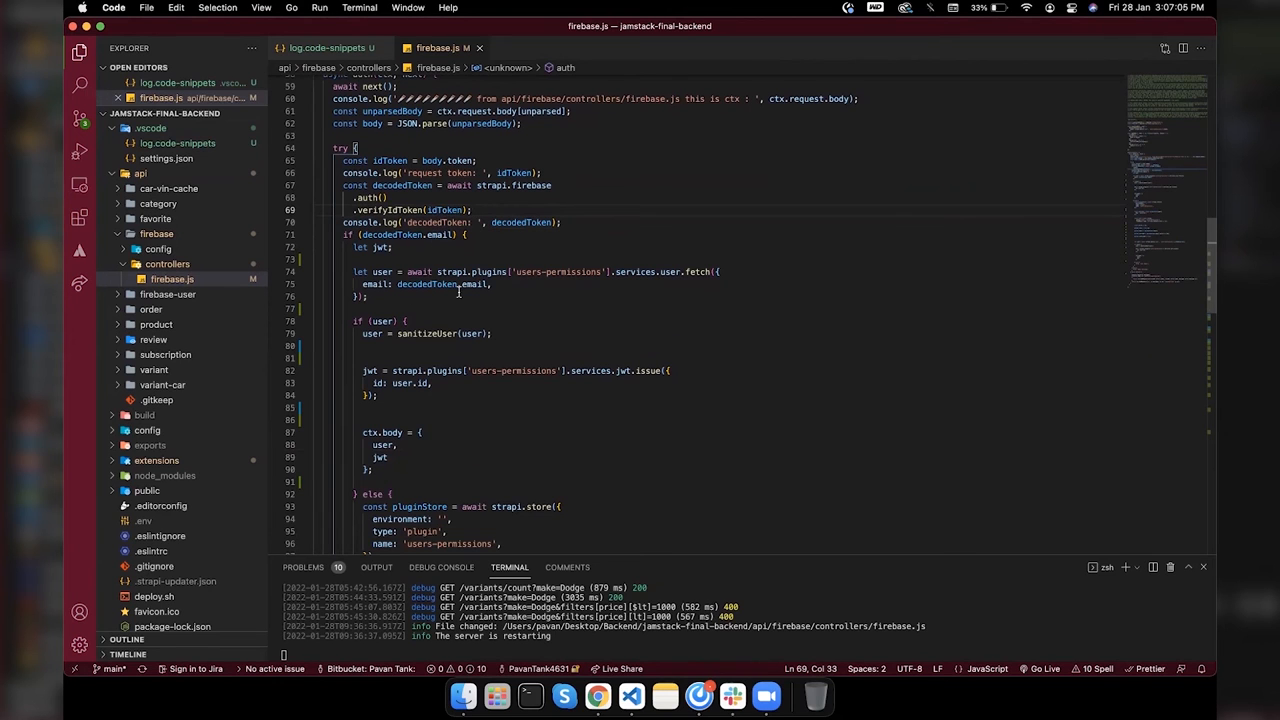
pyautogui.scroll(-3)
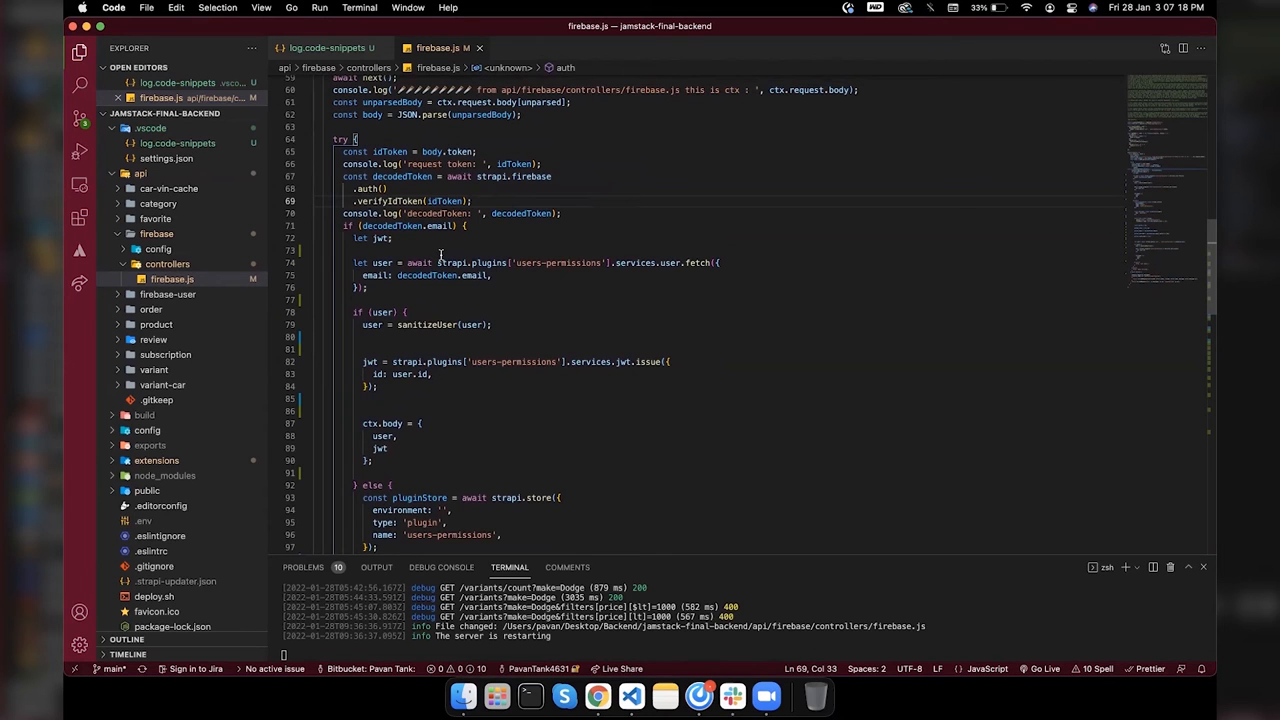
pyautogui.moveTo(595, 254)
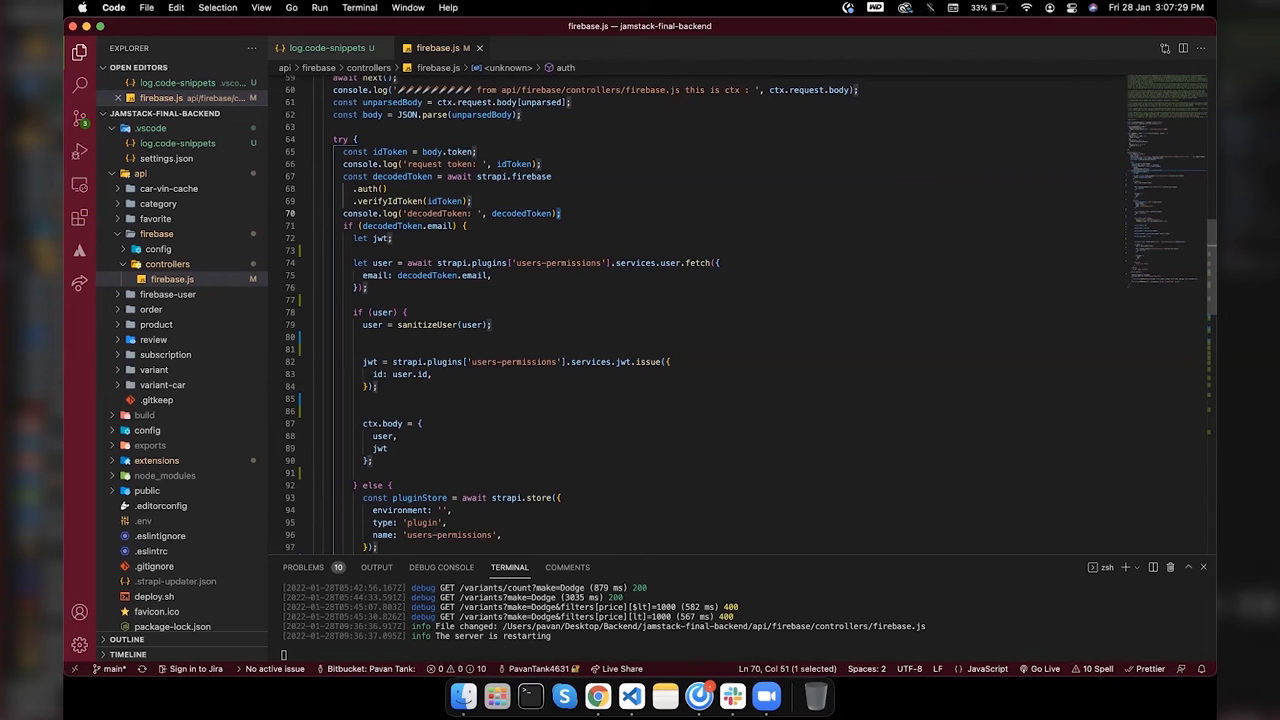
# Step: Add cursors at each auth-handler statement end, down to the users-permissions user creation
pyautogui.scroll(-3)
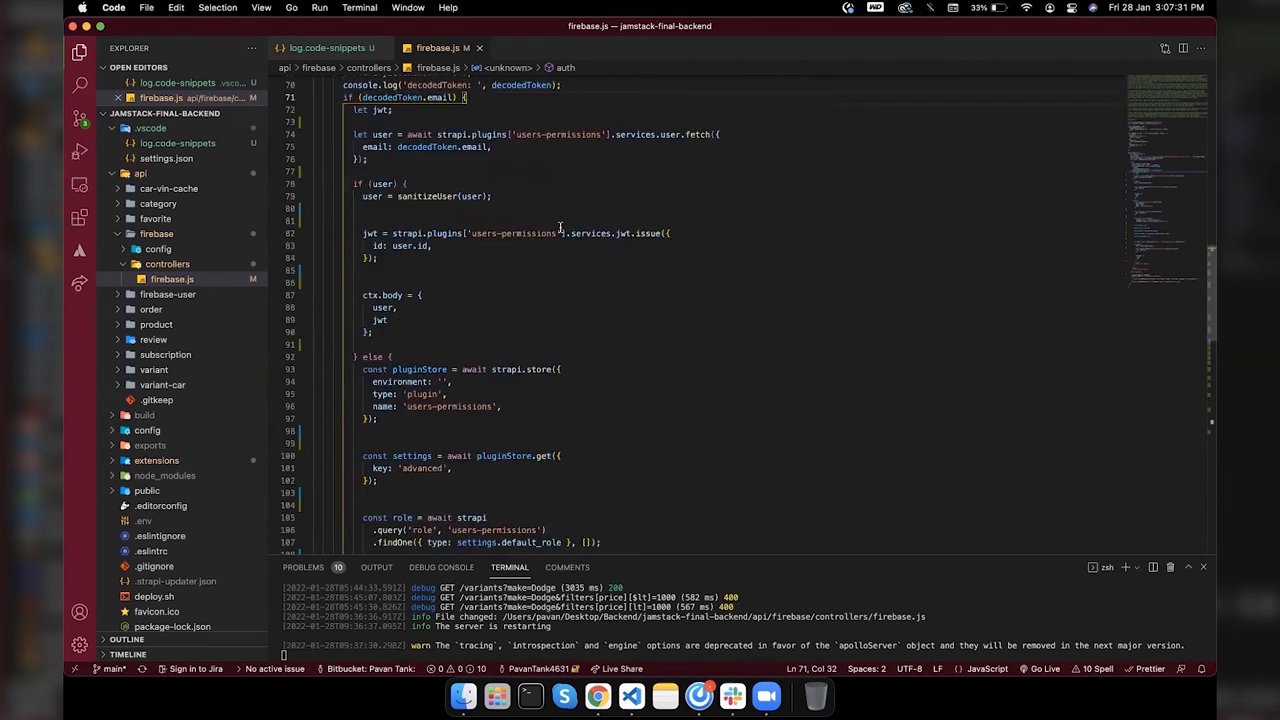
pyautogui.scroll(3)
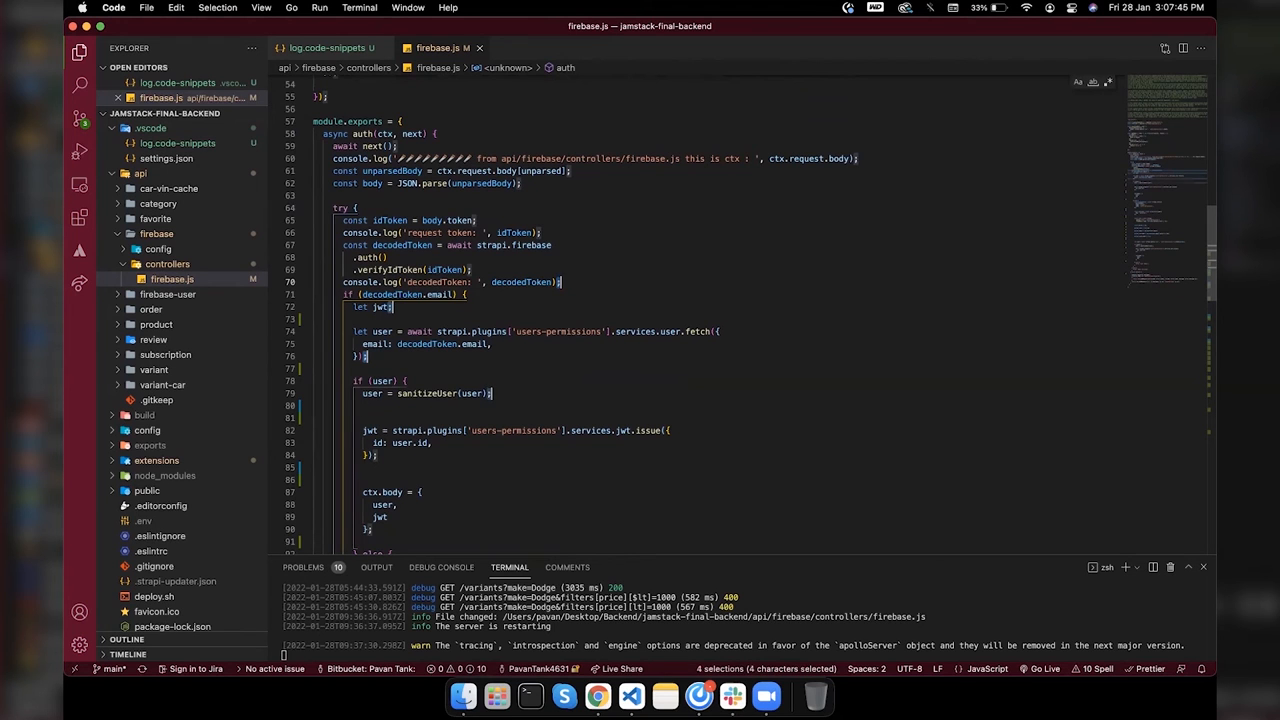
pyautogui.scroll(-3)
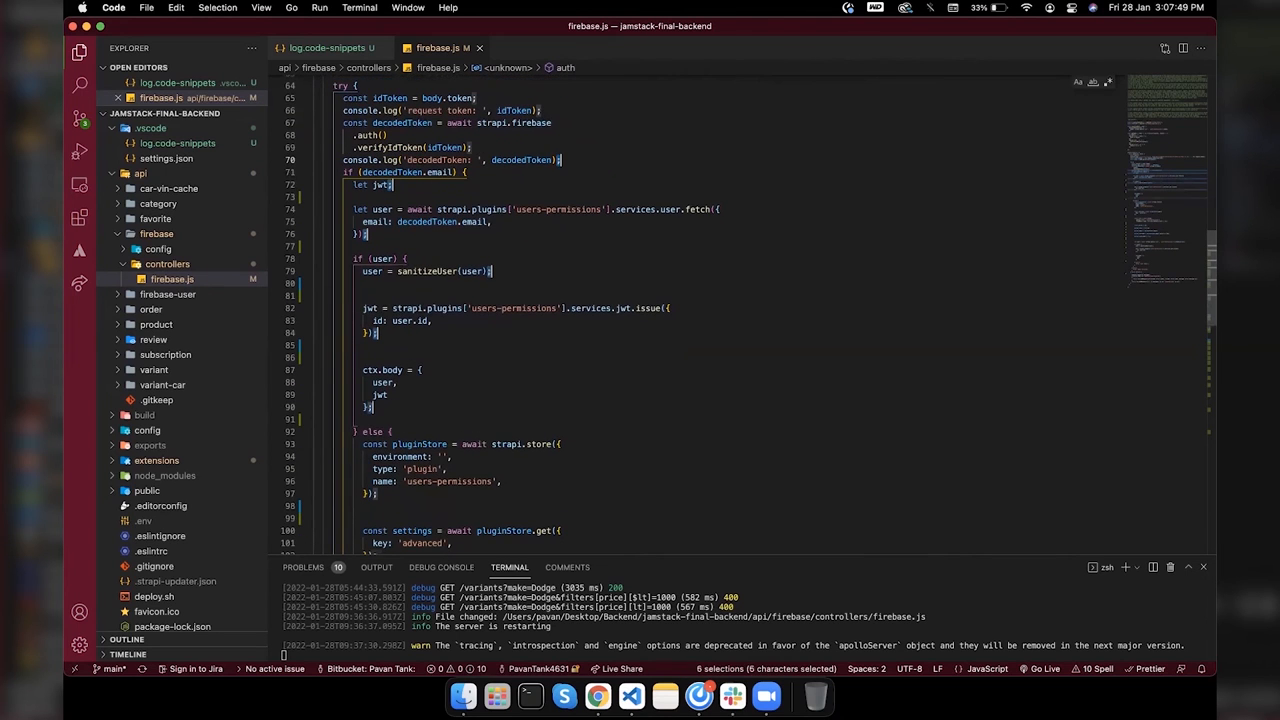
pyautogui.scroll(-3)
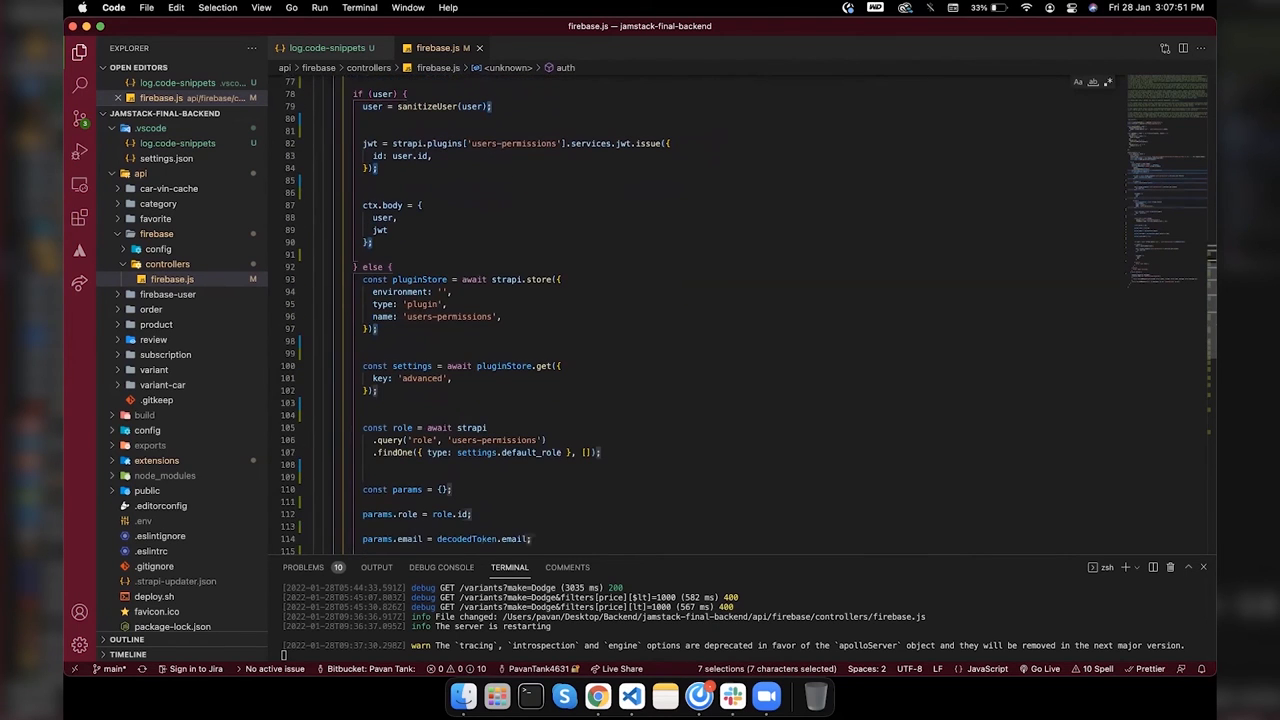
pyautogui.scroll(-3)
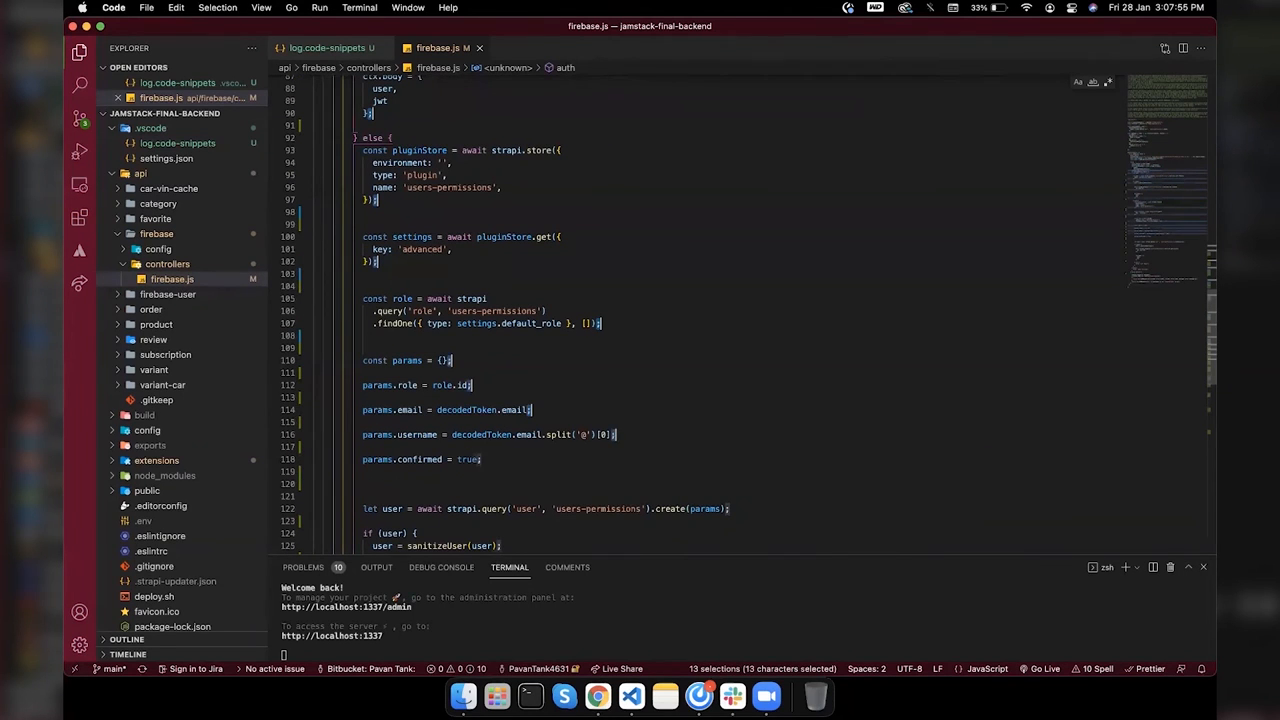
pyautogui.scroll(-3)
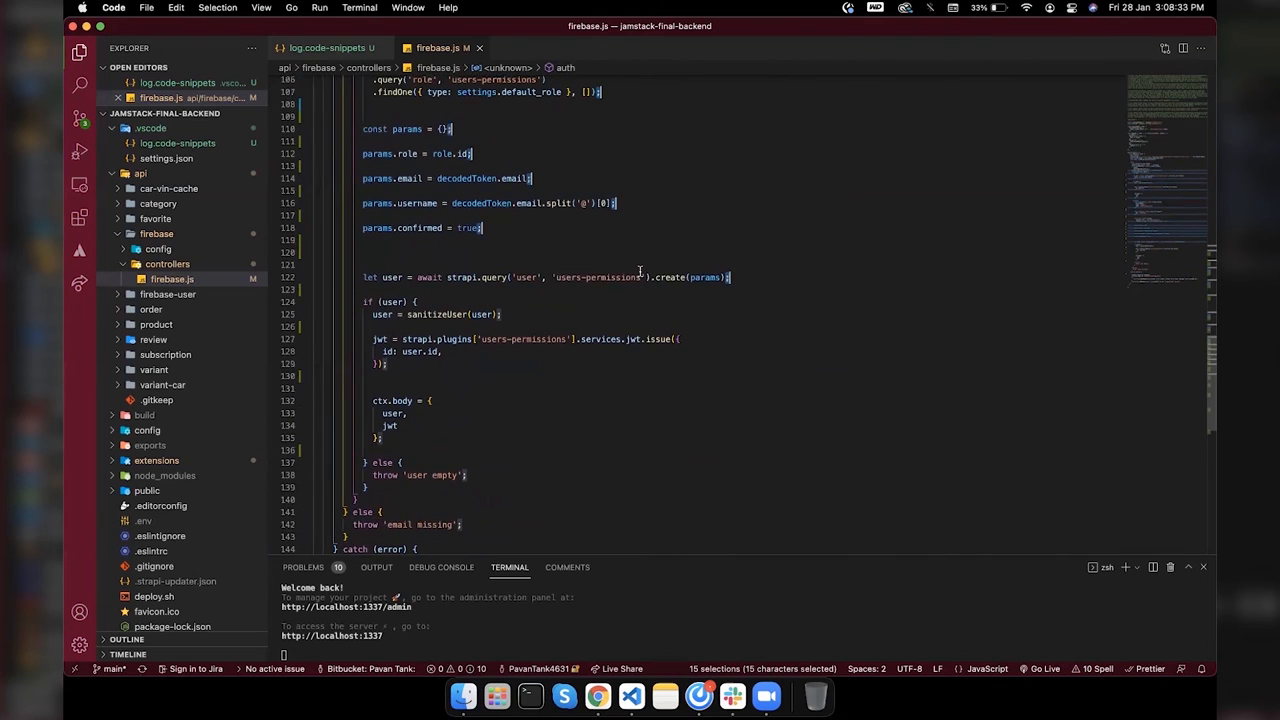
pyautogui.scroll(-3)
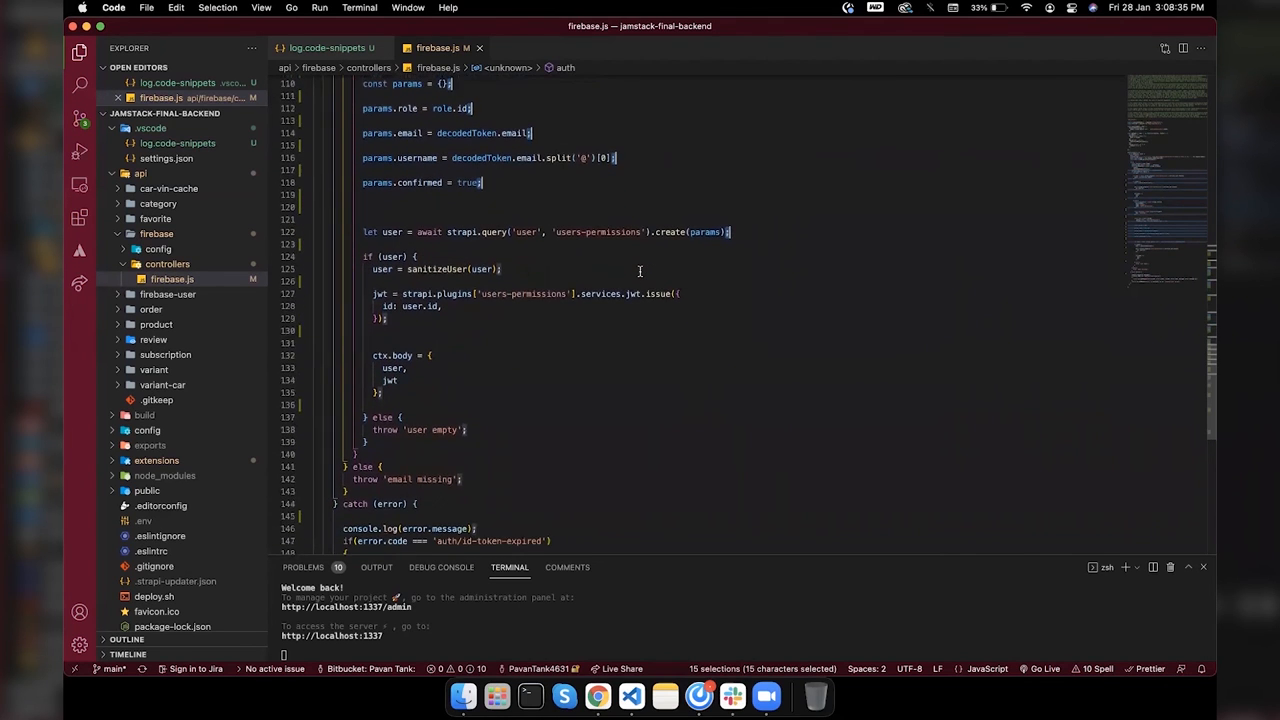
pyautogui.scroll(-3)
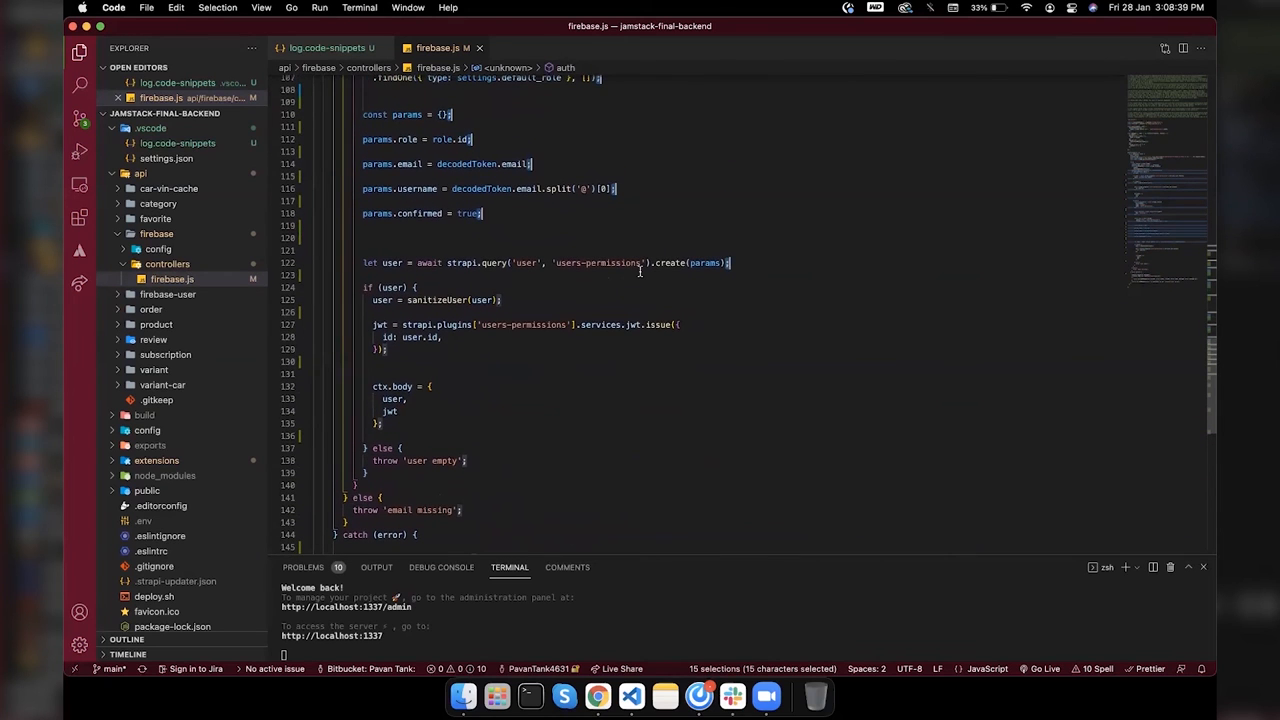
# Step: Press Enter at all cursors to open blank lines below each auth-handler statement
pyautogui.scroll(-3)
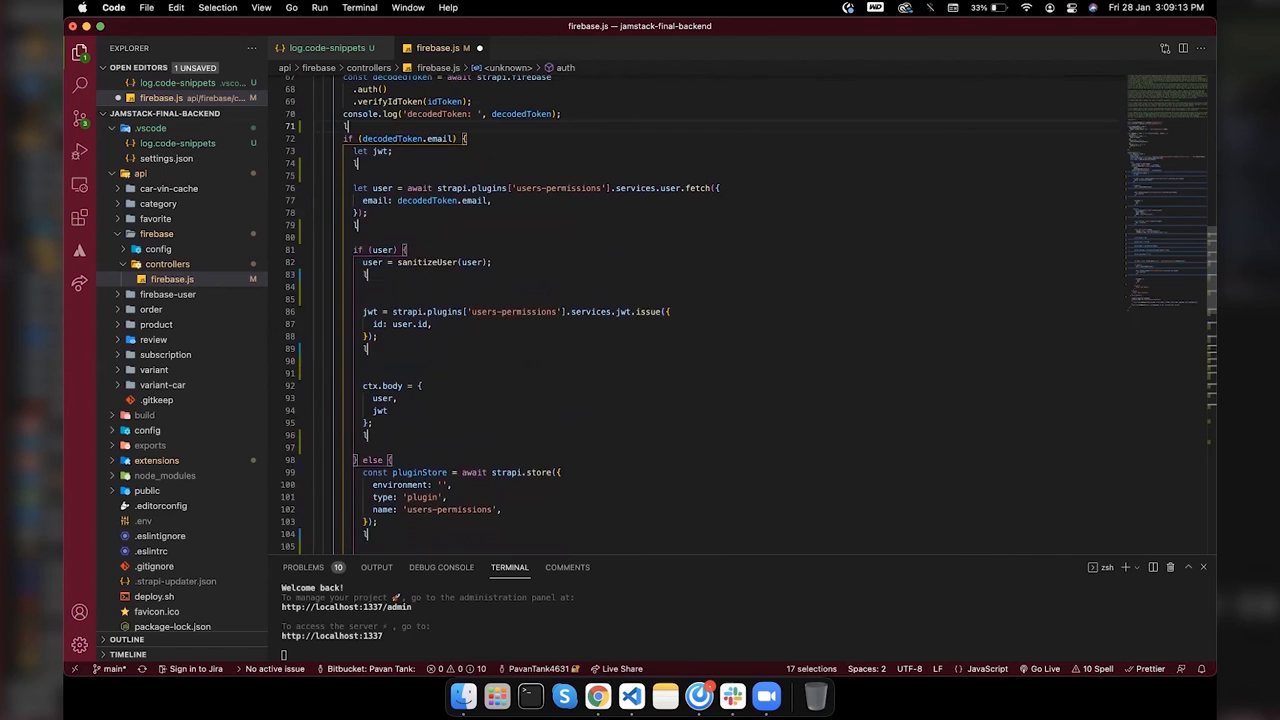
# Step: Expand the 'log' snippet on every cursor, adding firebase.js line-numbered console.log calls
pyautogui.write("log('firebase.js  74 ', );")
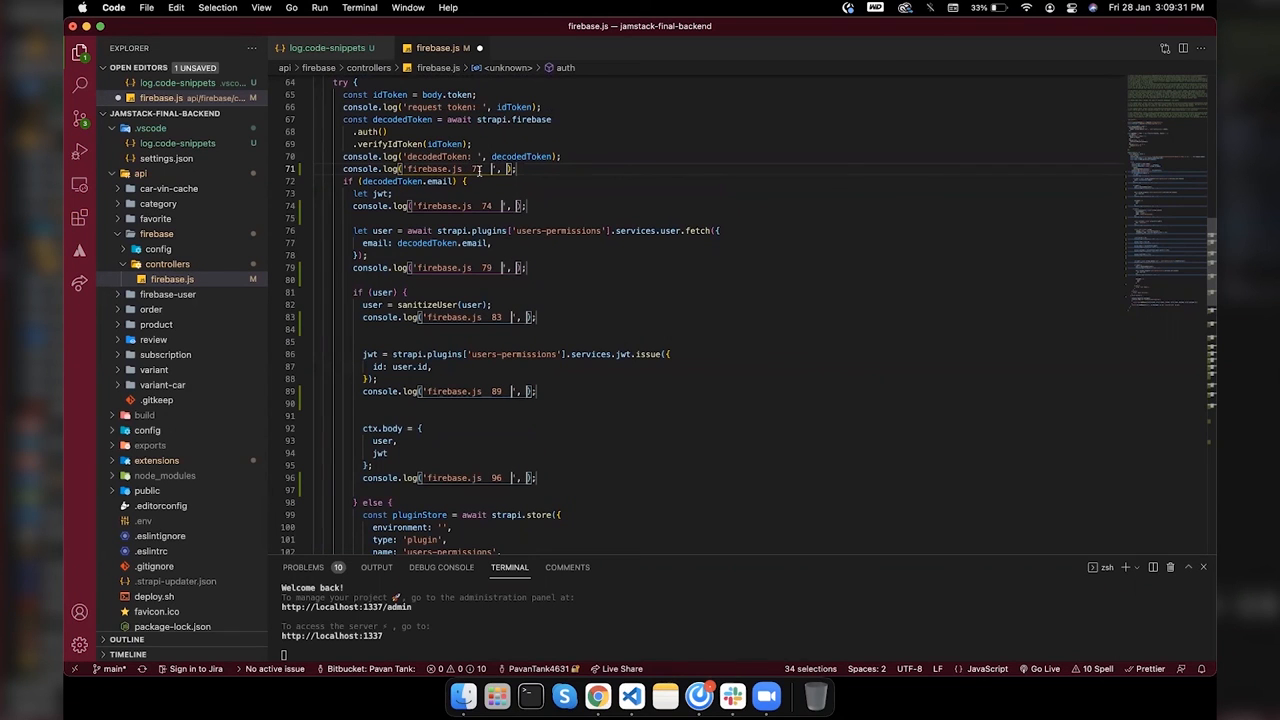
pyautogui.scroll(-3)
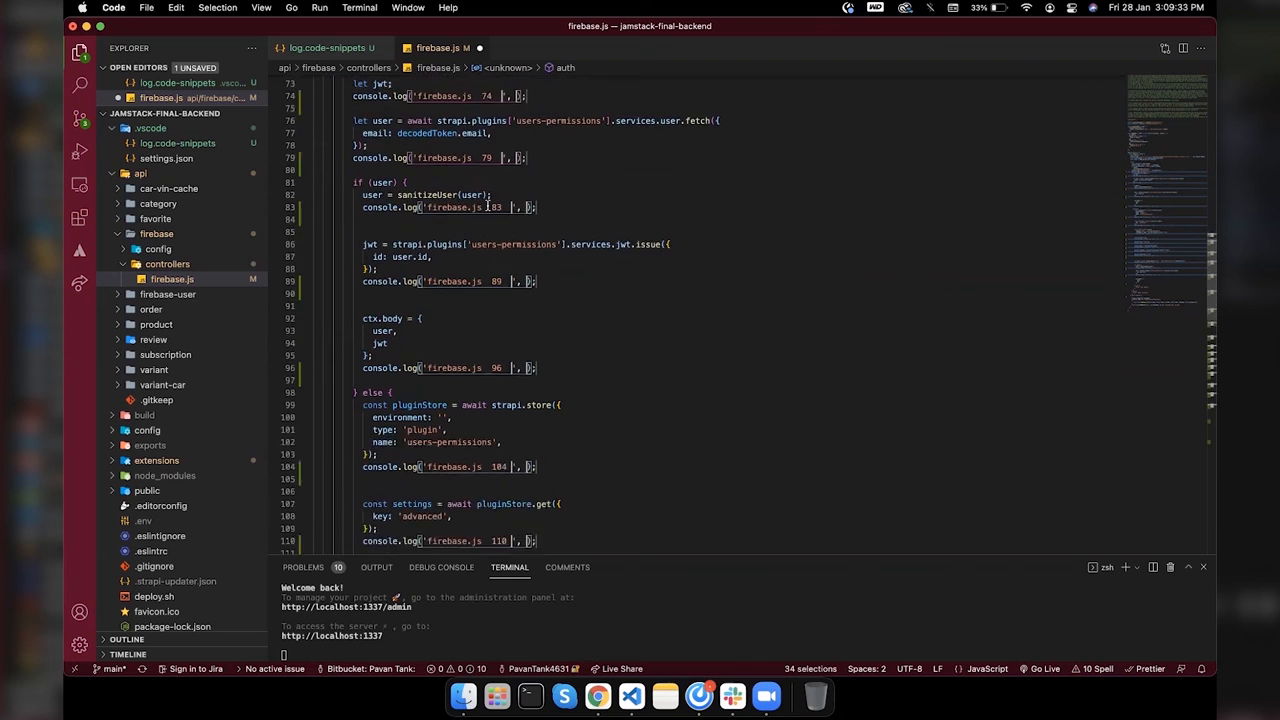
pyautogui.scroll(-3)
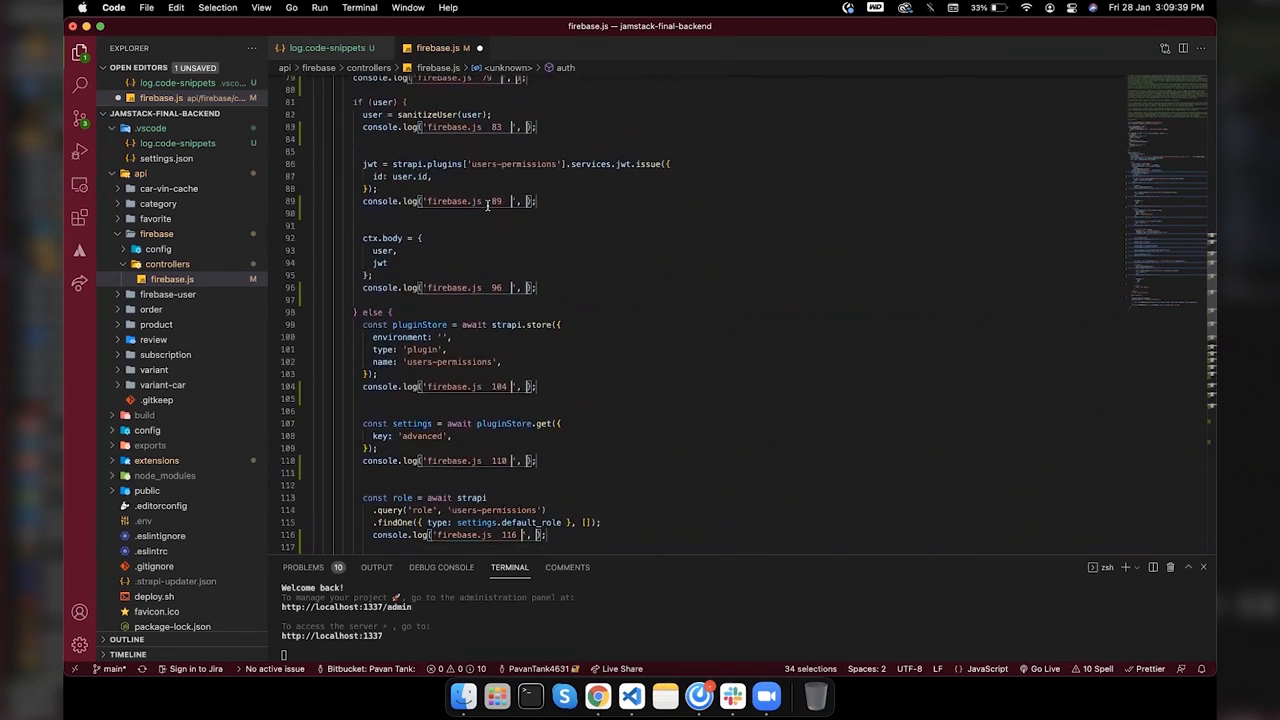
pyautogui.scroll(-3)
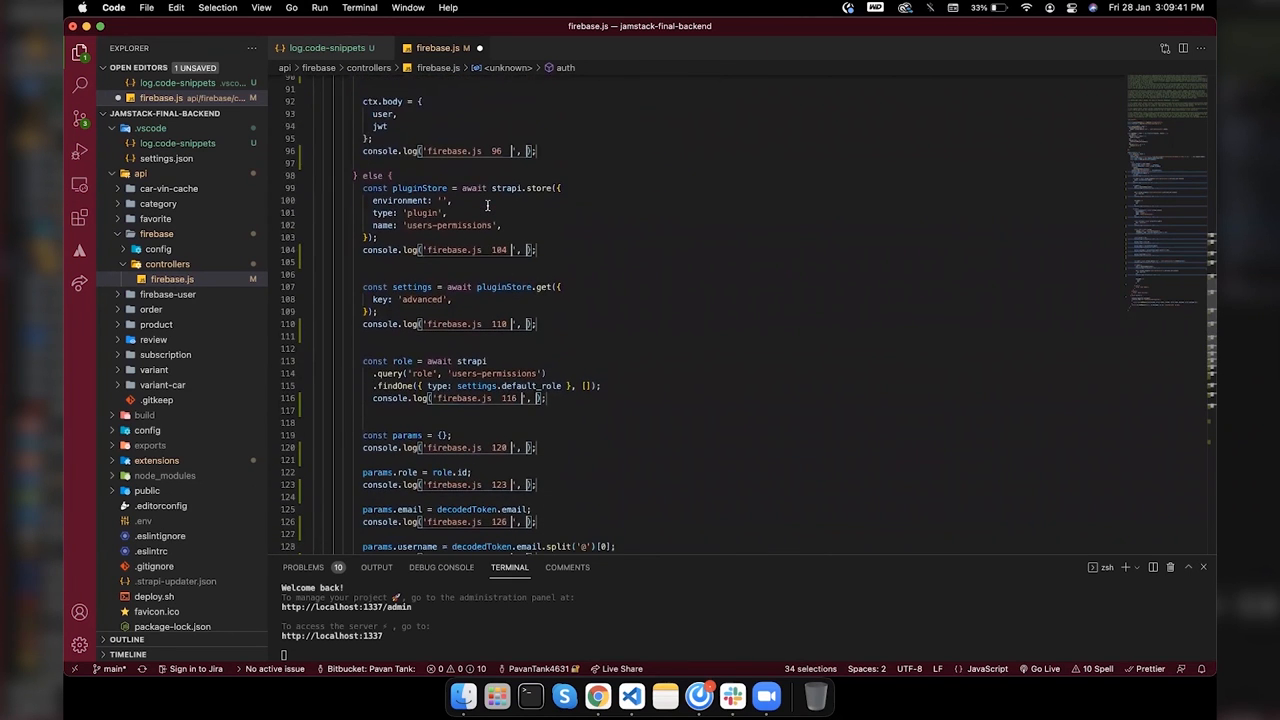
pyautogui.scroll(-3)
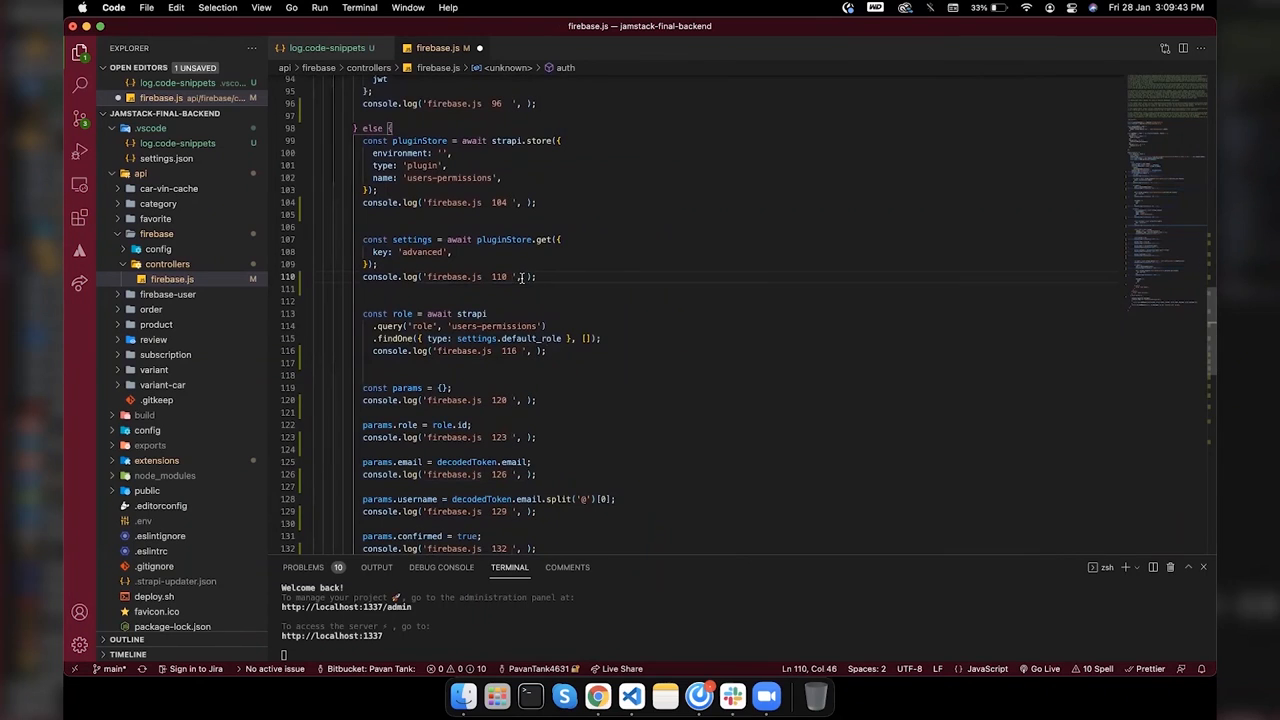
# Step: Fill both placeholders on line 110 with 'settings' and save firebase.js
pyautogui.write('settings')
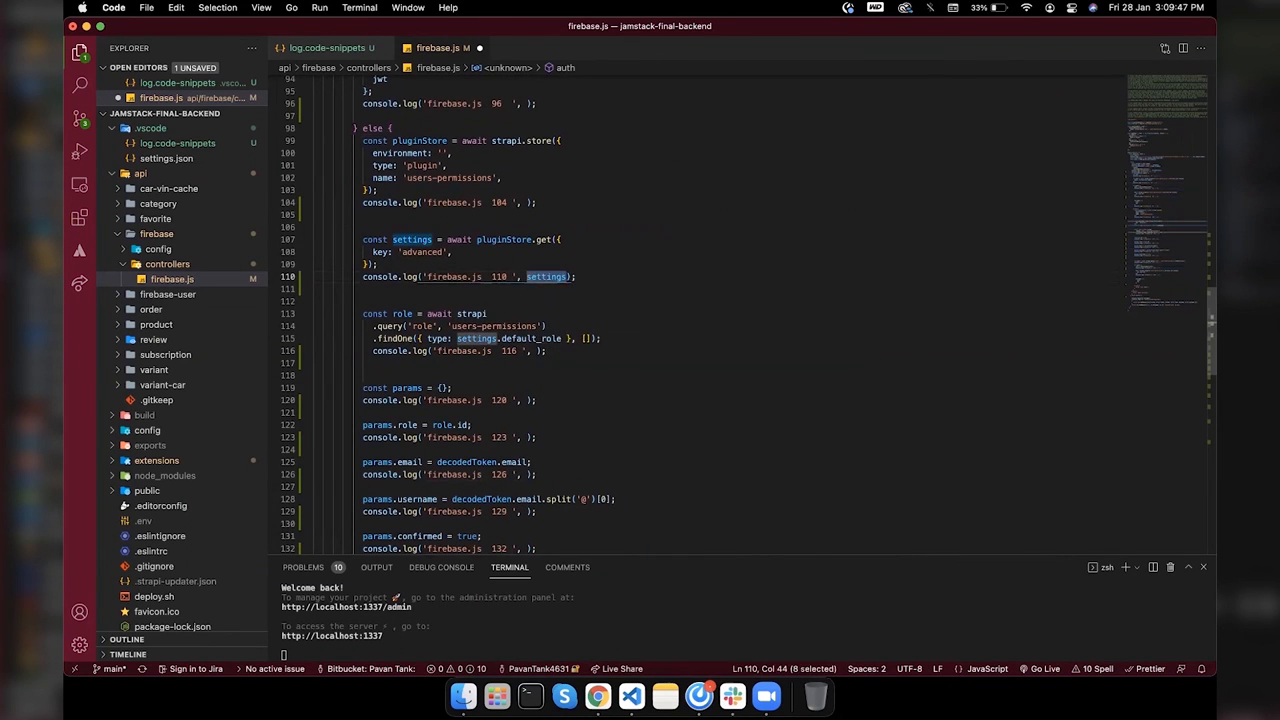
pyautogui.write('settings')
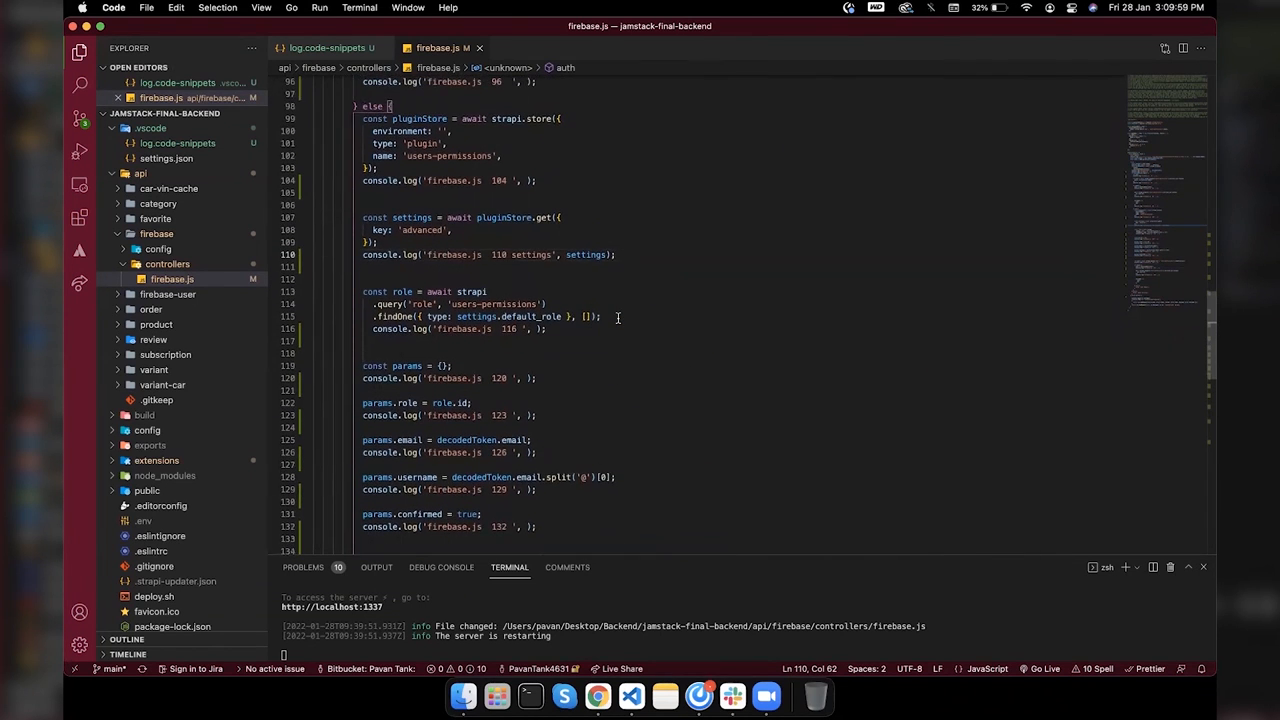
pyautogui.scroll(-3)
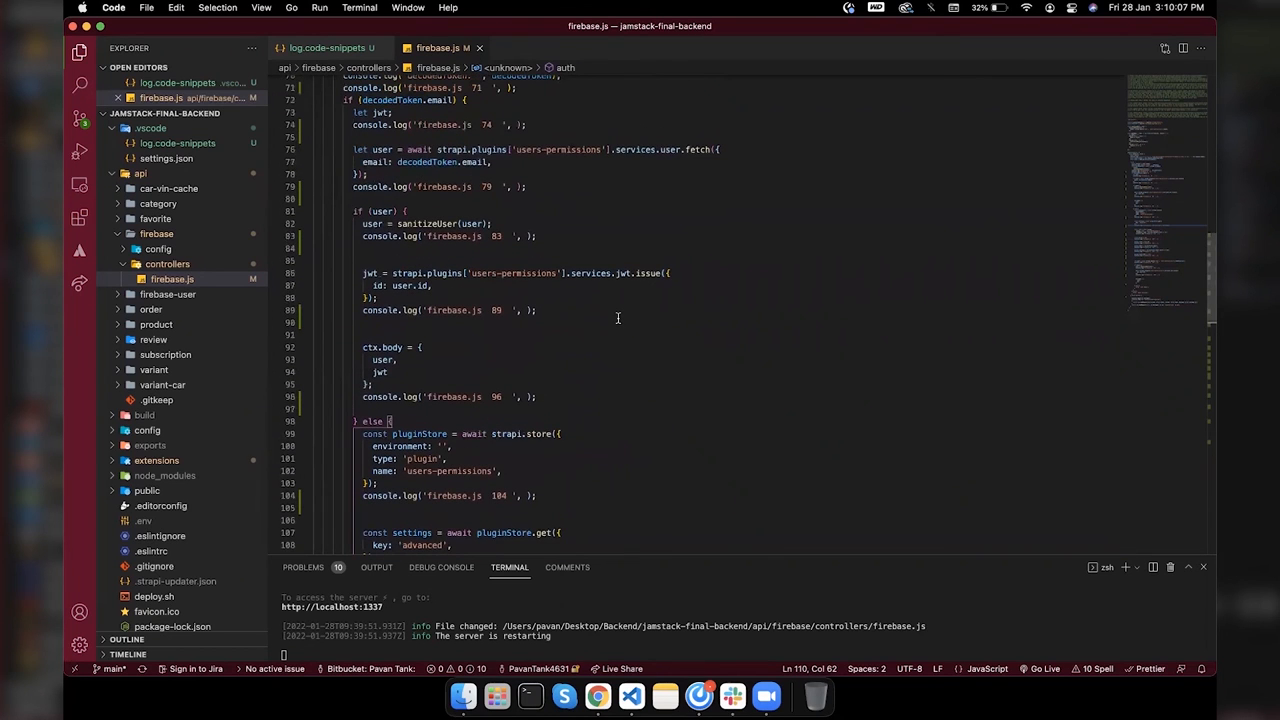
# Step: Show the log.code-snippets file with the Print to console snippet
pyautogui.click(329, 47)
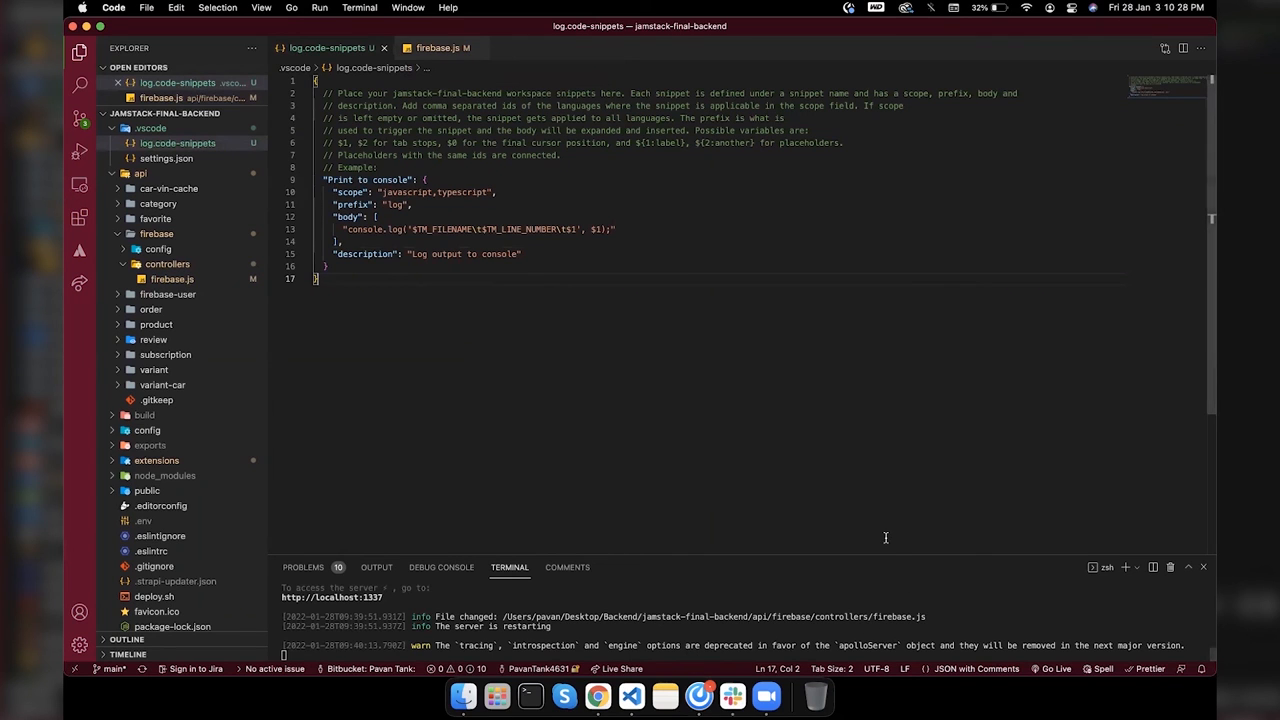
pyautogui.moveTo(485, 352)
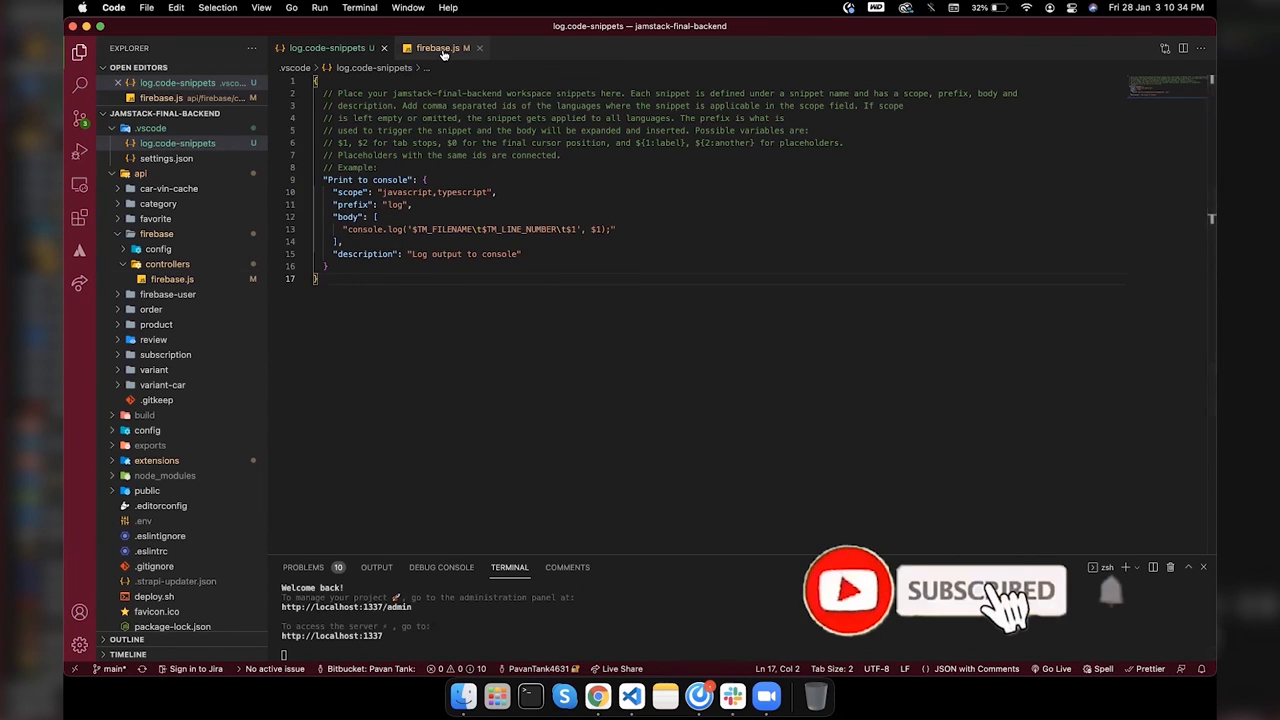
# Step: Switch to firebase.js and scroll through the inserted line-numbered console.log calls
pyautogui.click(438, 47)
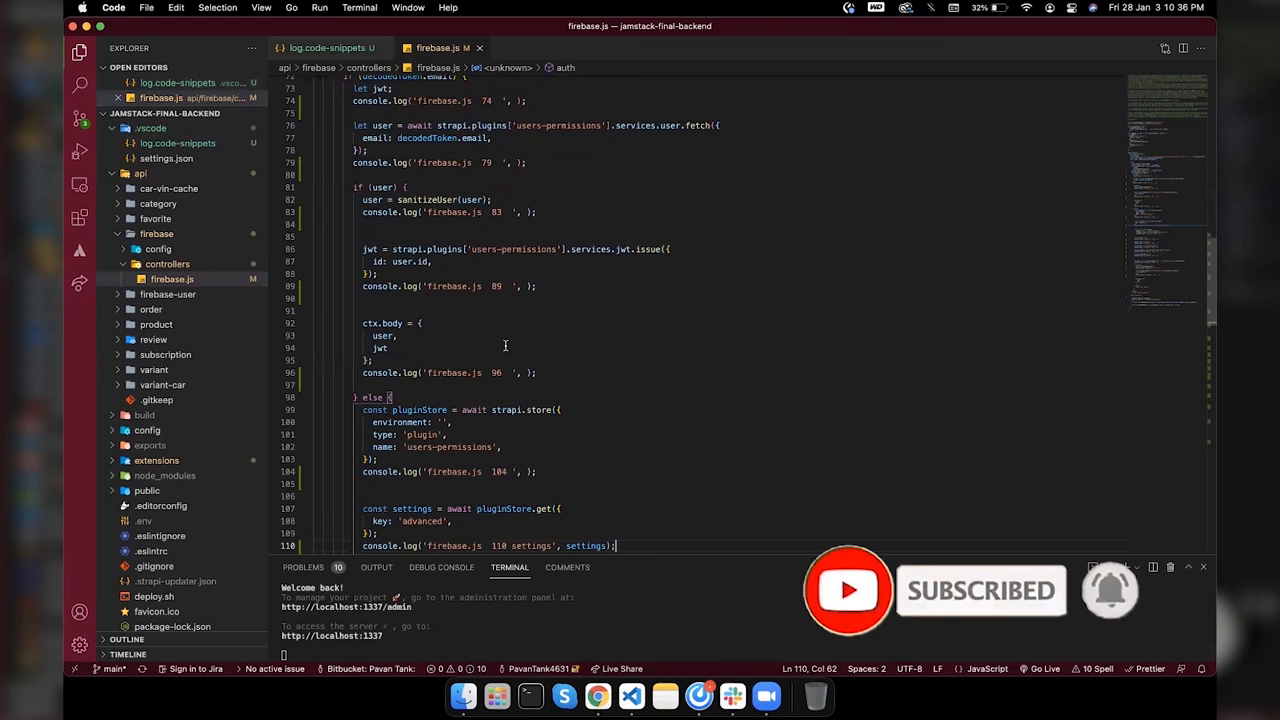
pyautogui.scroll(-3)
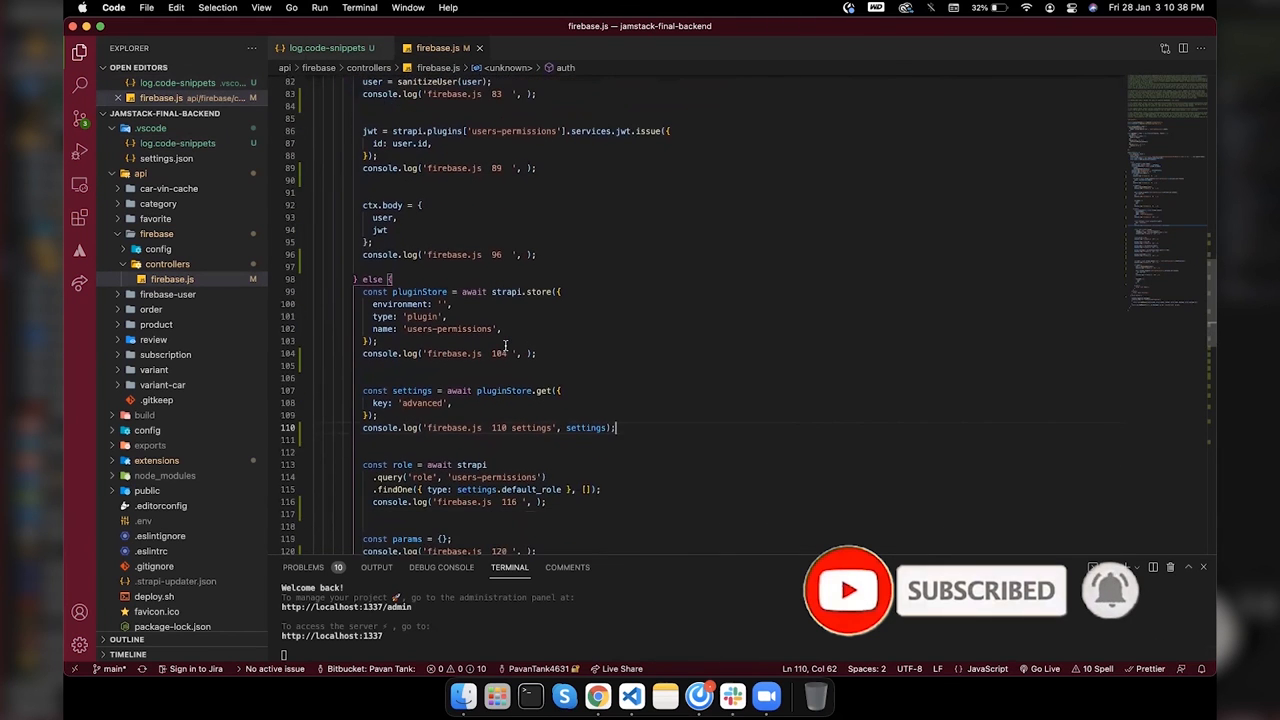
pyautogui.scroll(-3)
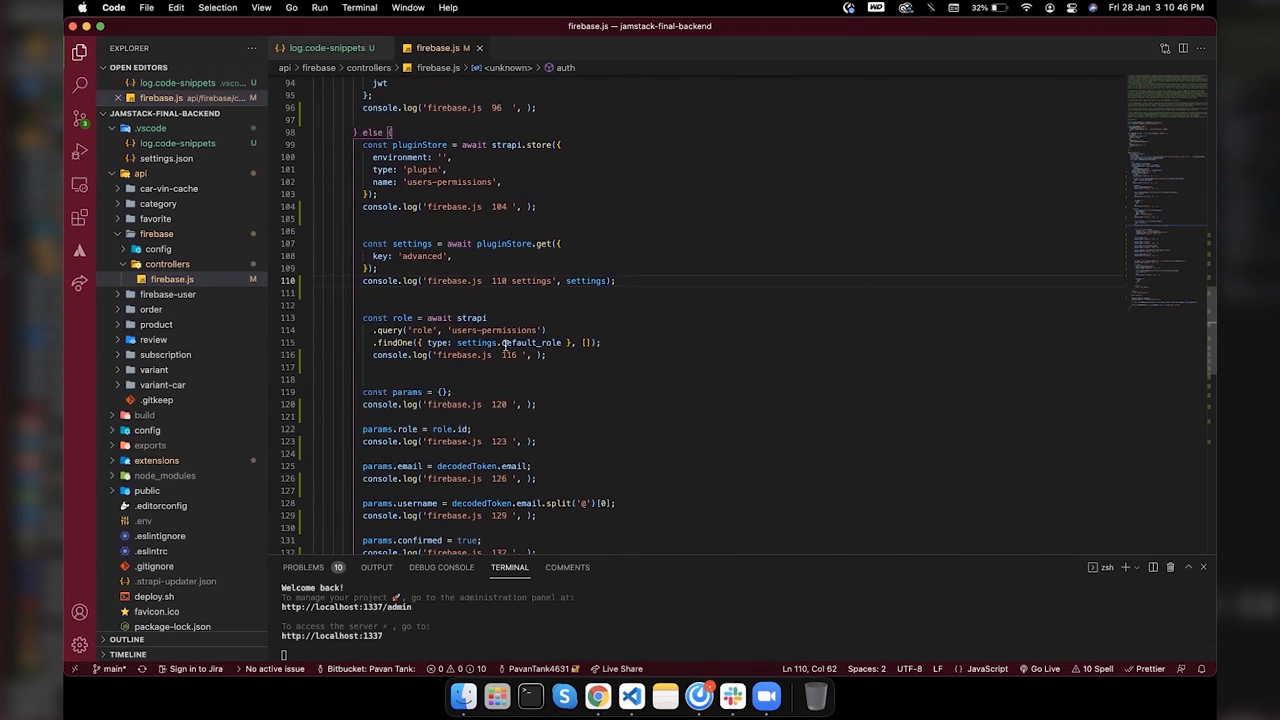
pyautogui.scroll(-3)
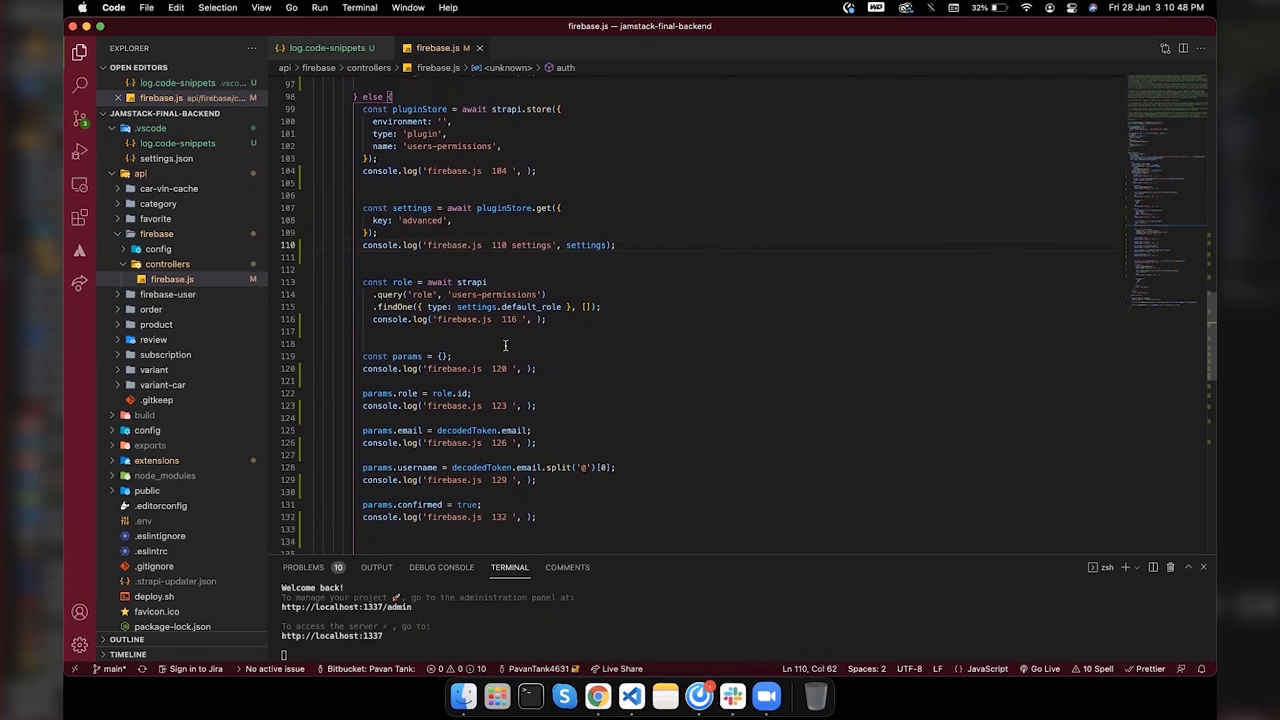
pyautogui.scroll(-3)
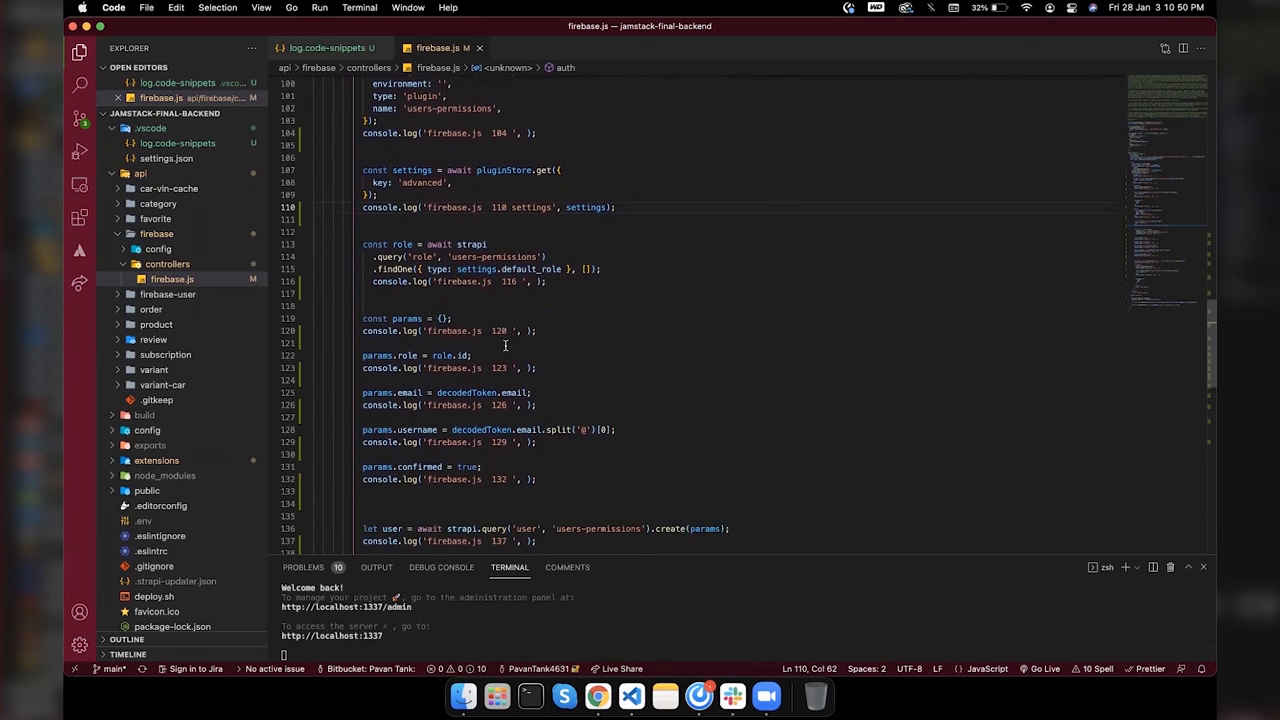
pyautogui.scroll(-3)
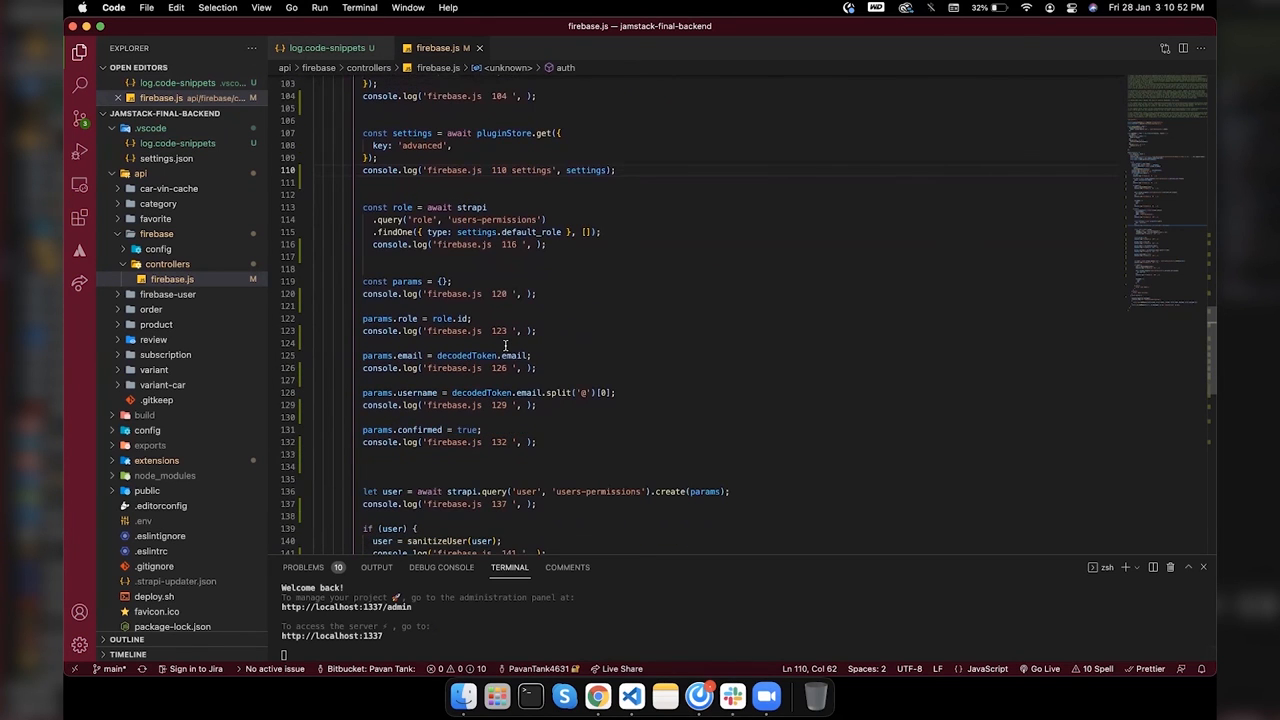